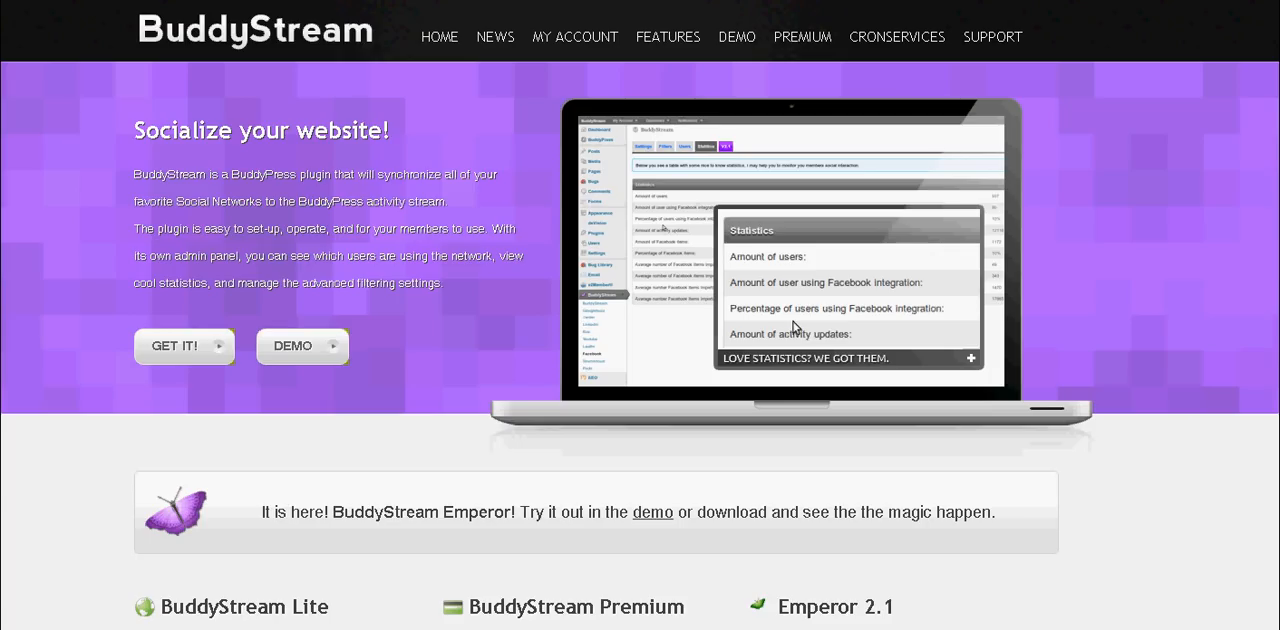
pyautogui.moveTo(270, 430)
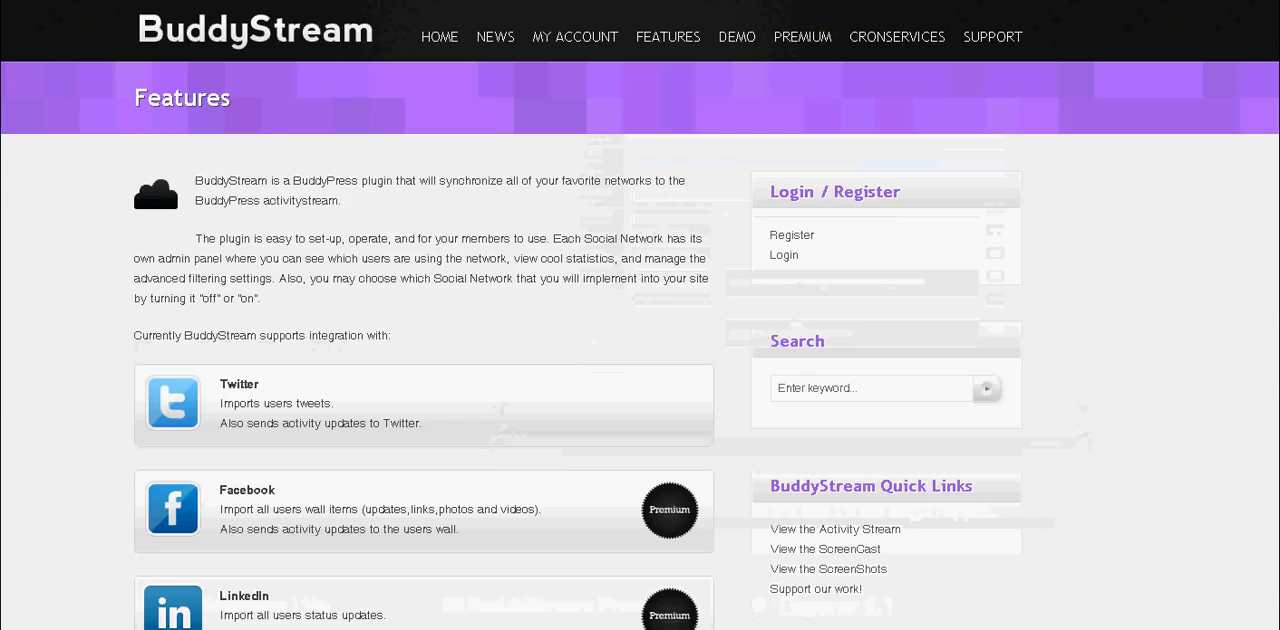
# Scroll through the list of supported social networks on the Features page
pyautogui.scroll(-3)
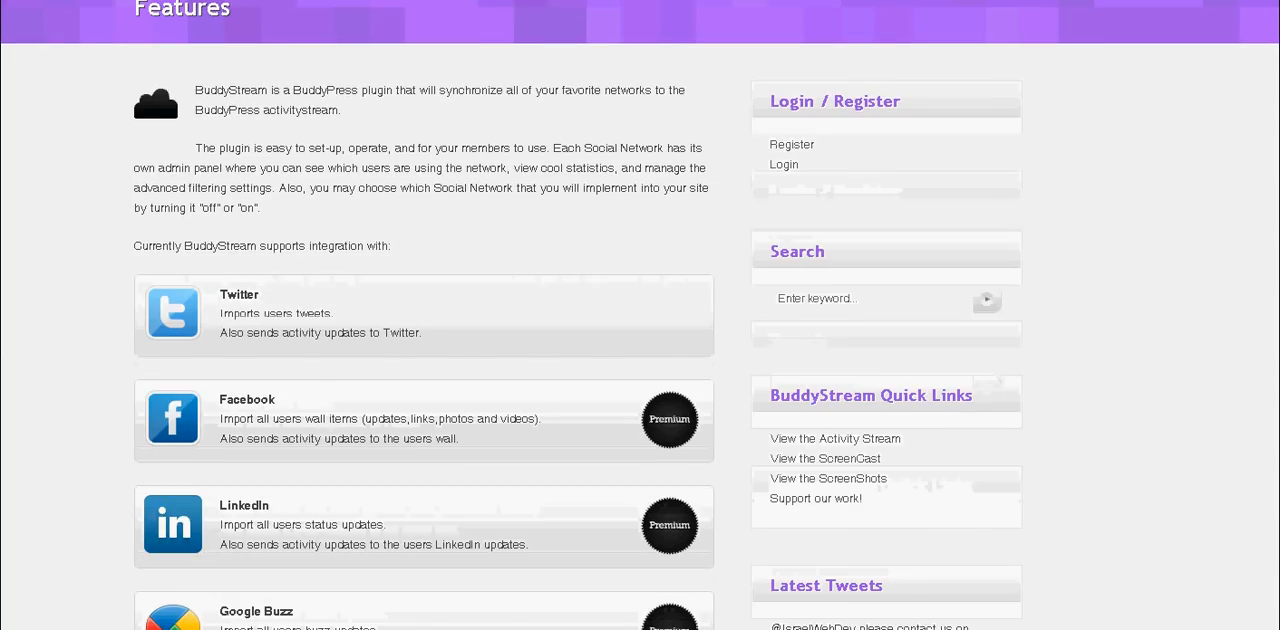
pyautogui.scroll(-3)
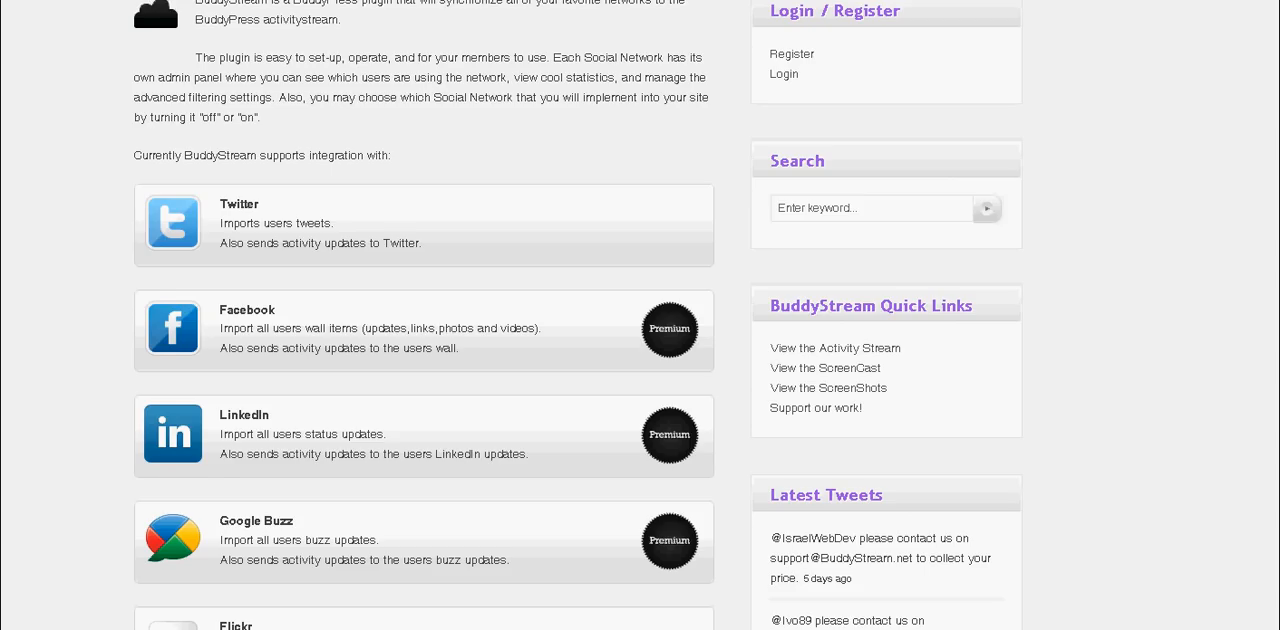
pyautogui.scroll(-3)
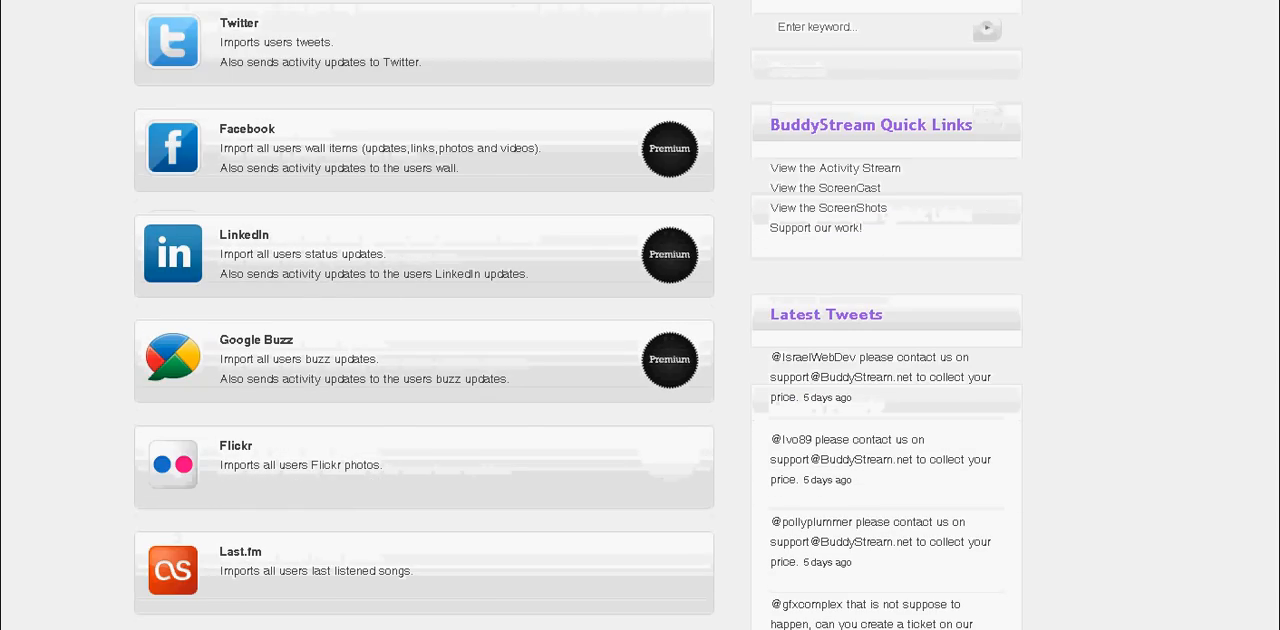
pyautogui.scroll(-3)
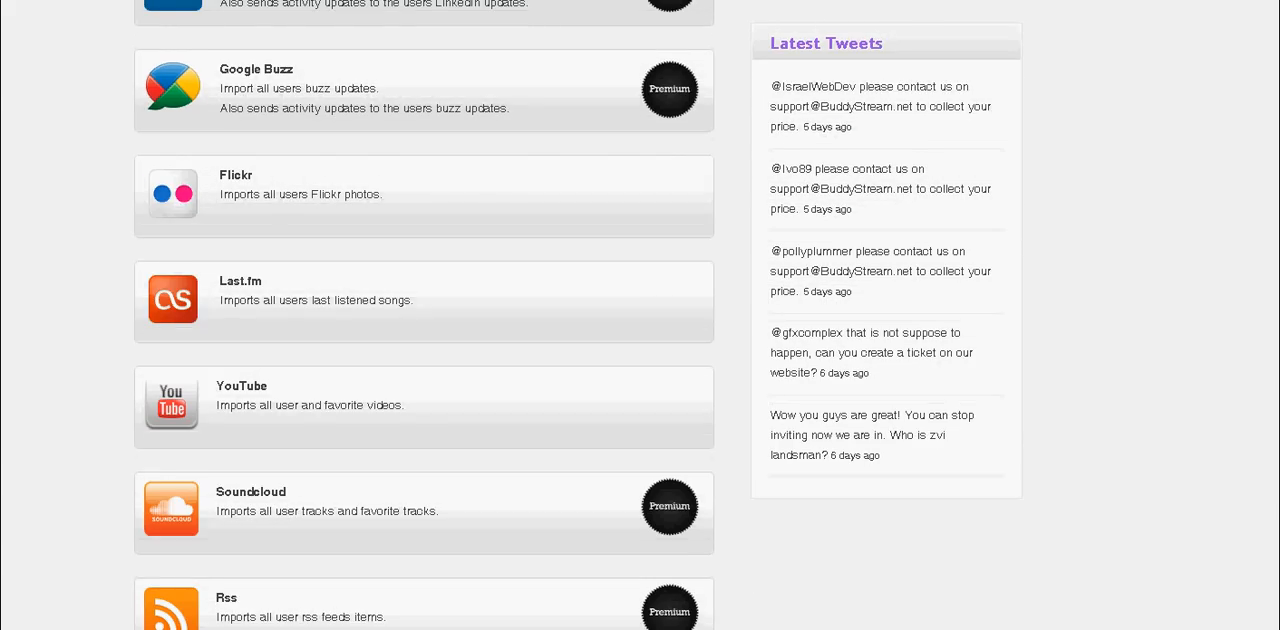
pyautogui.scroll(-3)
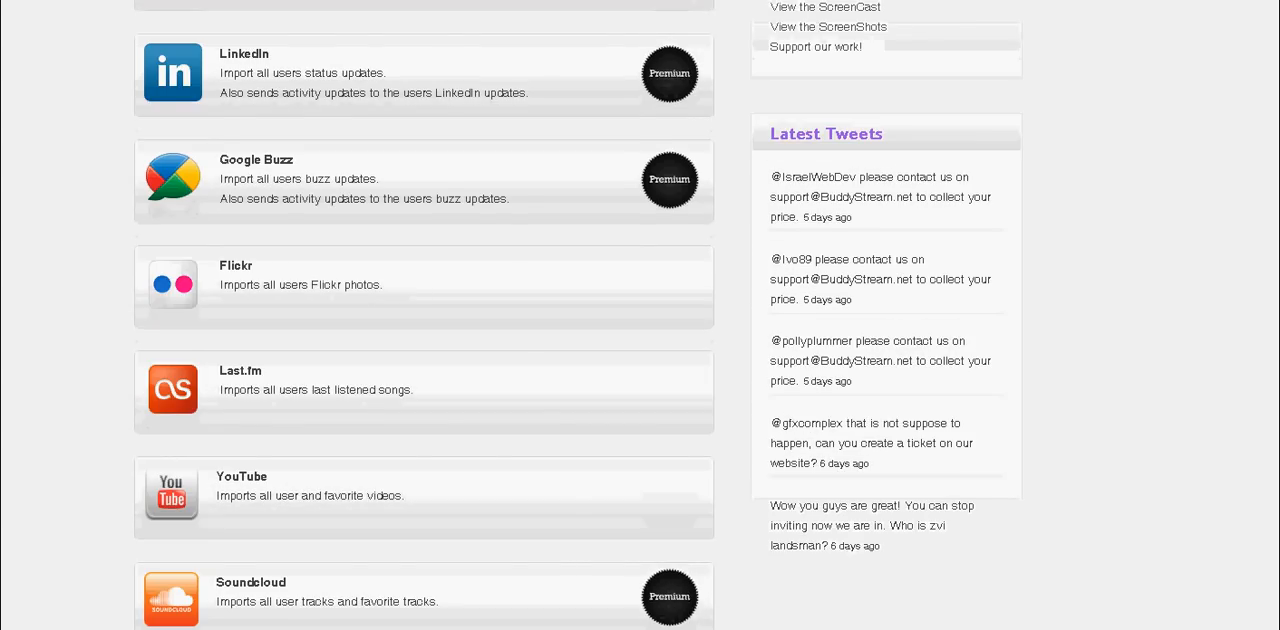
pyautogui.scroll(3)
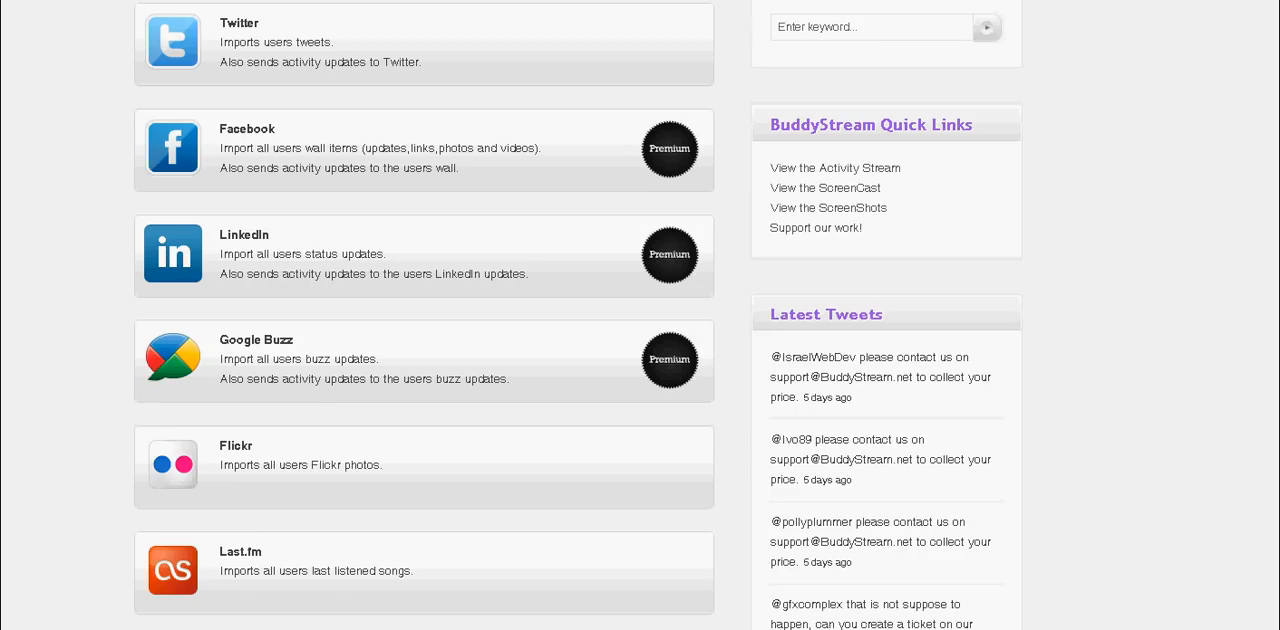
pyautogui.scroll(-3)
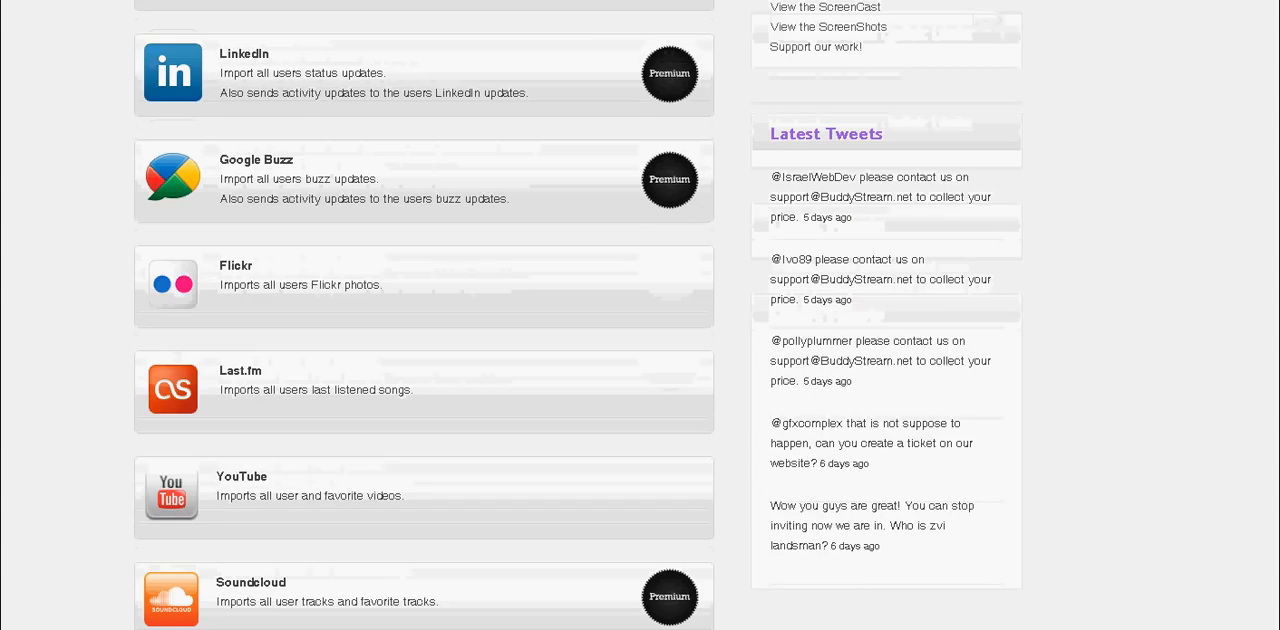
pyautogui.scroll(3)
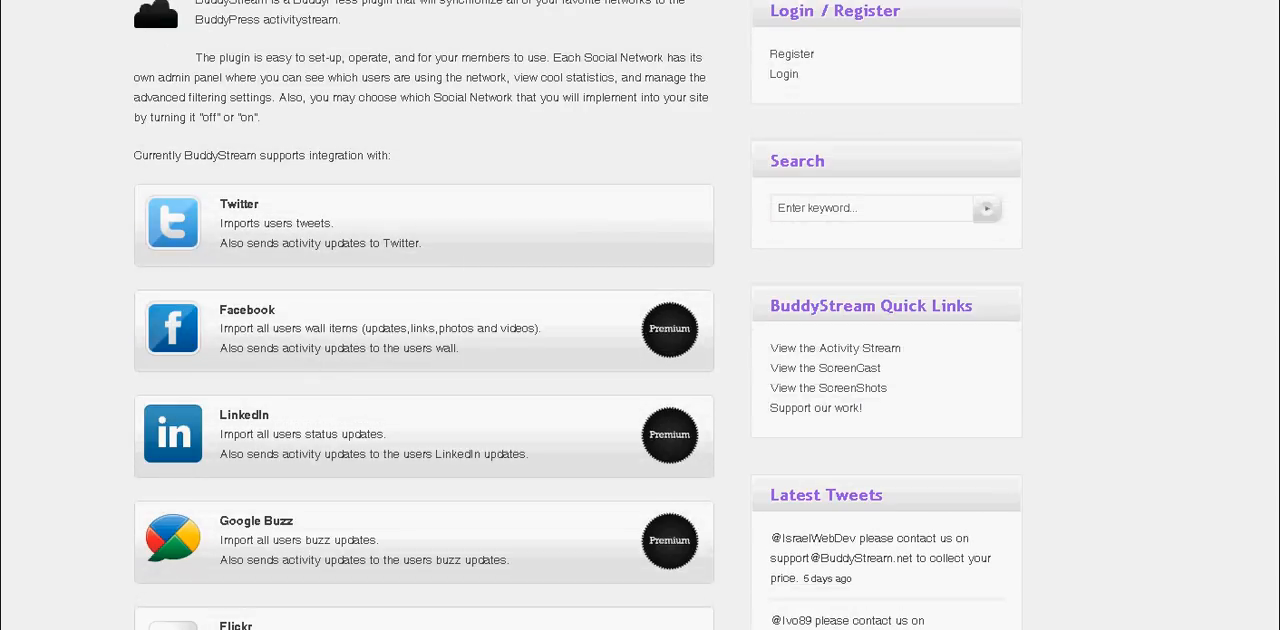
pyautogui.scroll(3)
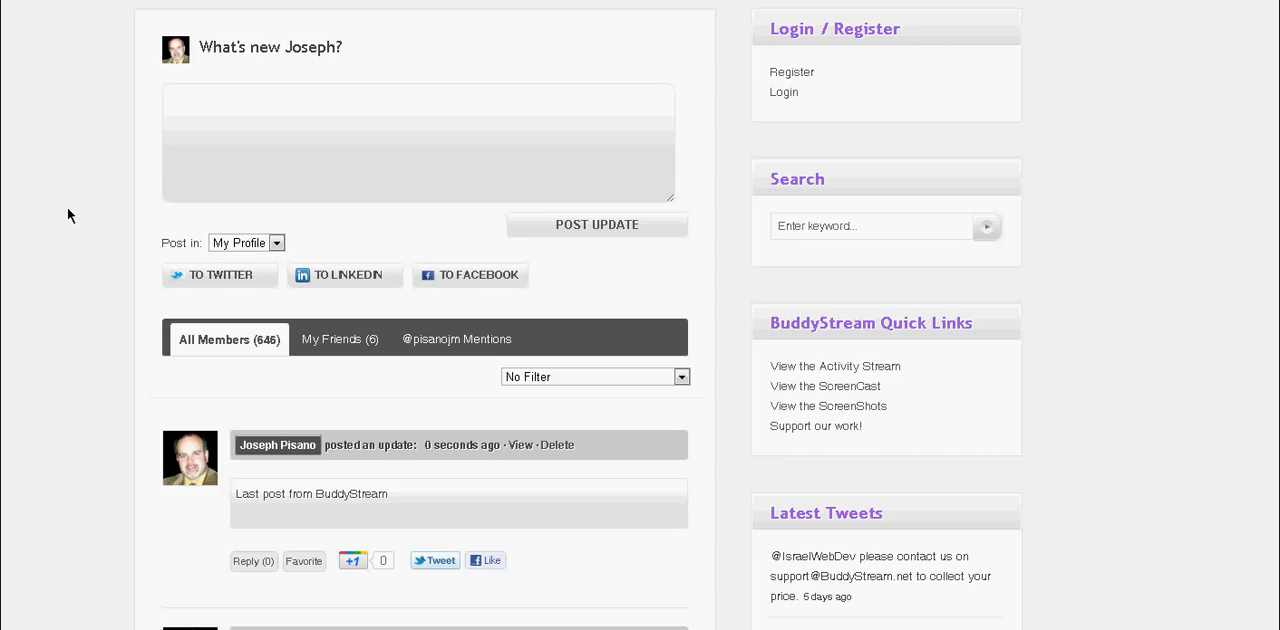
# Write 'This is an update.' in the What's new box, then continue typing more text
pyautogui.click(418, 142)
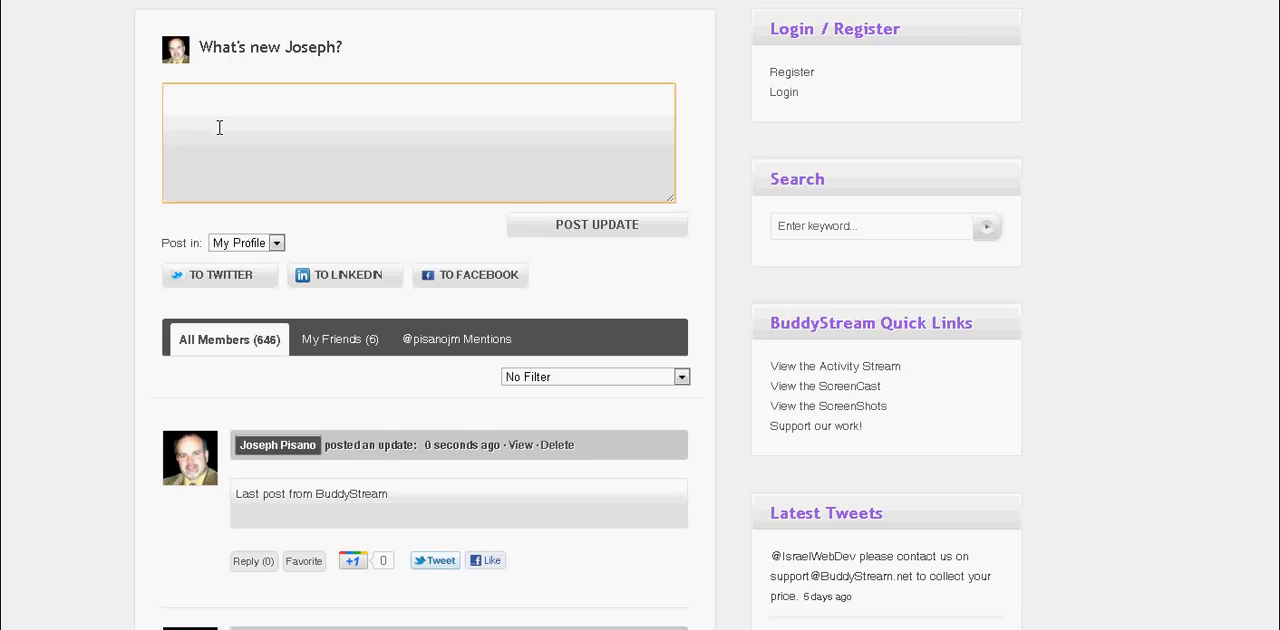
pyautogui.write('This')
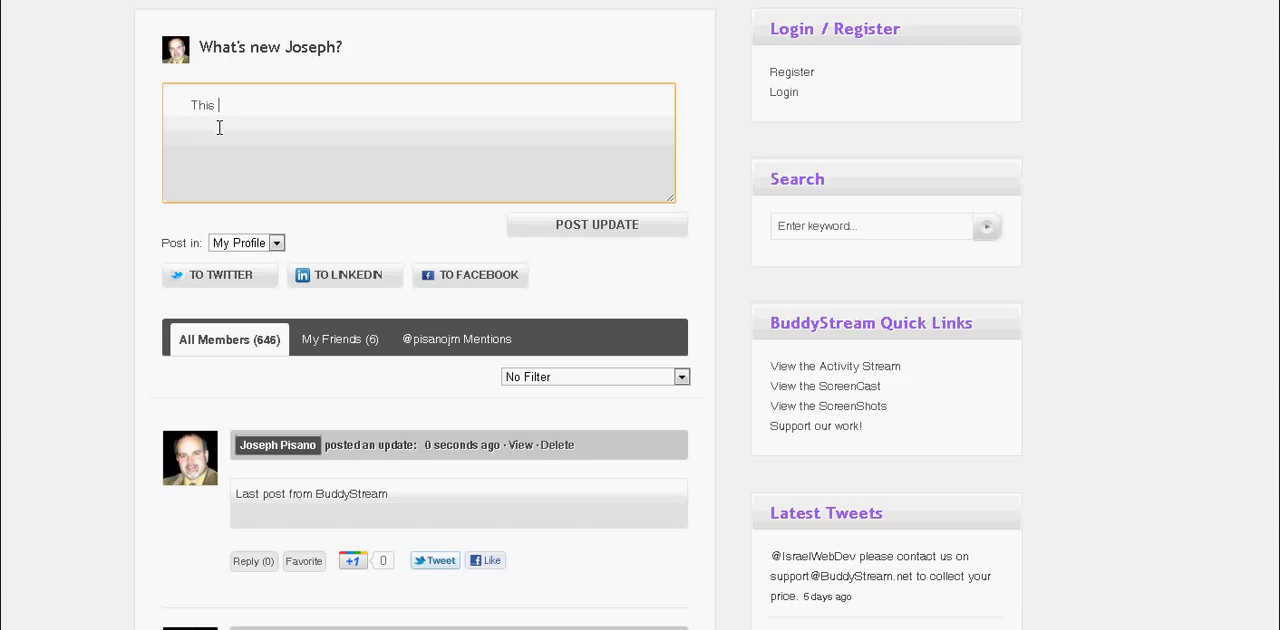
pyautogui.write('is an update.')
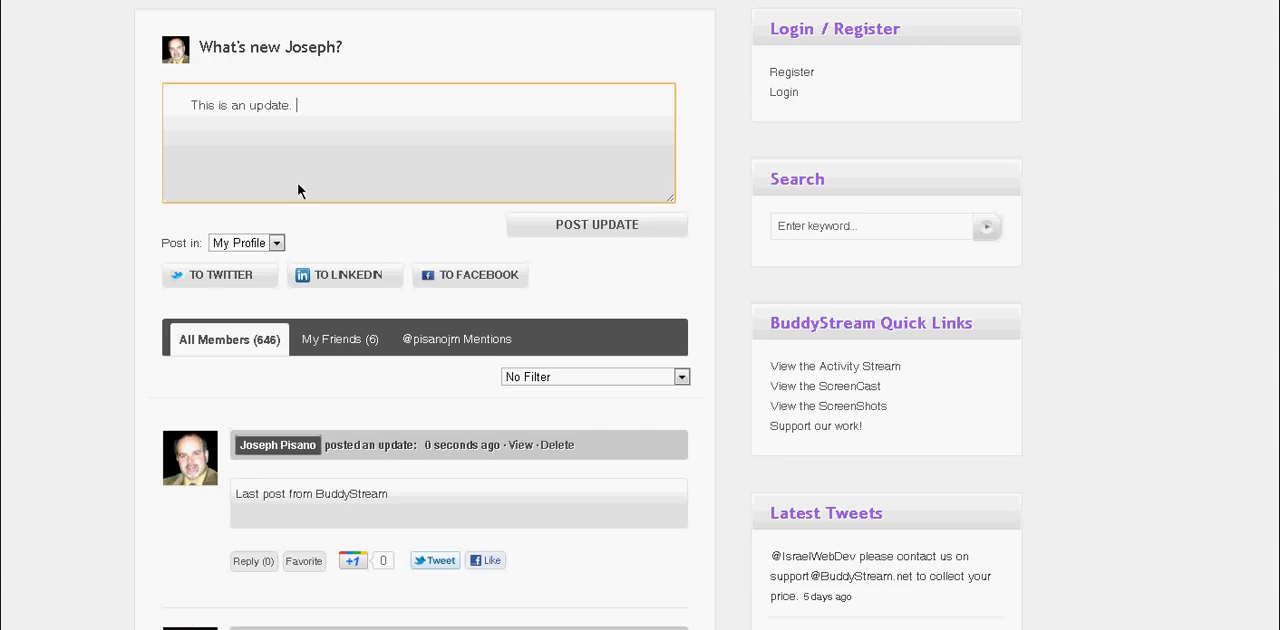
pyautogui.moveTo(63, 267)
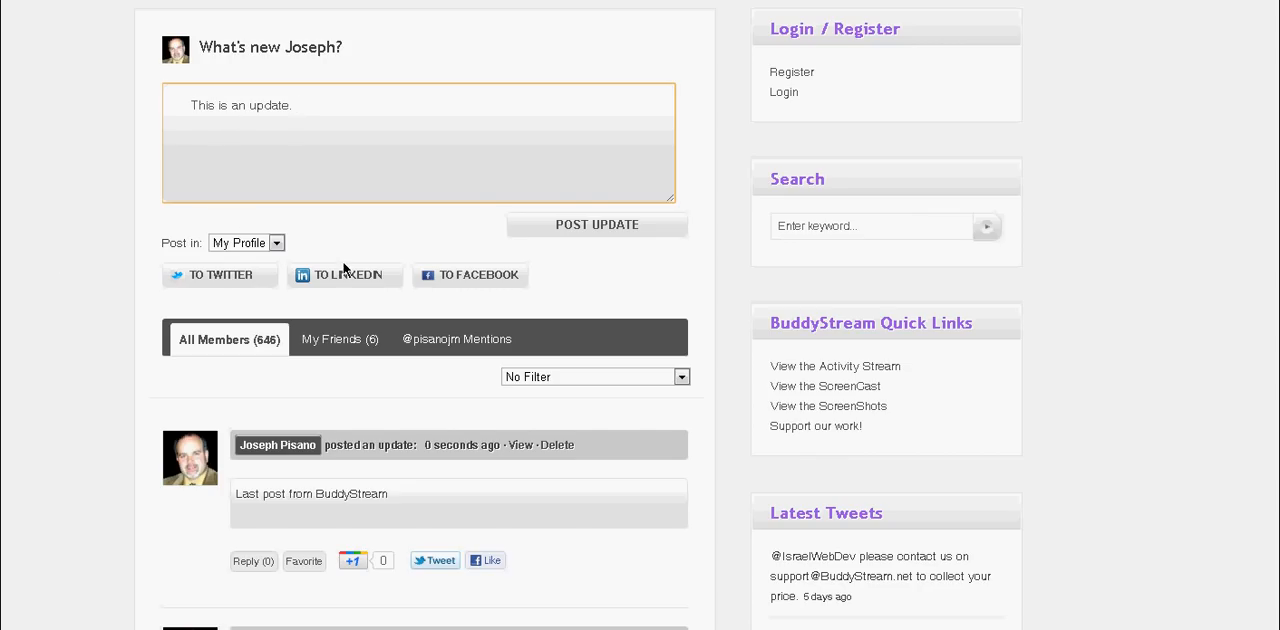
pyautogui.moveTo(490, 275)
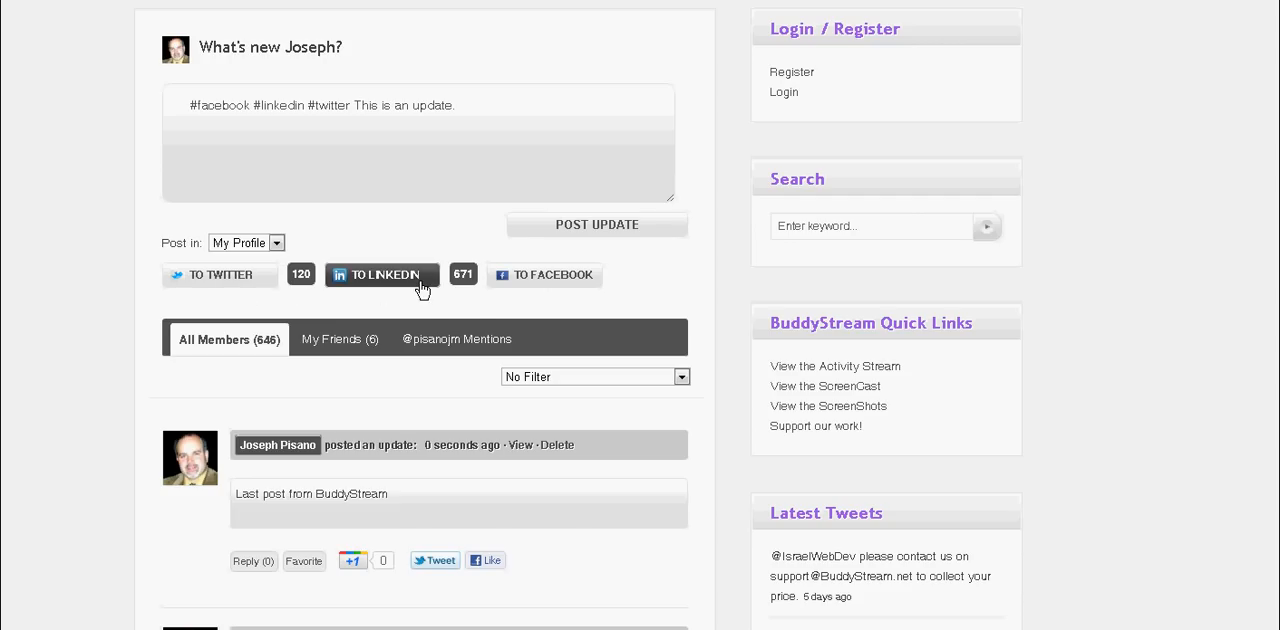
pyautogui.click(382, 274)
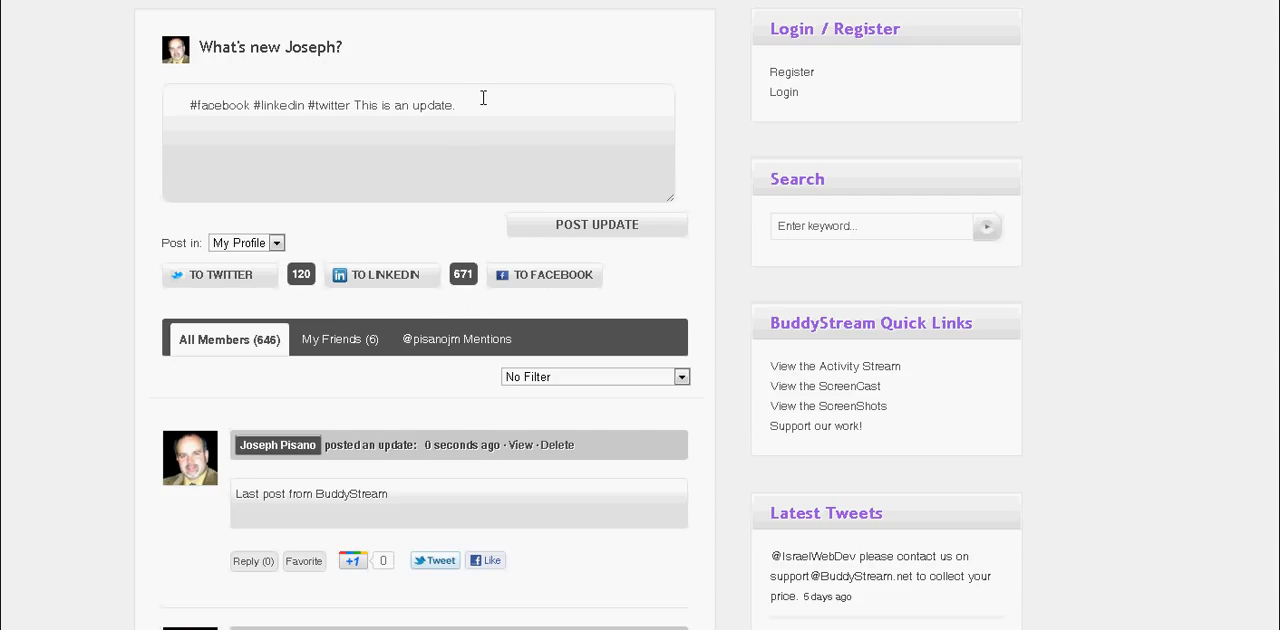
pyautogui.write('these limits')
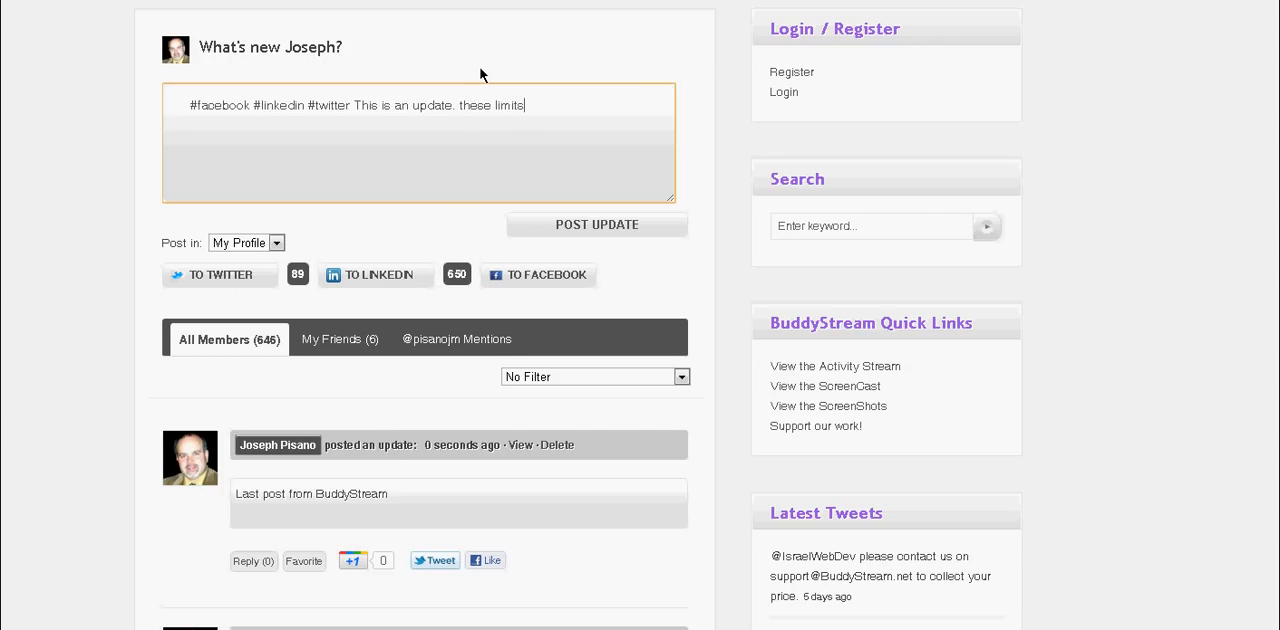
pyautogui.write('change')
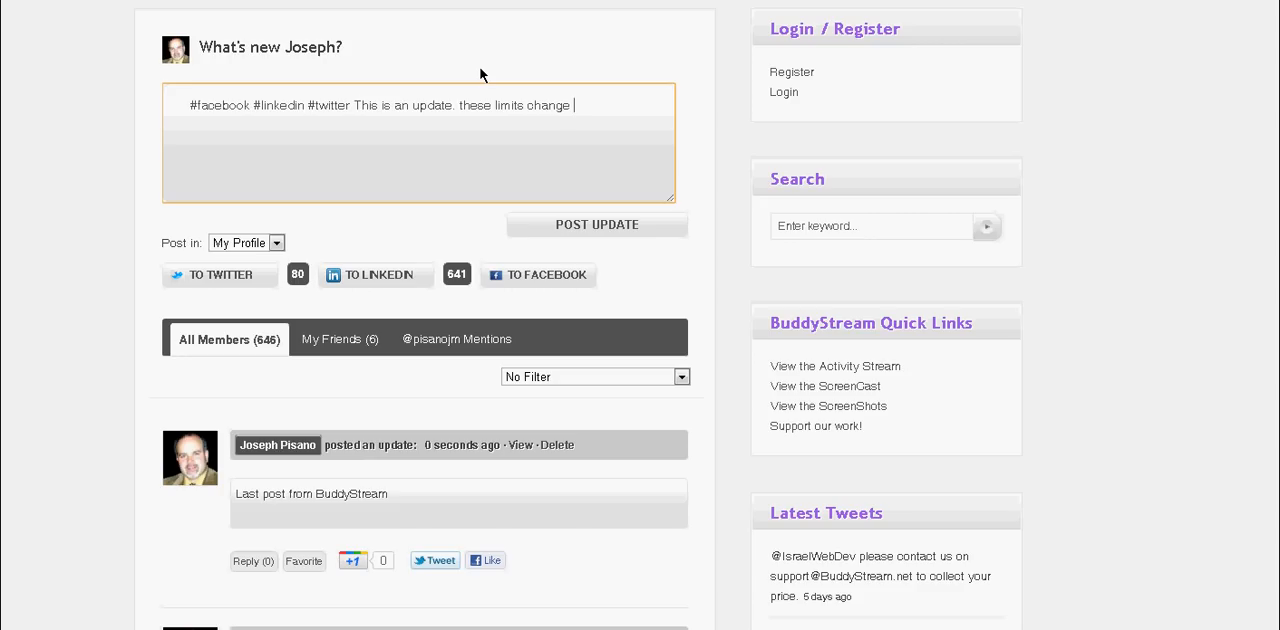
pyautogui.moveTo(512, 232)
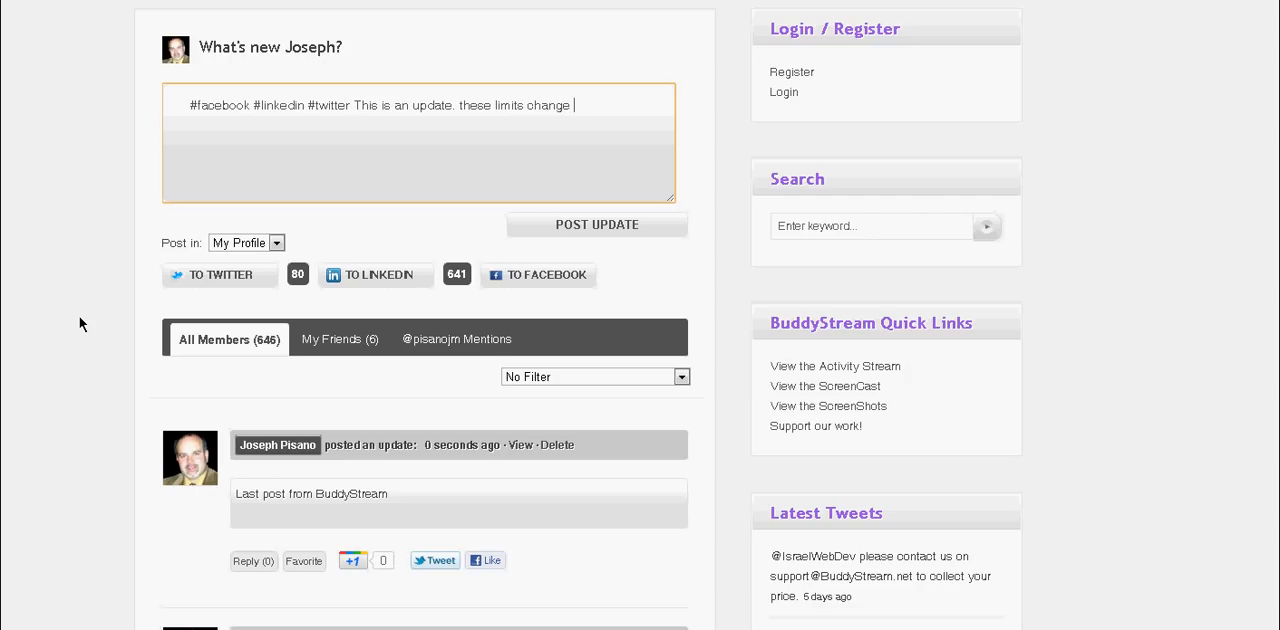
pyautogui.scroll(-3)
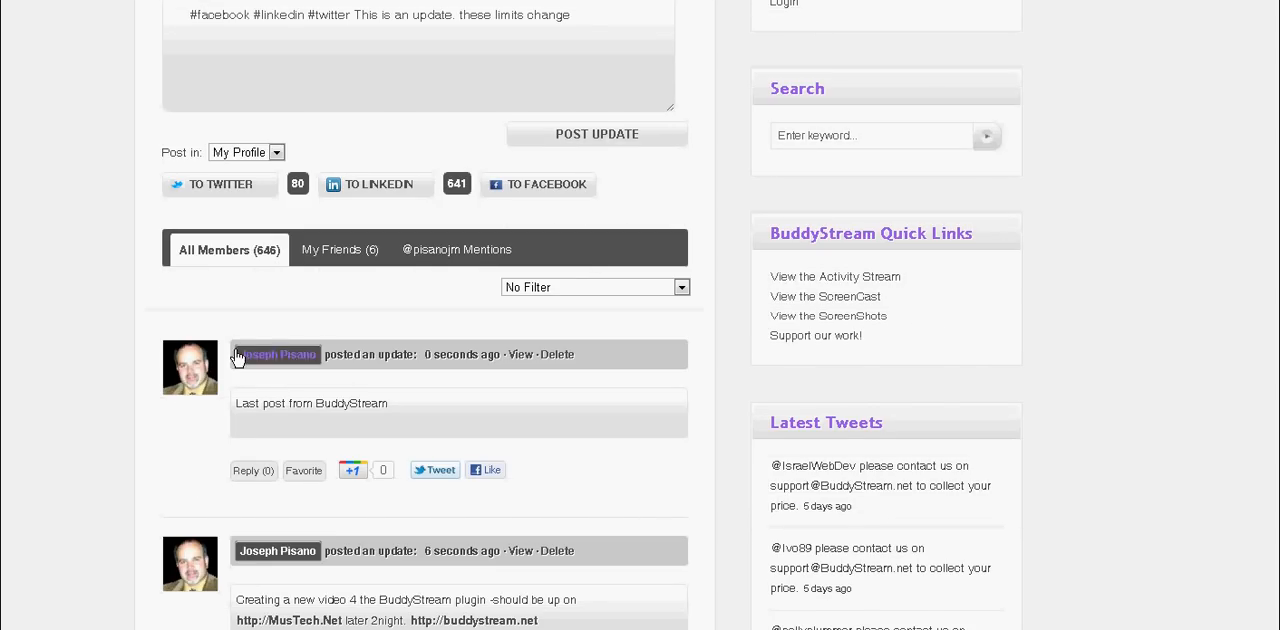
pyautogui.scroll(-3)
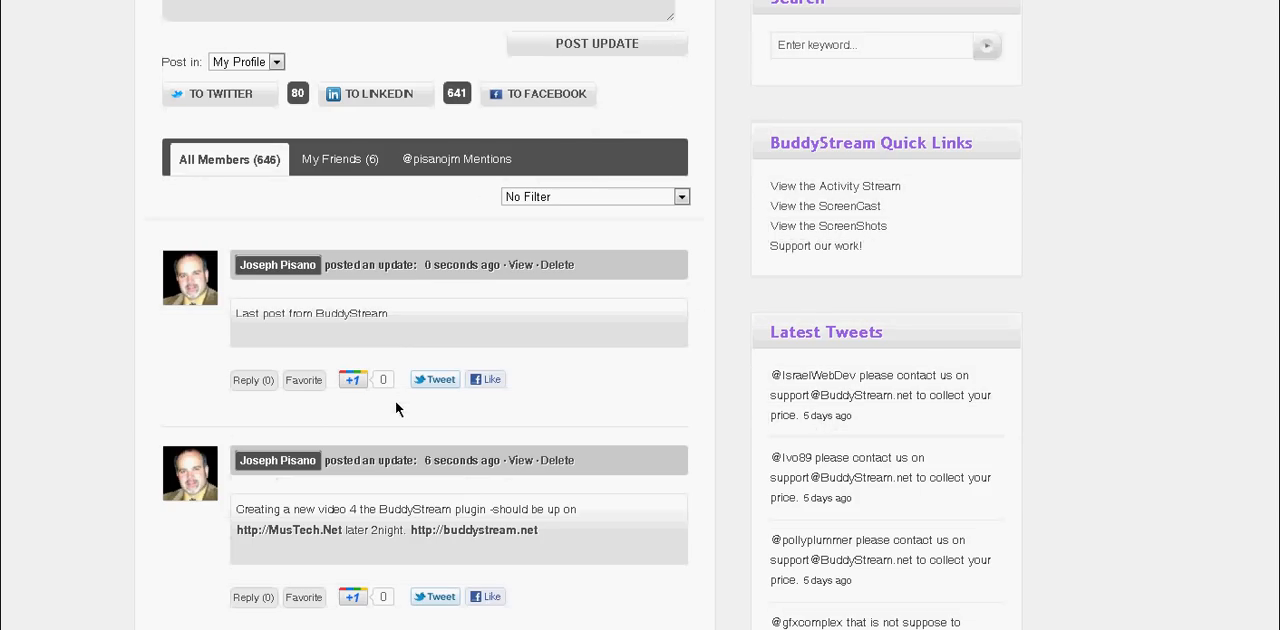
pyautogui.moveTo(333, 336)
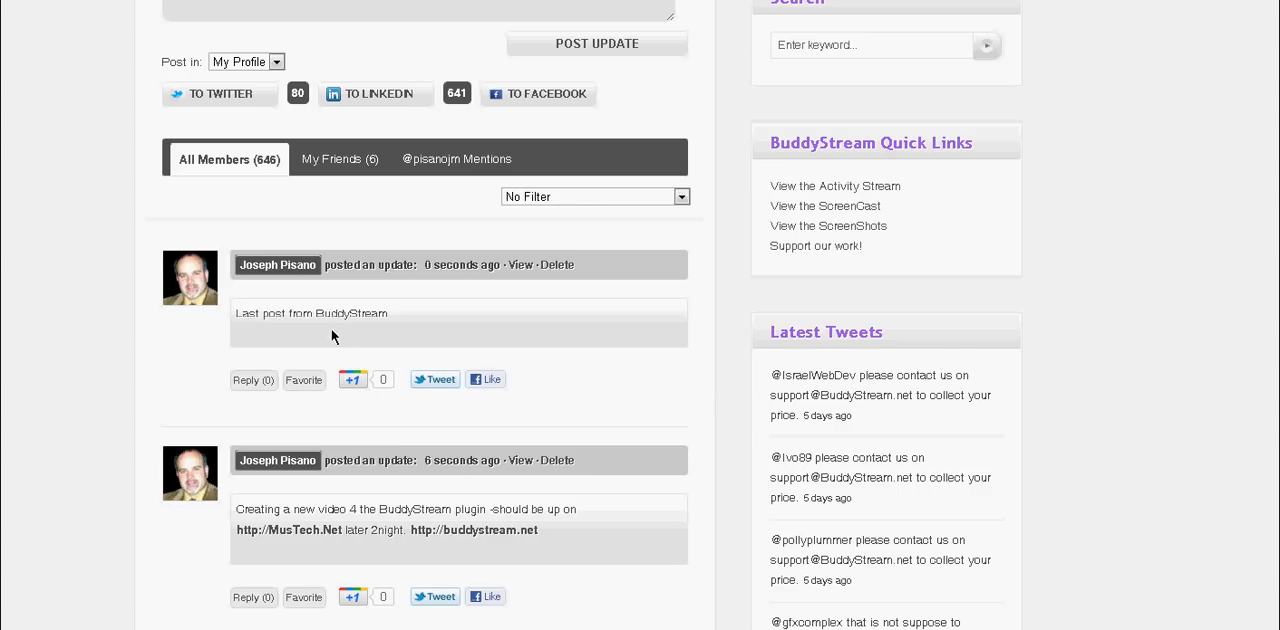
pyautogui.moveTo(436, 364)
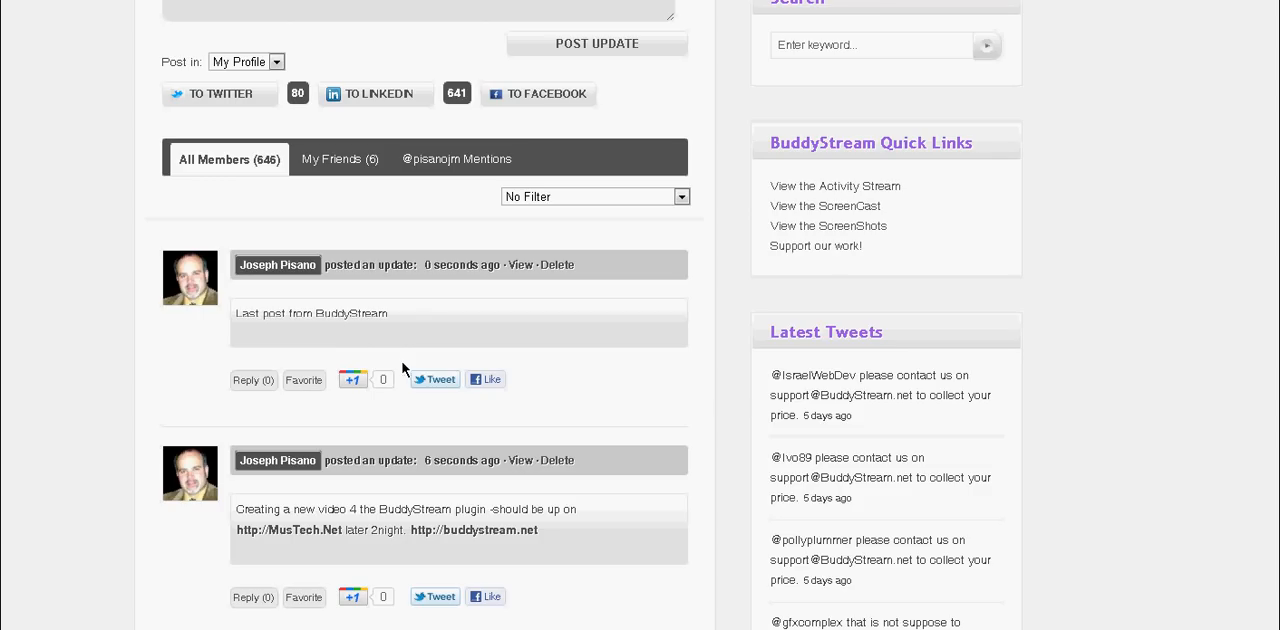
pyautogui.moveTo(162, 335)
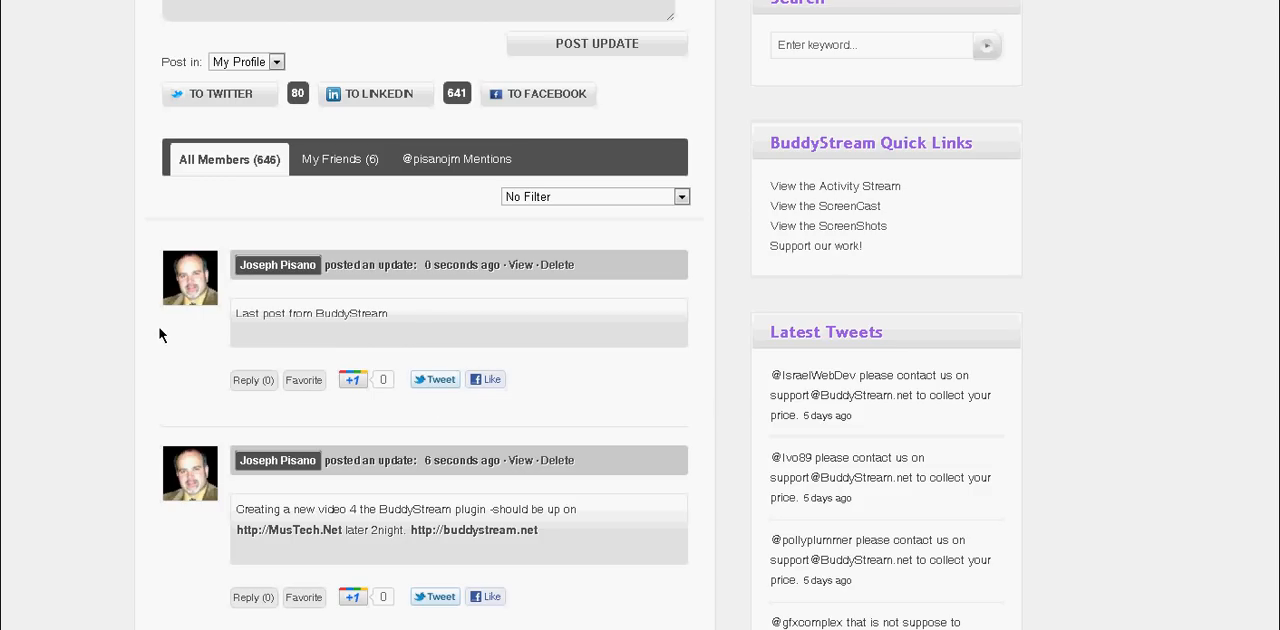
pyautogui.moveTo(102, 398)
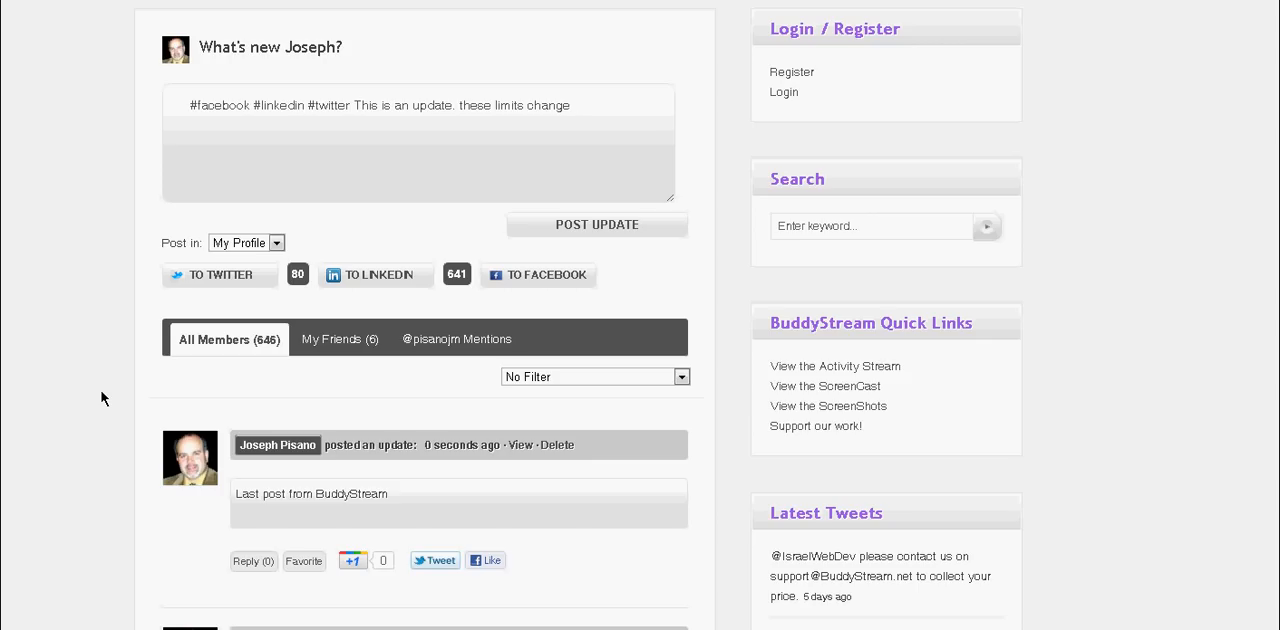
pyautogui.moveTo(85, 348)
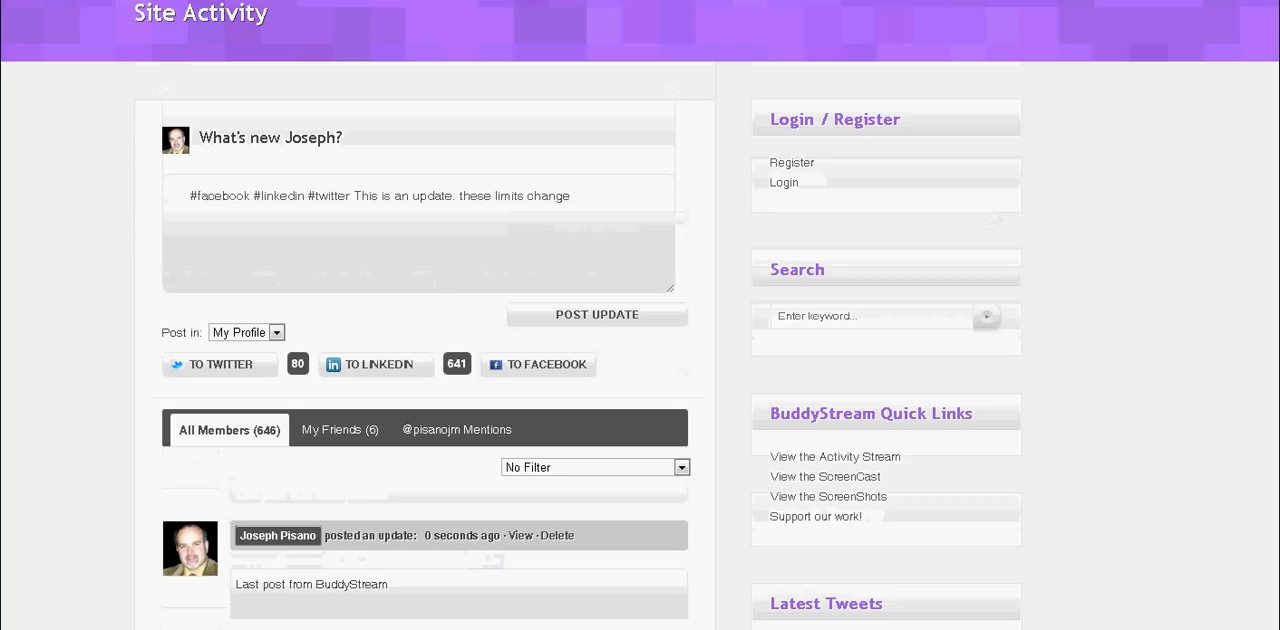
# Switch the activity stream to show friends' activity
pyautogui.click(338, 429)
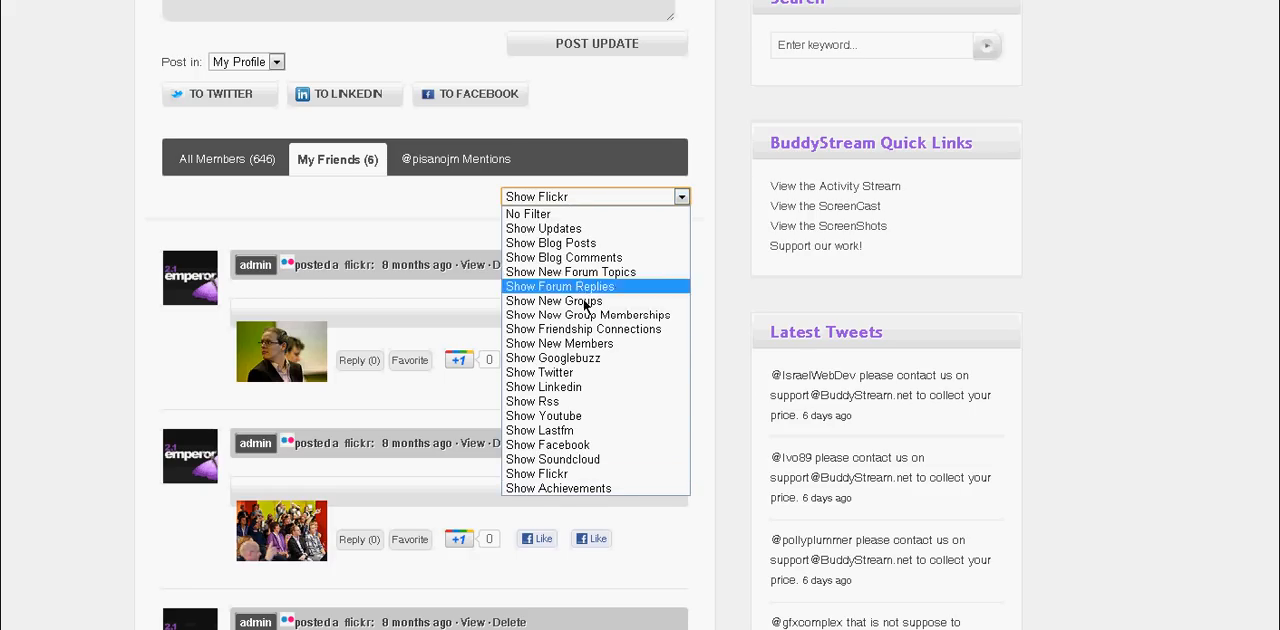
pyautogui.moveTo(545, 228)
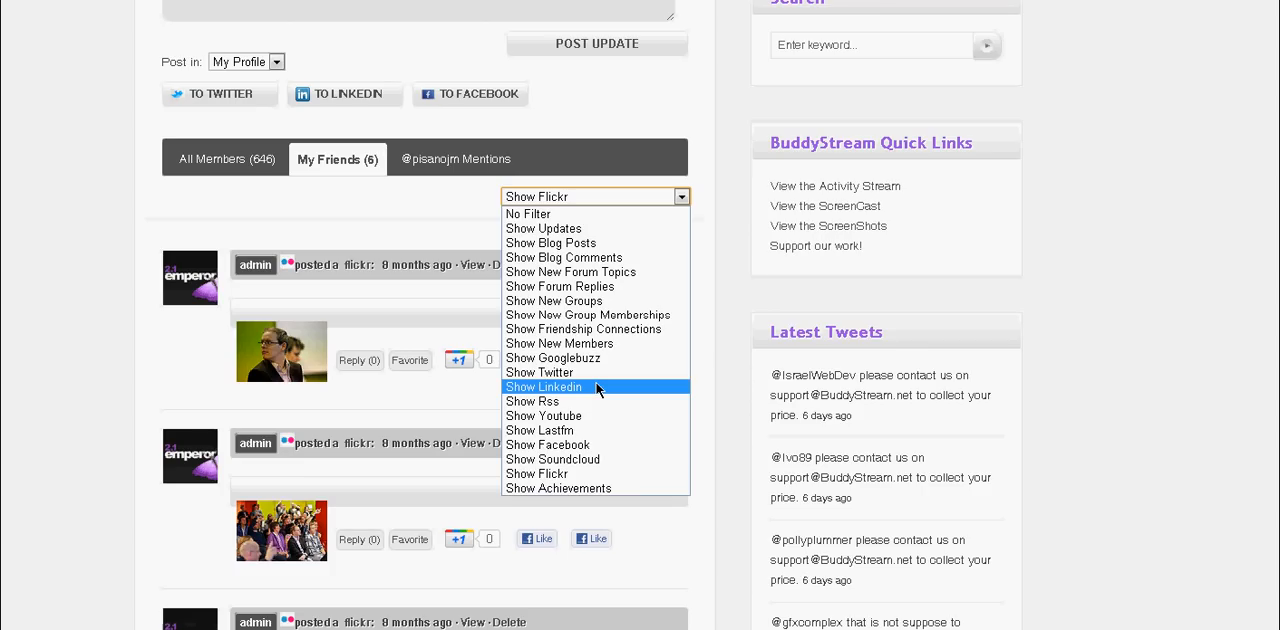
pyautogui.moveTo(578, 393)
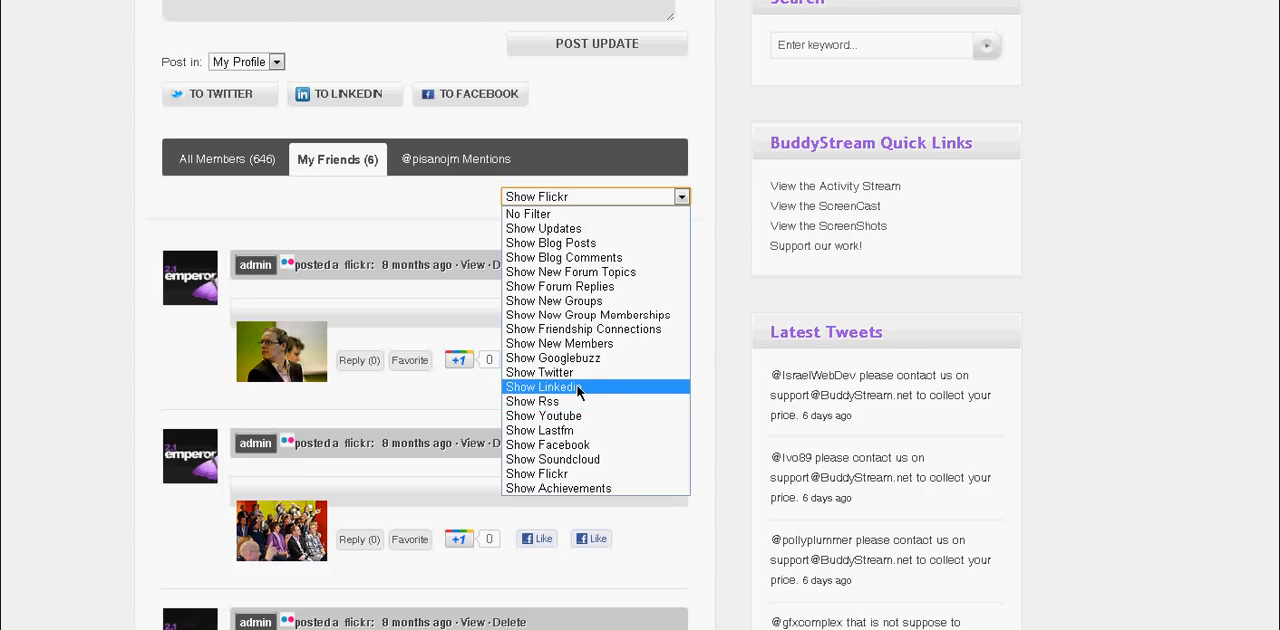
pyautogui.moveTo(539, 372)
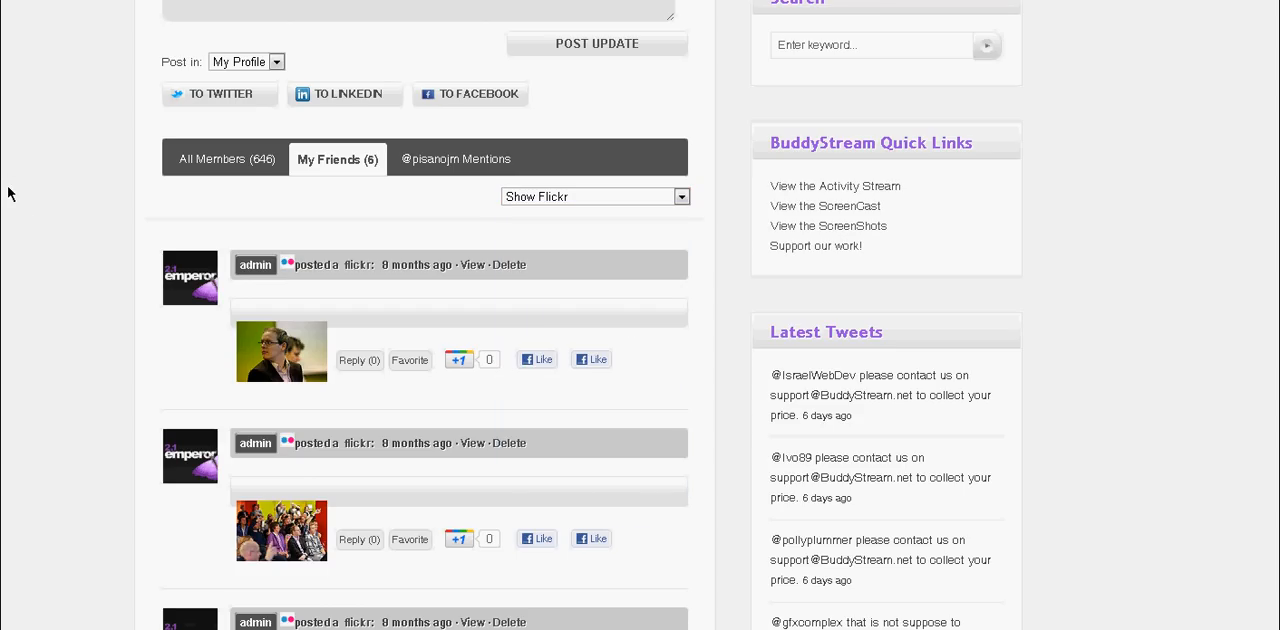
pyautogui.moveTo(316, 332)
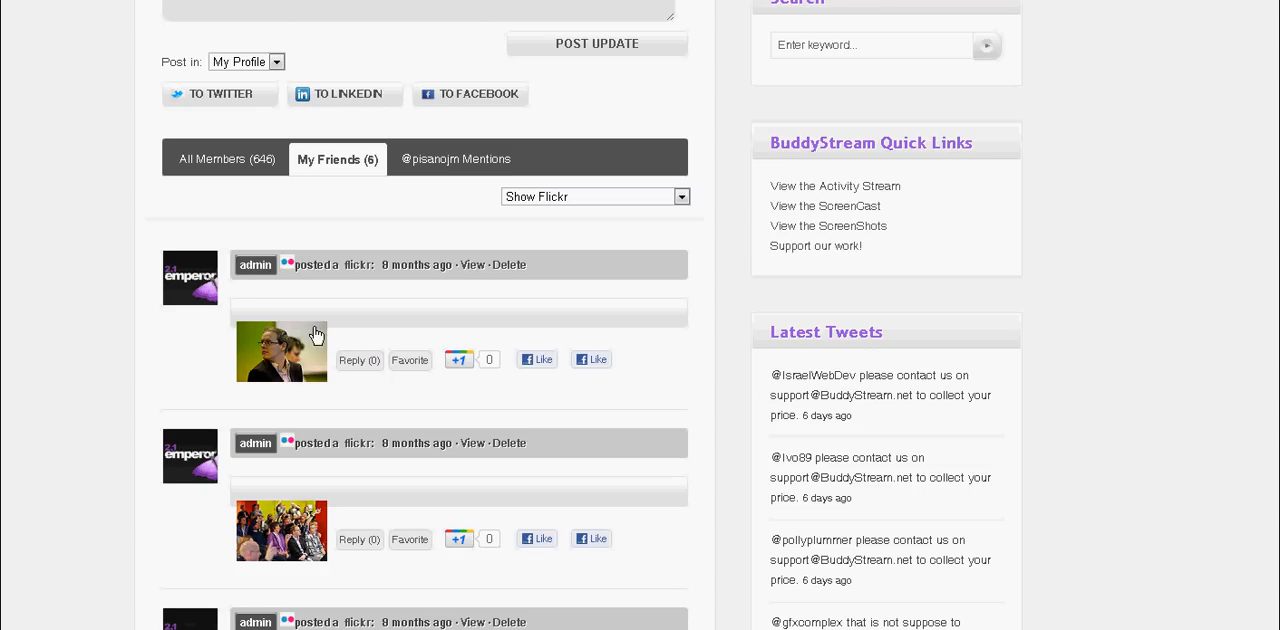
pyautogui.moveTo(145, 363)
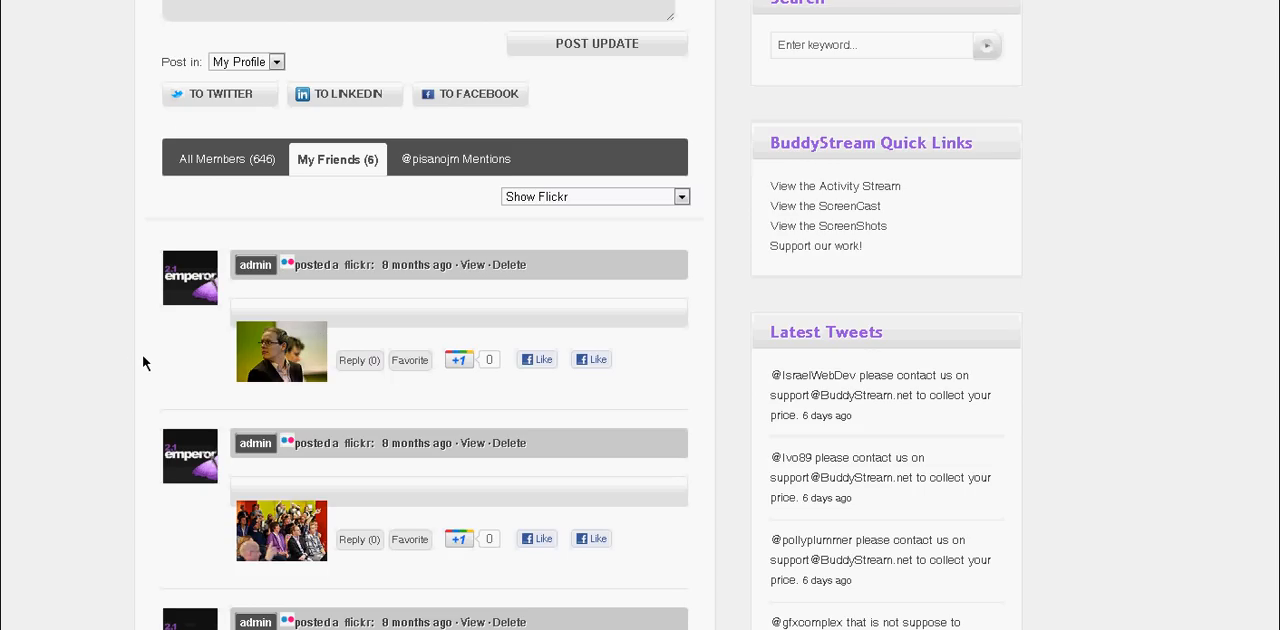
pyautogui.moveTo(91, 368)
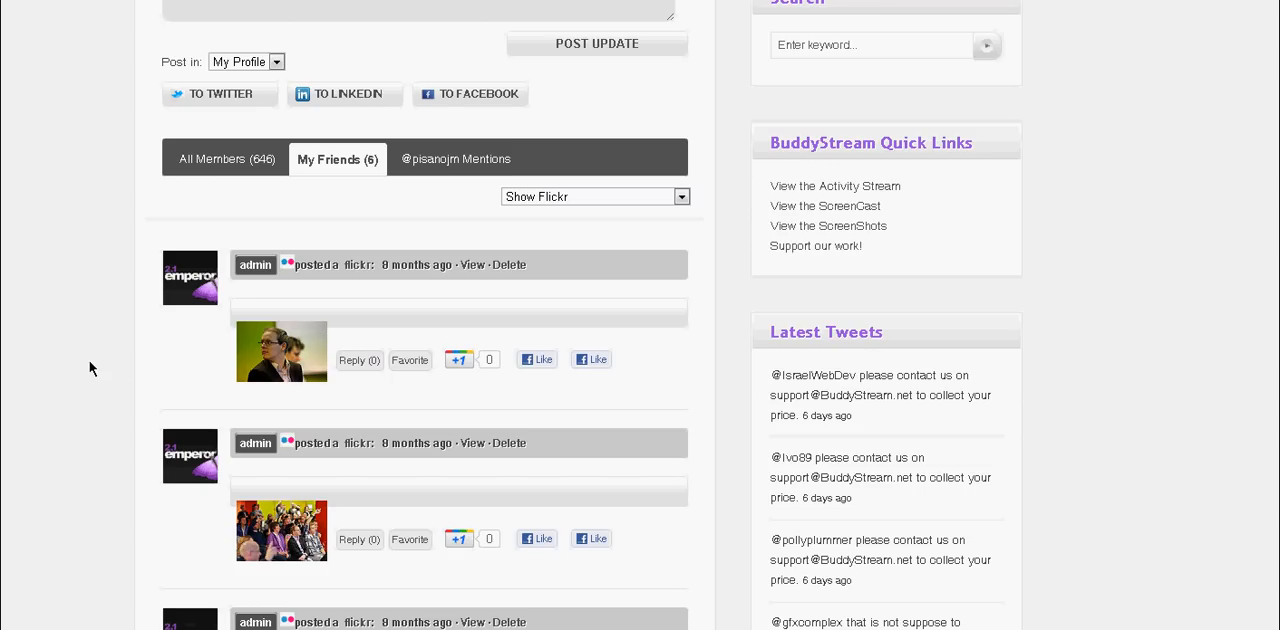
pyautogui.moveTo(259, 383)
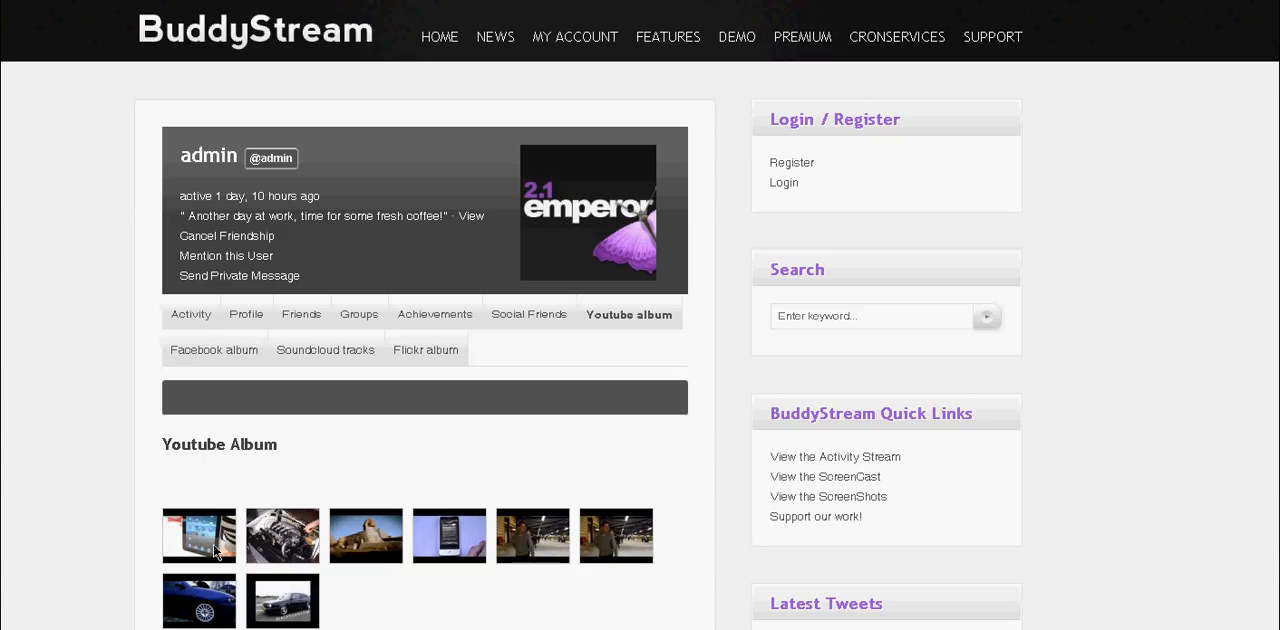
# Scroll the admin's profile and switch to the Flickr album tab
pyautogui.click(199, 535)
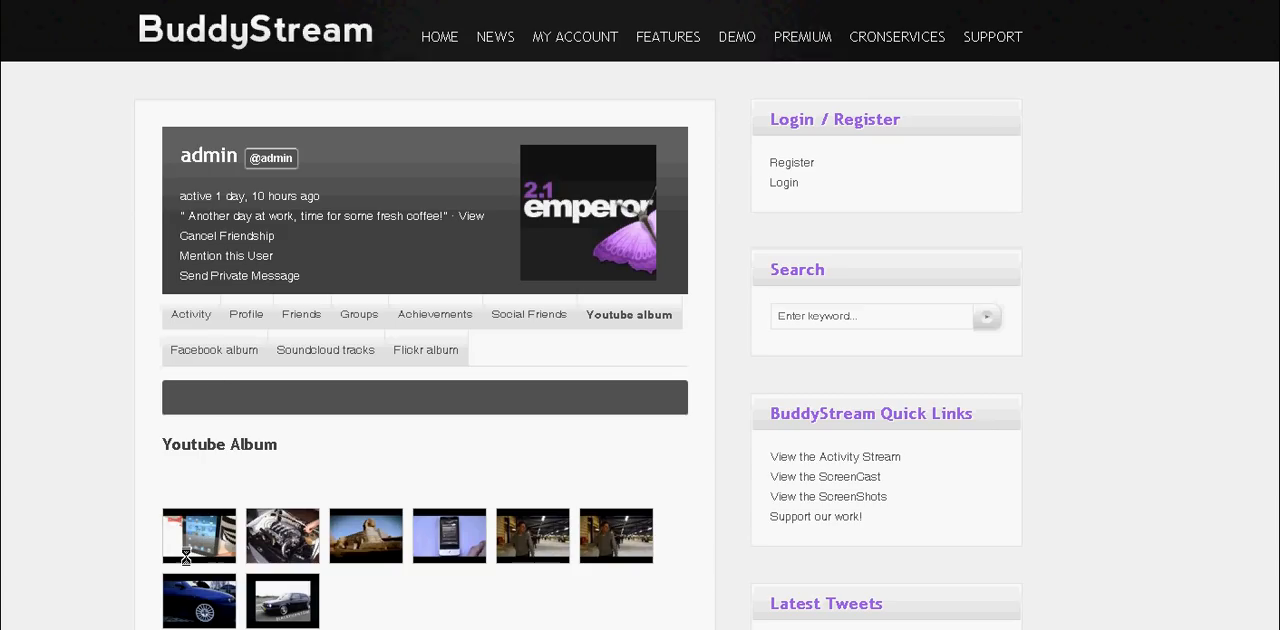
pyautogui.scroll(-3)
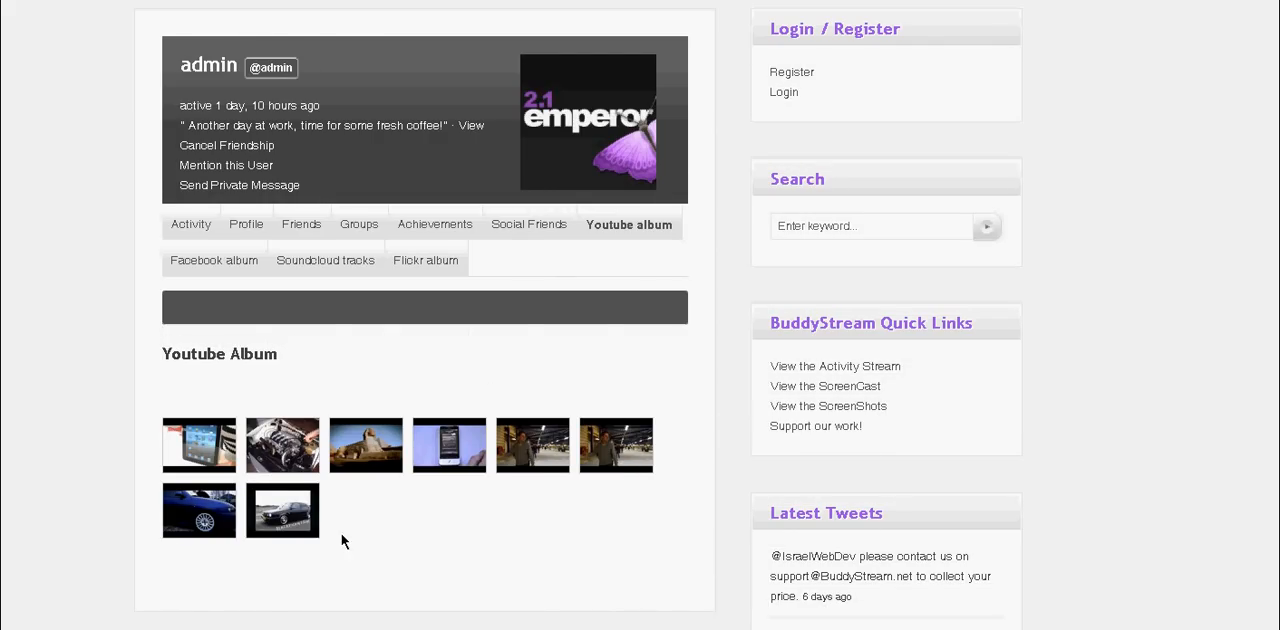
pyautogui.moveTo(146, 278)
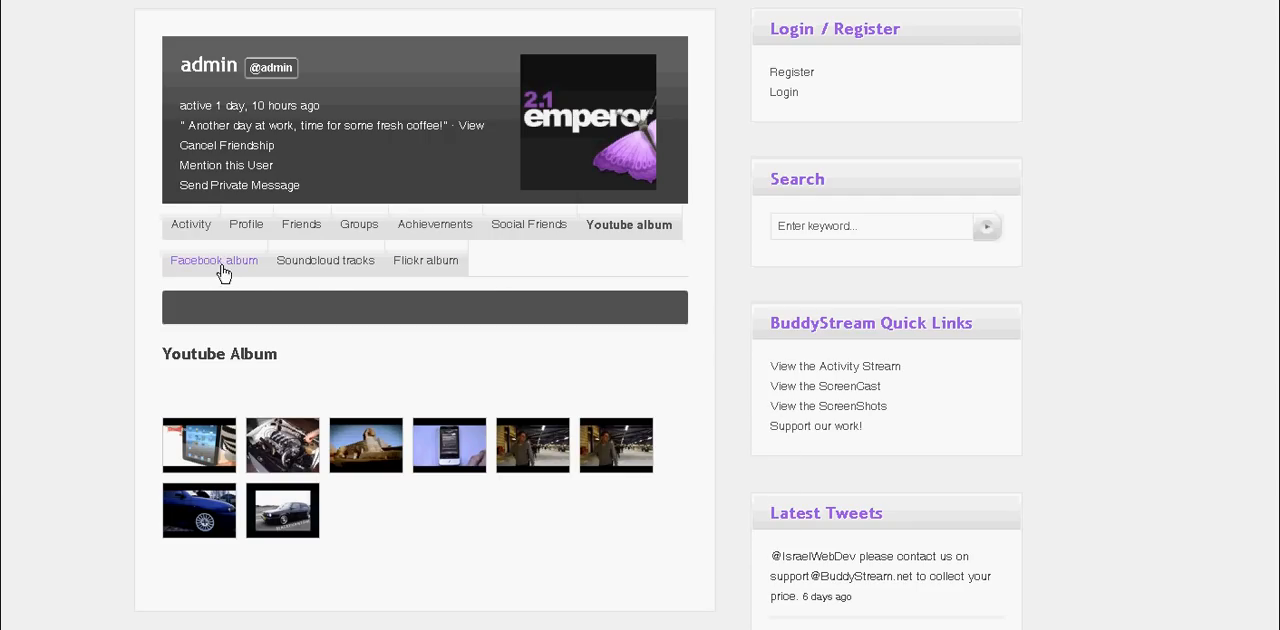
pyautogui.moveTo(325, 260)
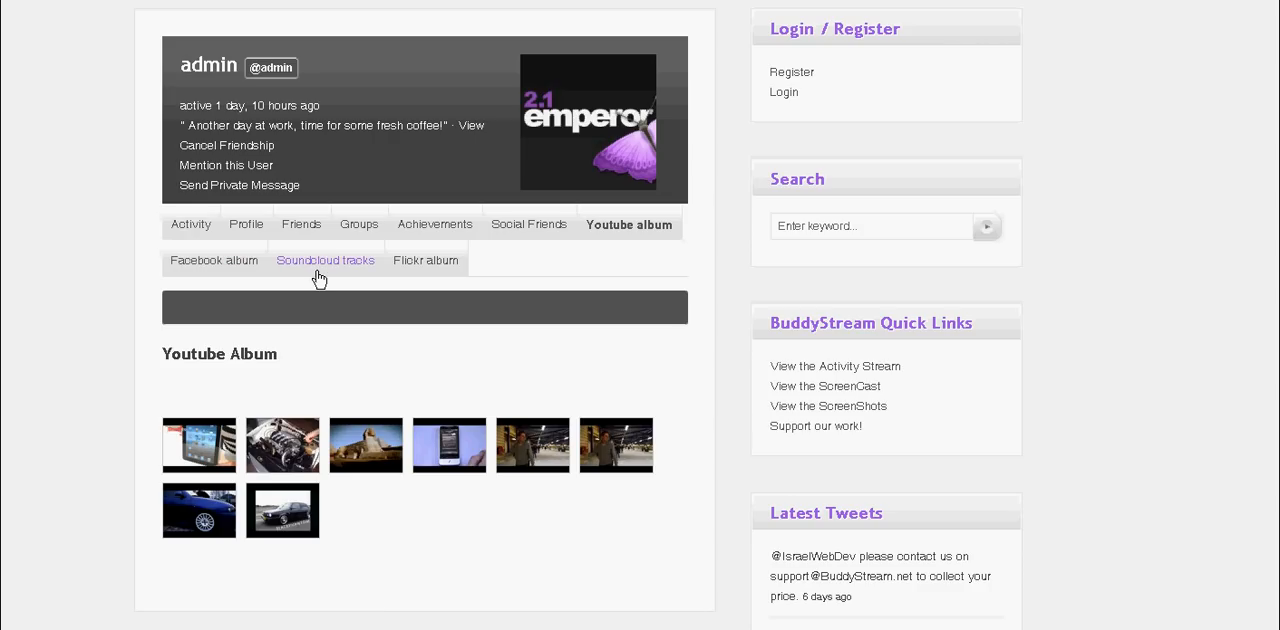
pyautogui.moveTo(424, 260)
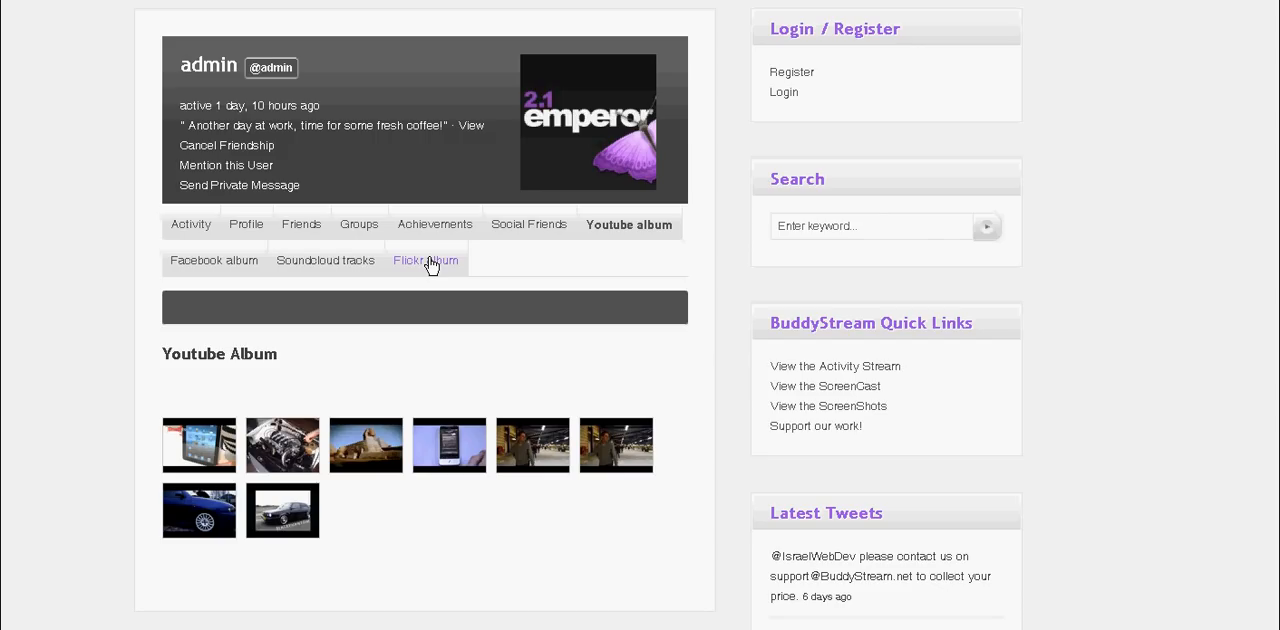
pyautogui.click(425, 260)
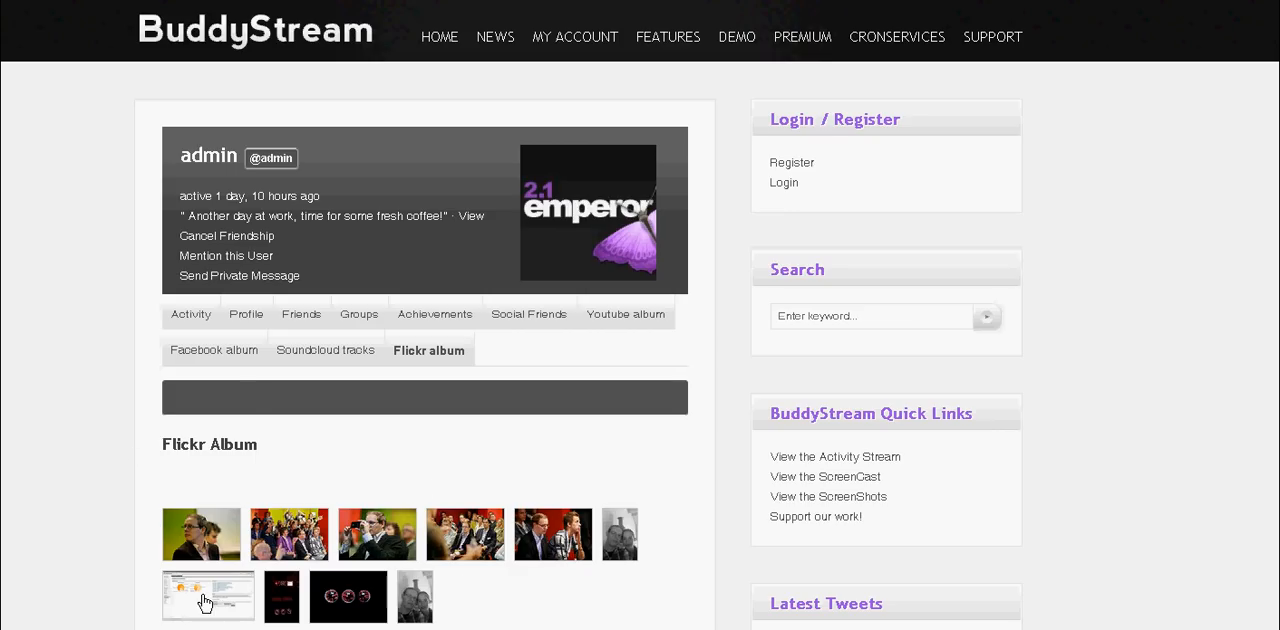
pyautogui.click(208, 596)
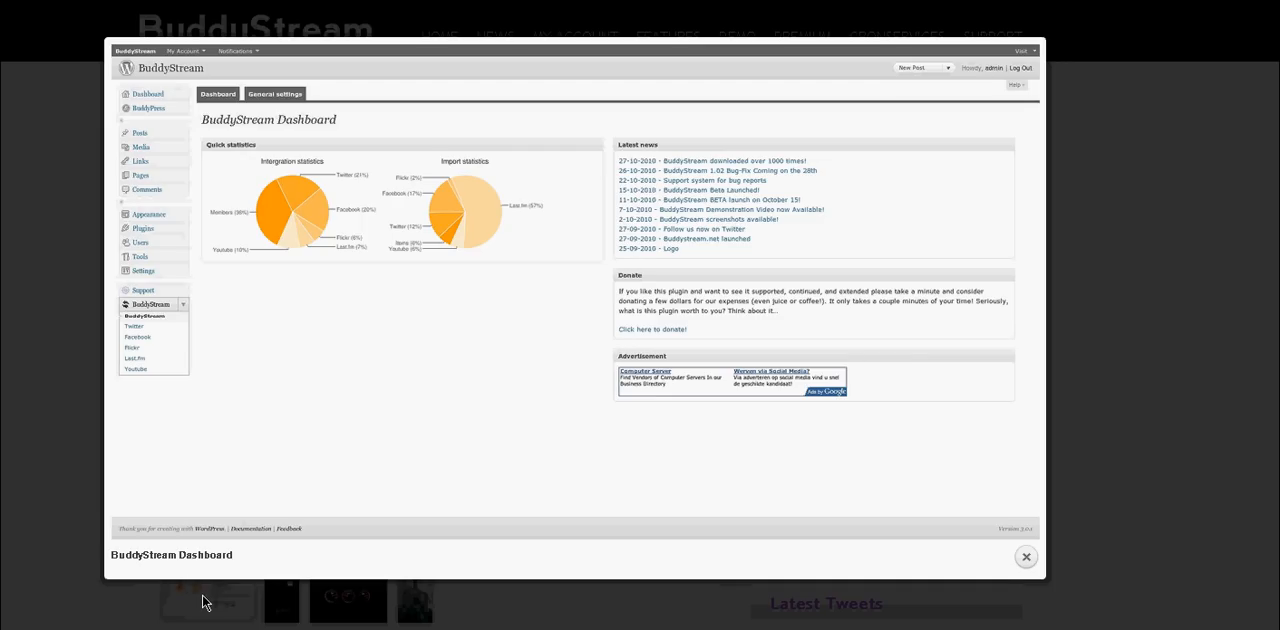
pyautogui.moveTo(1015, 560)
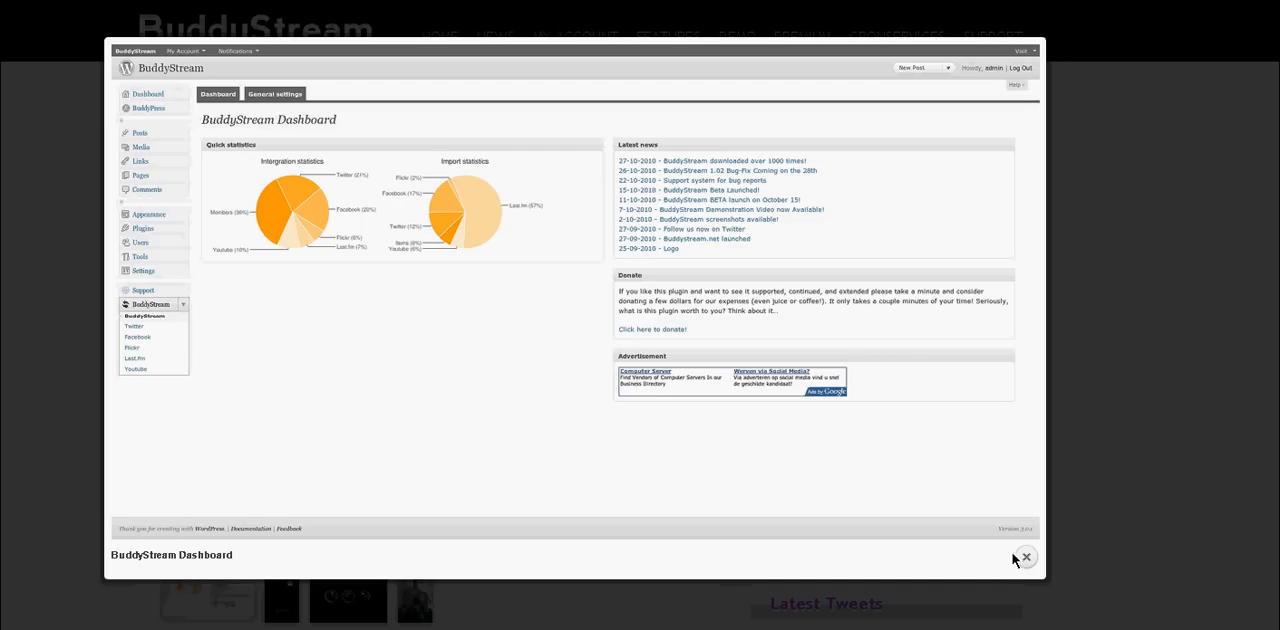
pyautogui.click(1025, 557)
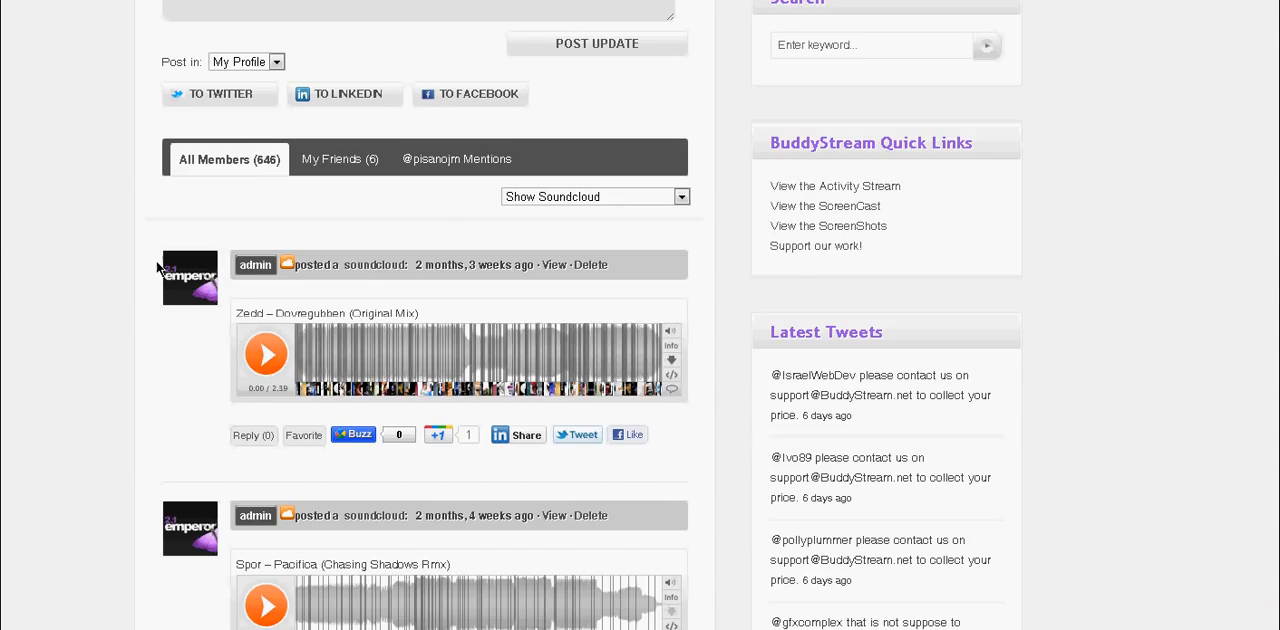
pyautogui.moveTo(5, 255)
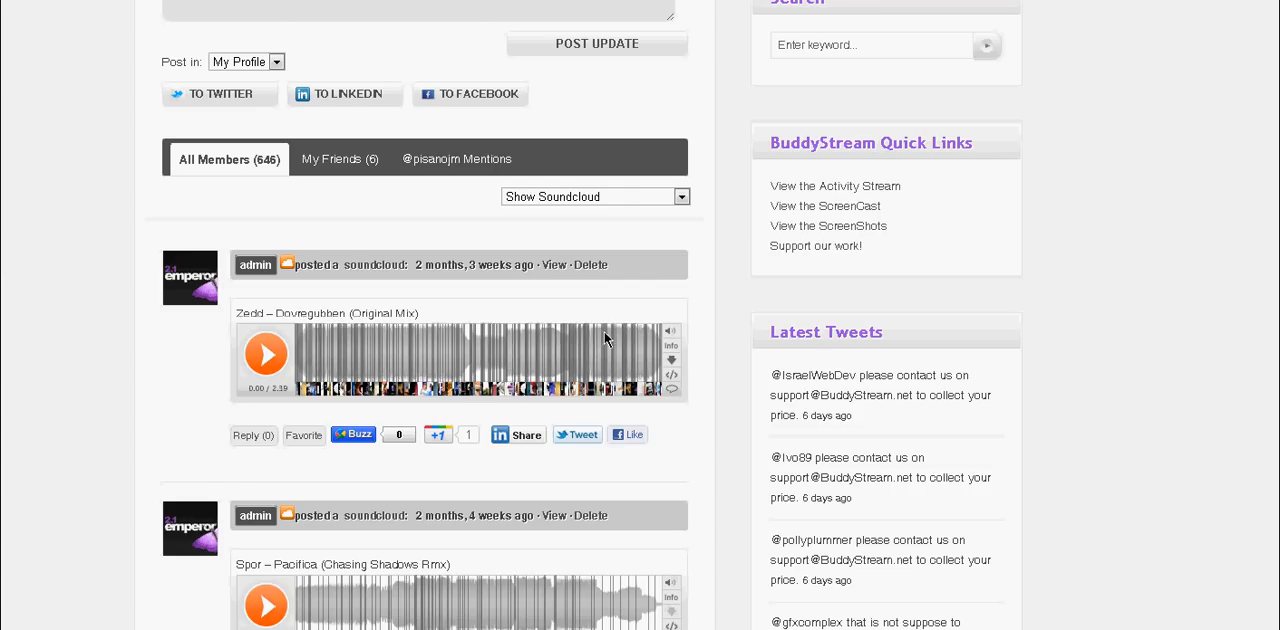
pyautogui.moveTo(98, 272)
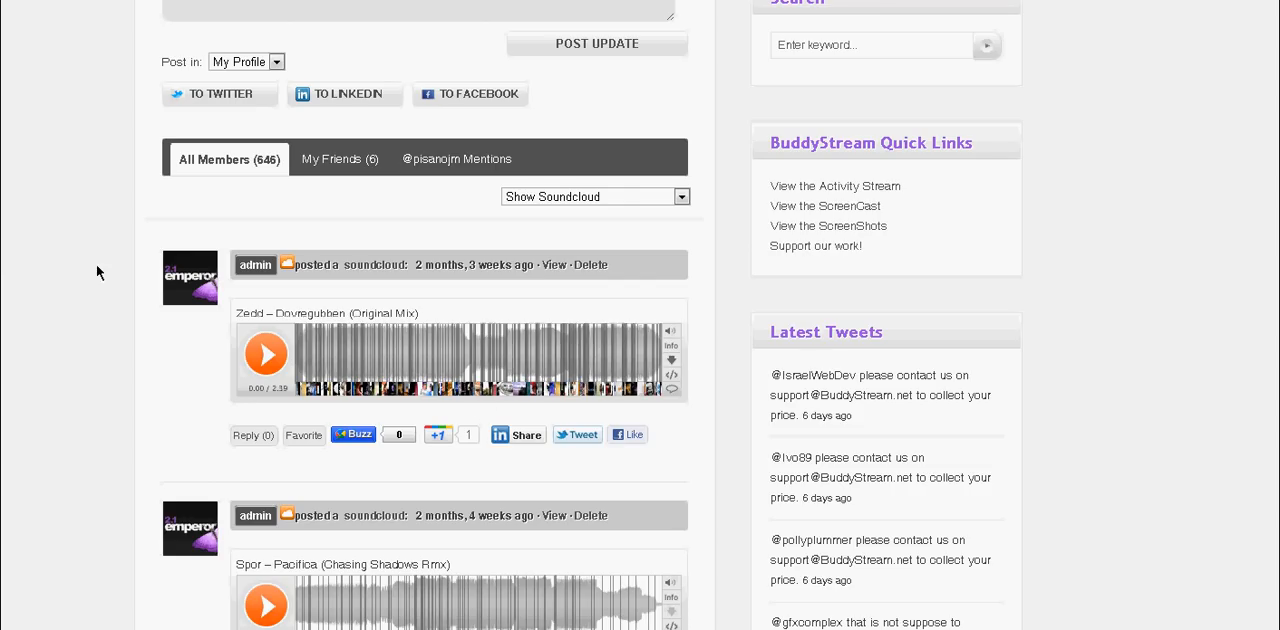
pyautogui.moveTo(343, 353)
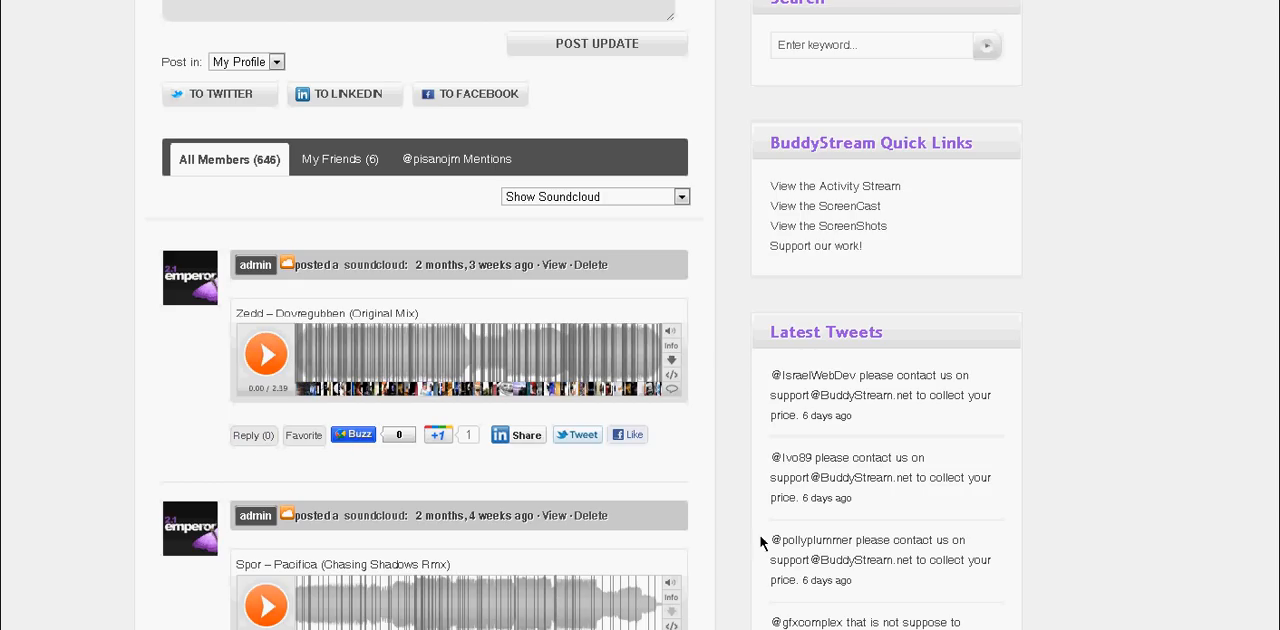
pyautogui.moveTo(390, 471)
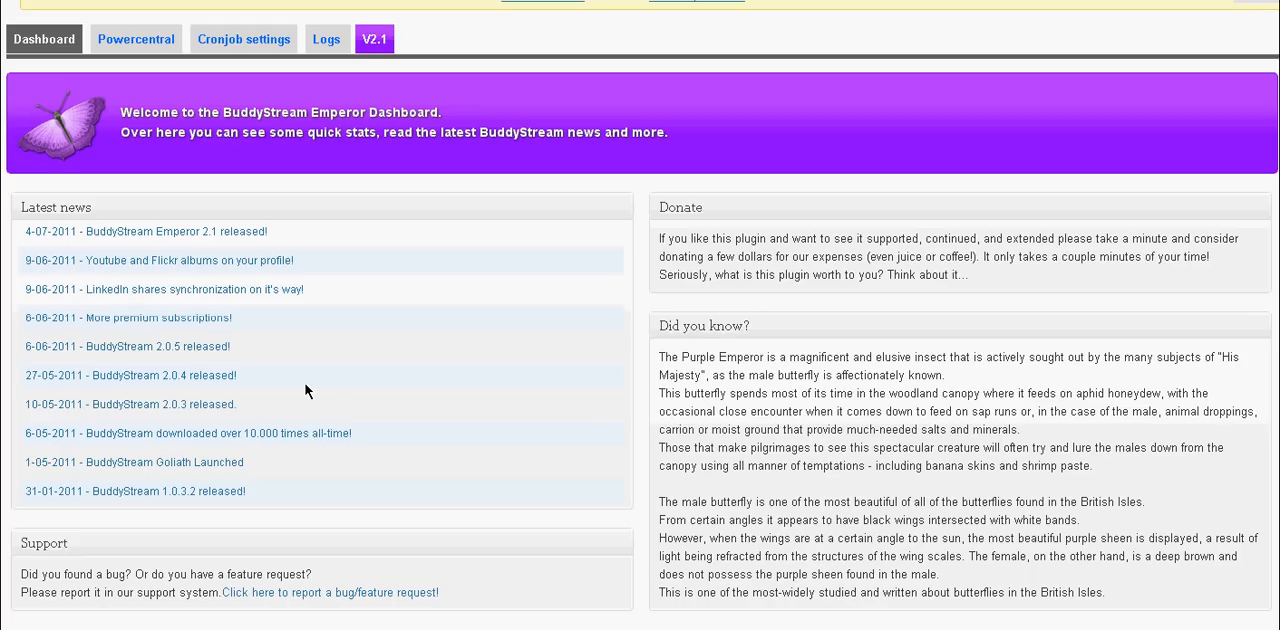
pyautogui.moveTo(355, 357)
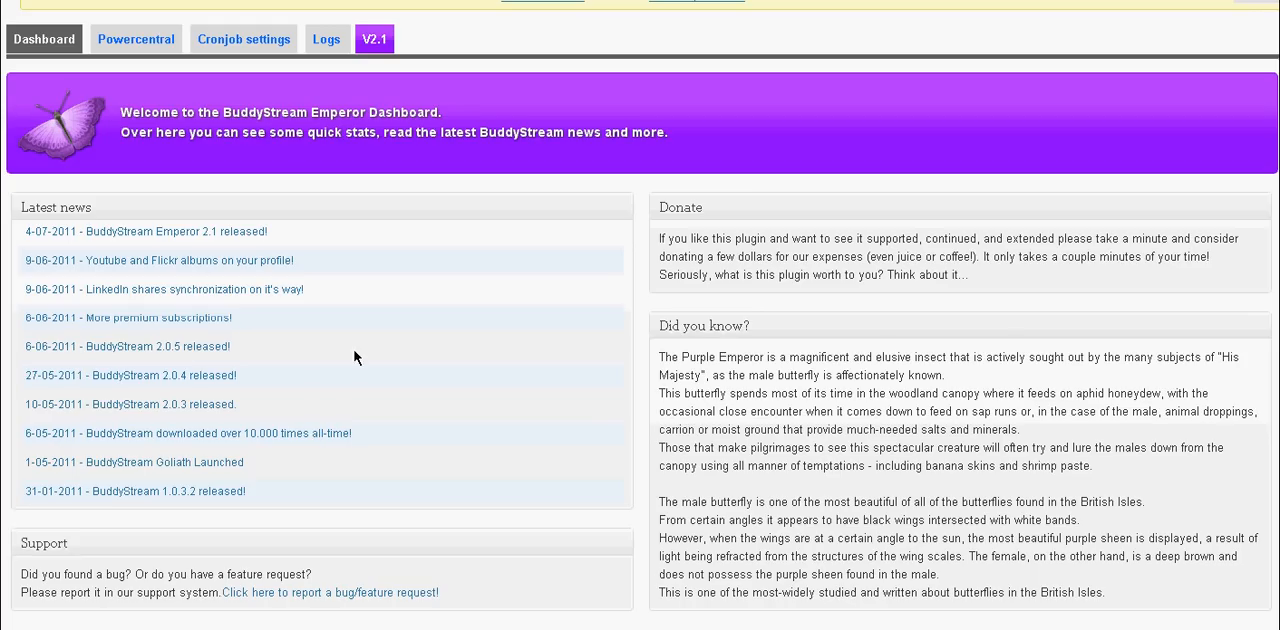
pyautogui.moveTo(310, 242)
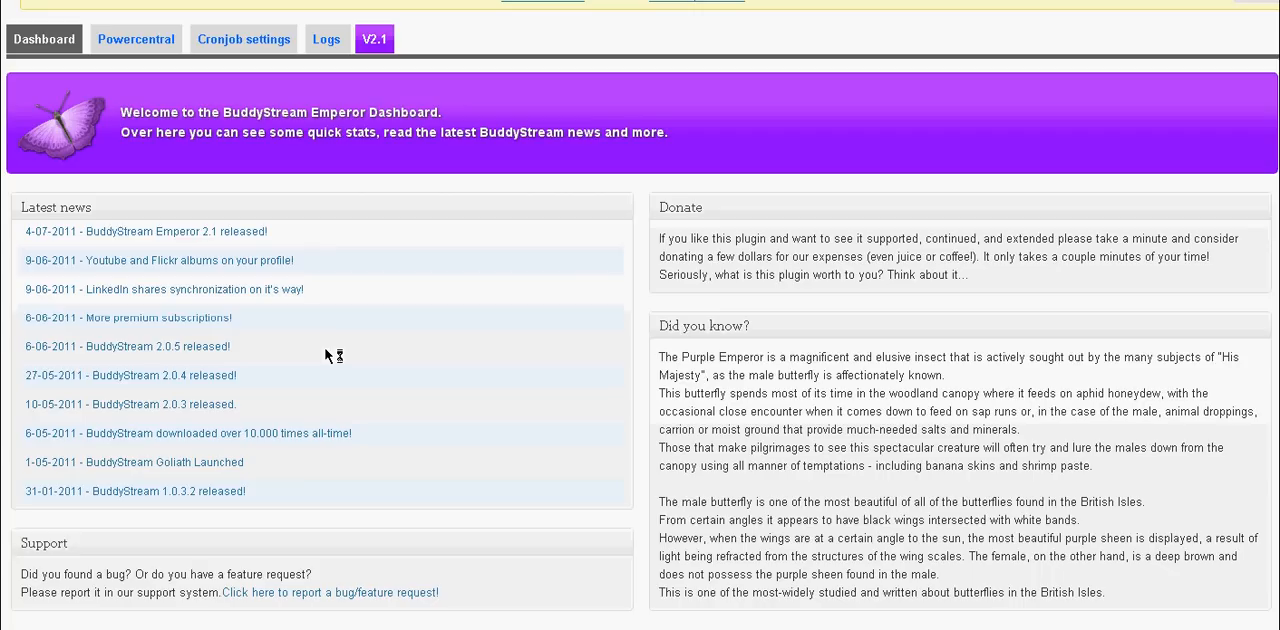
# Open the Powercentral page of network enable switches
pyautogui.click(135, 38)
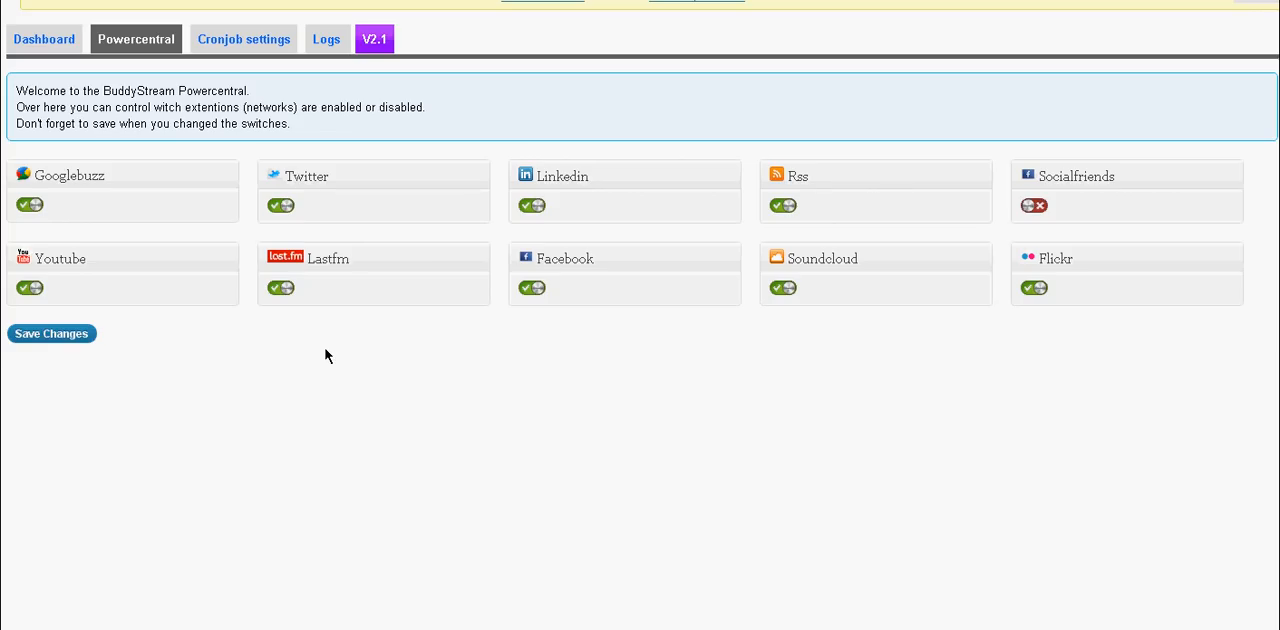
pyautogui.moveTo(367, 201)
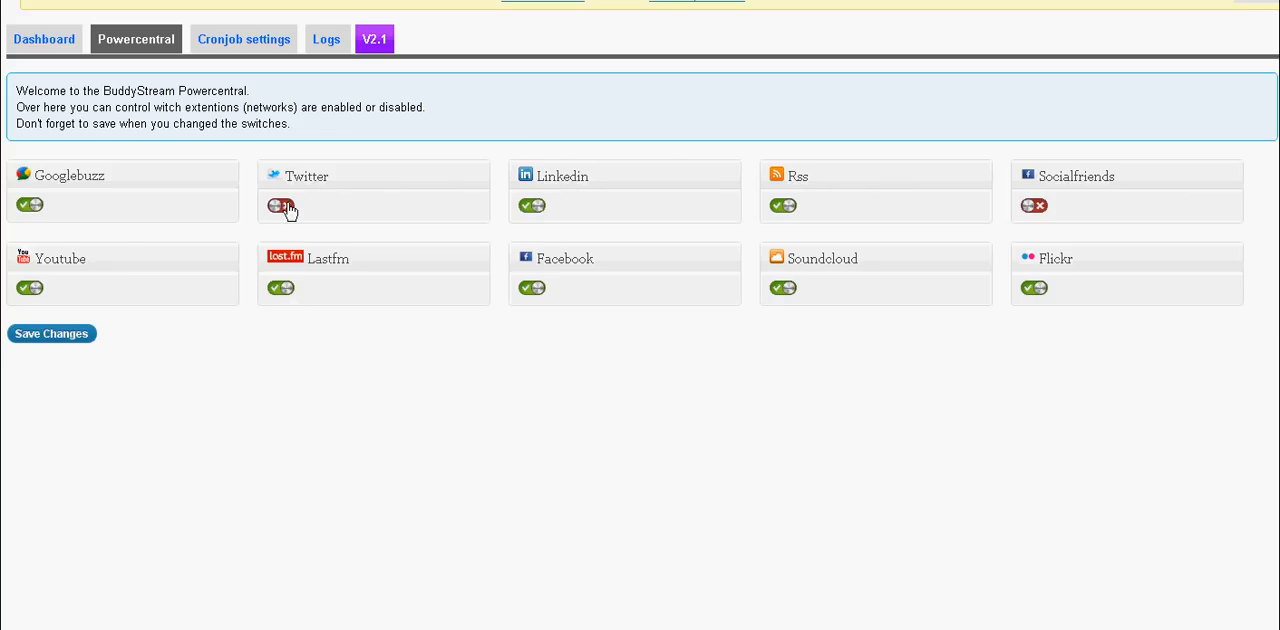
# Turn the Twitter network switch back on in Powercentral
pyautogui.click(282, 205)
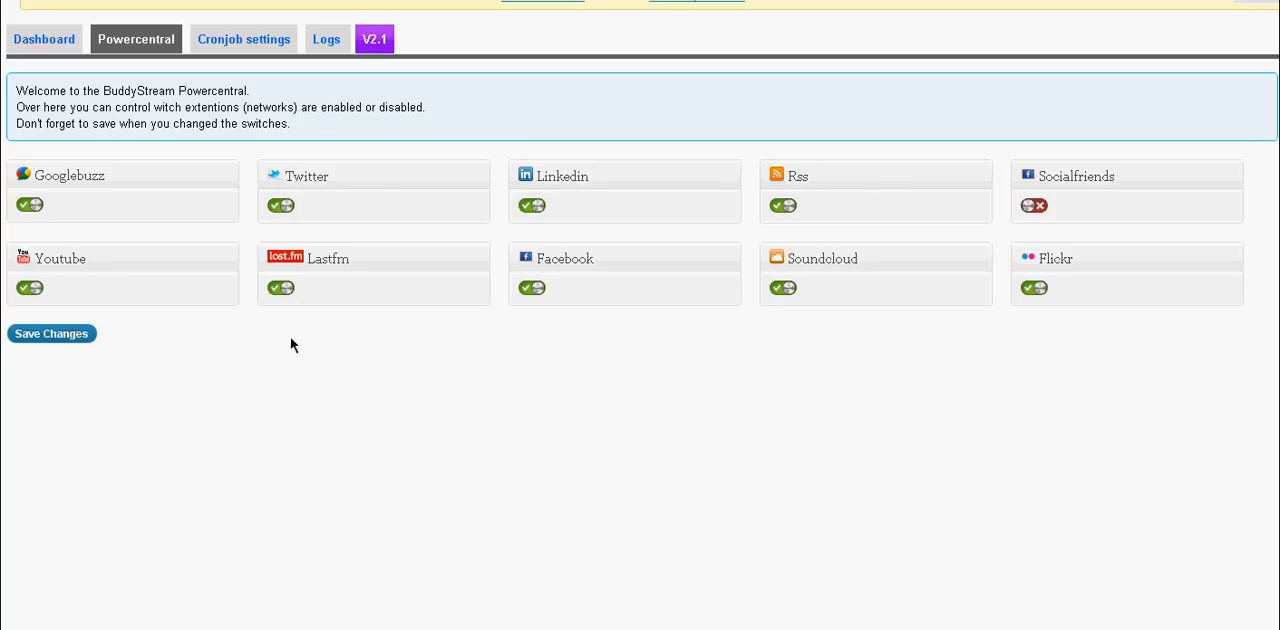
pyautogui.moveTo(455, 334)
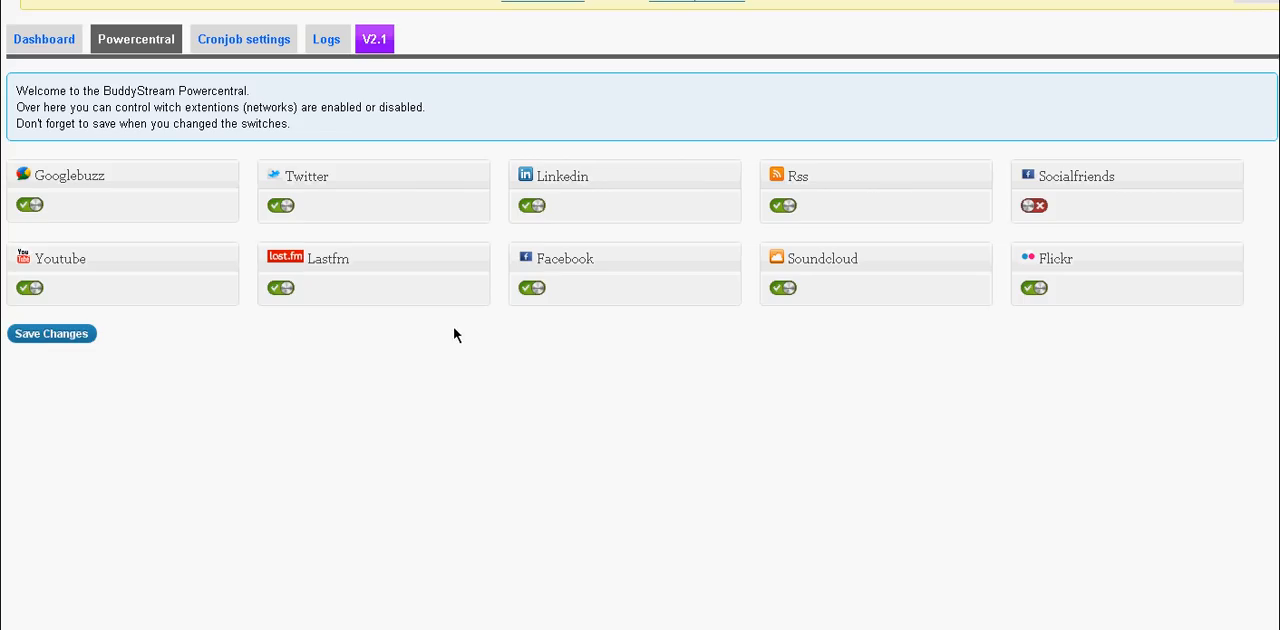
pyautogui.moveTo(199, 430)
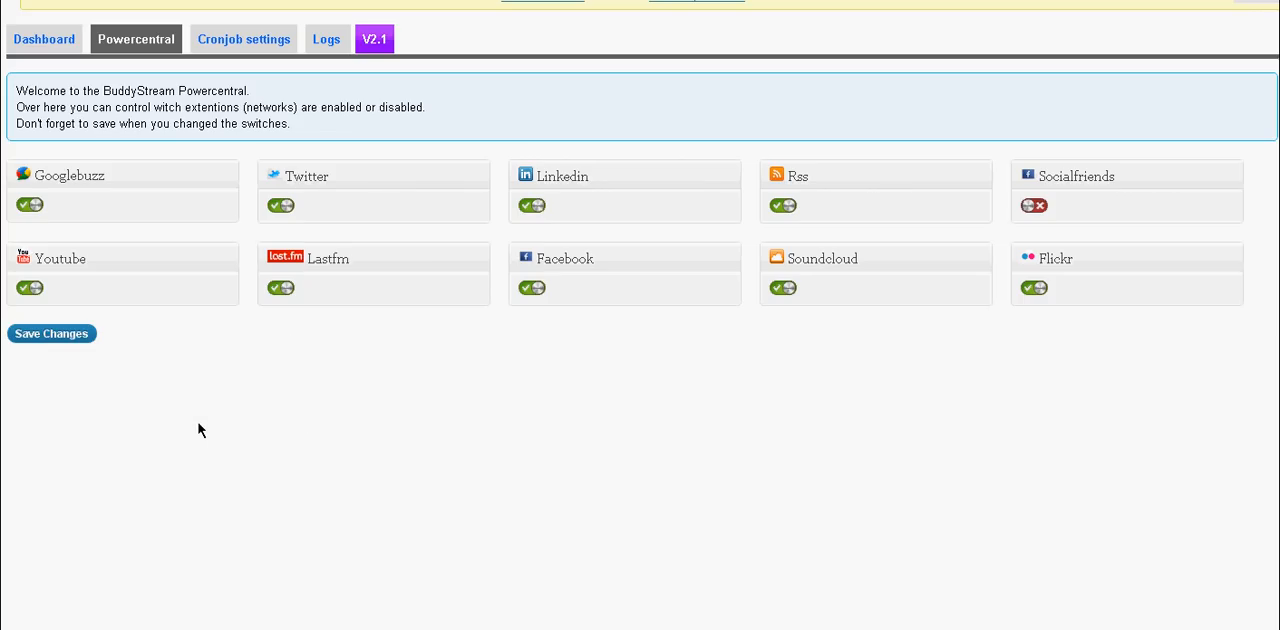
pyautogui.moveTo(168, 457)
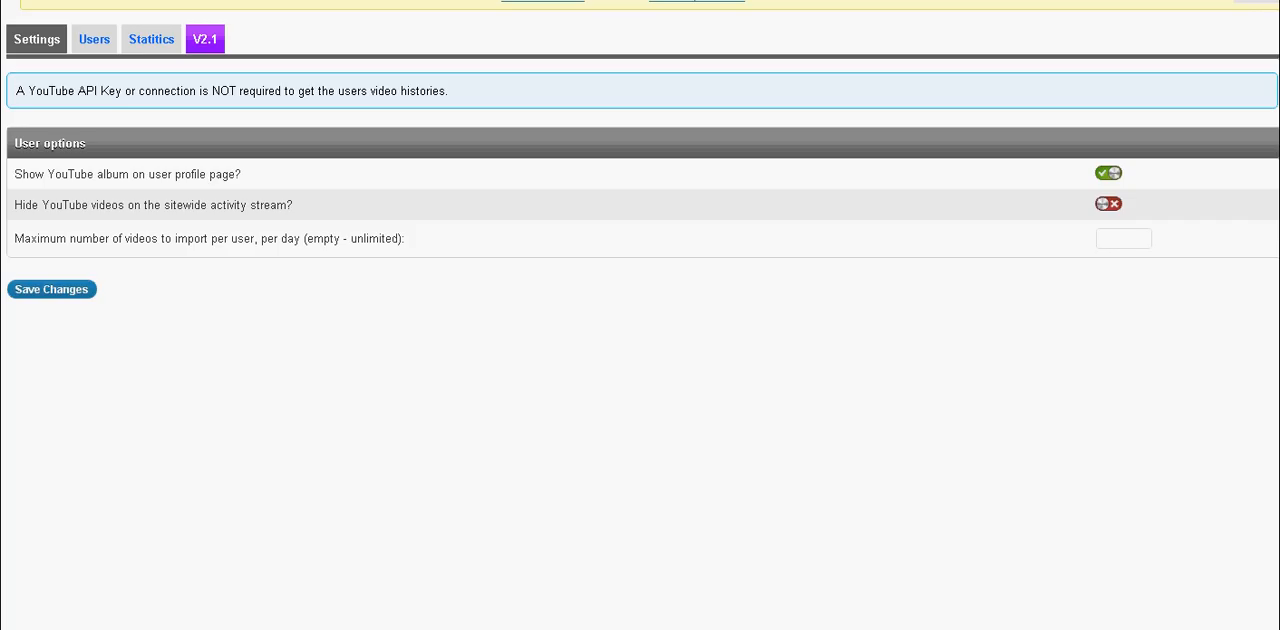
pyautogui.moveTo(406, 377)
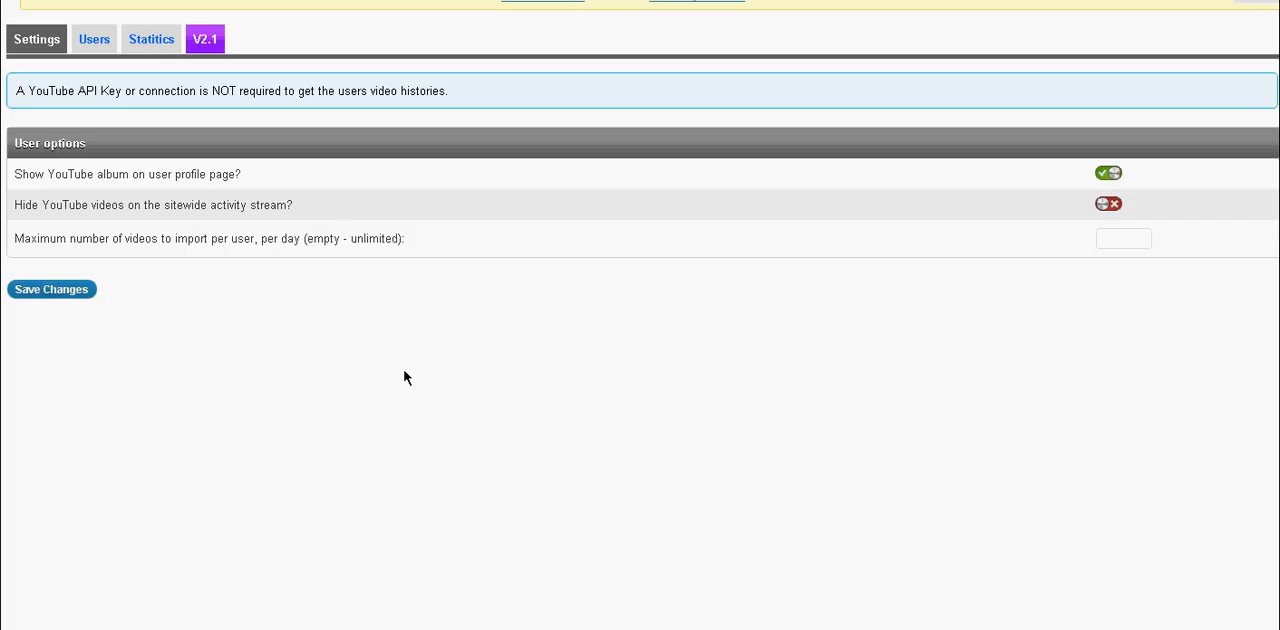
pyautogui.moveTo(678, 182)
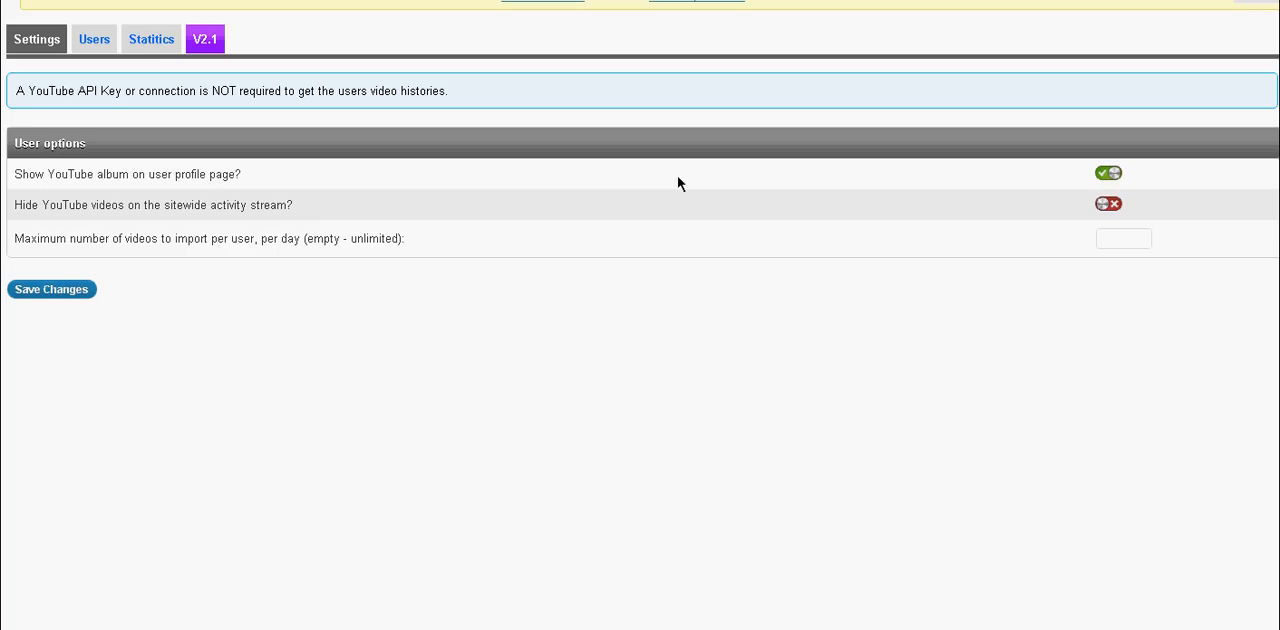
pyautogui.moveTo(251, 314)
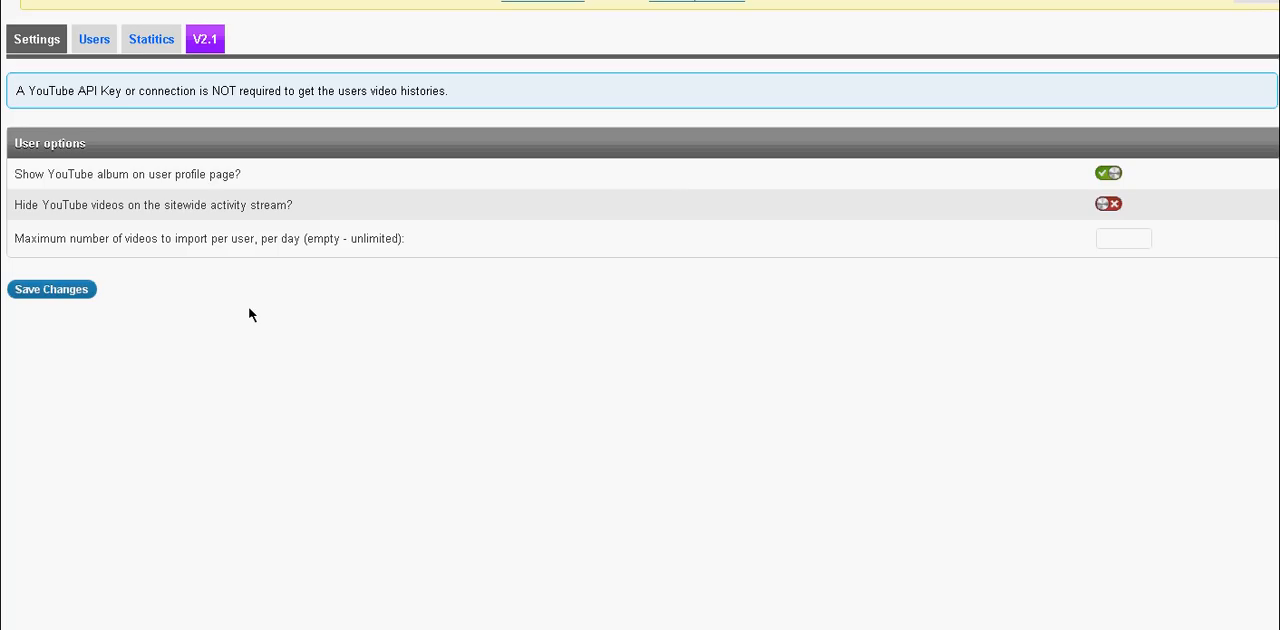
pyautogui.moveTo(959, 286)
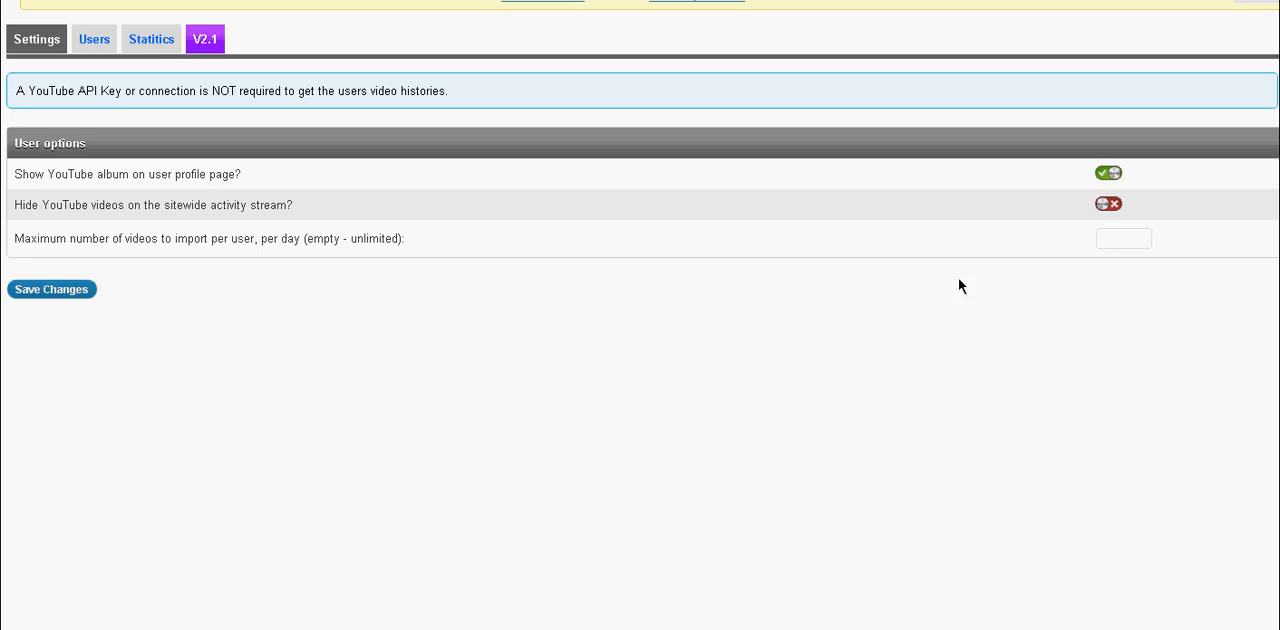
pyautogui.moveTo(681, 355)
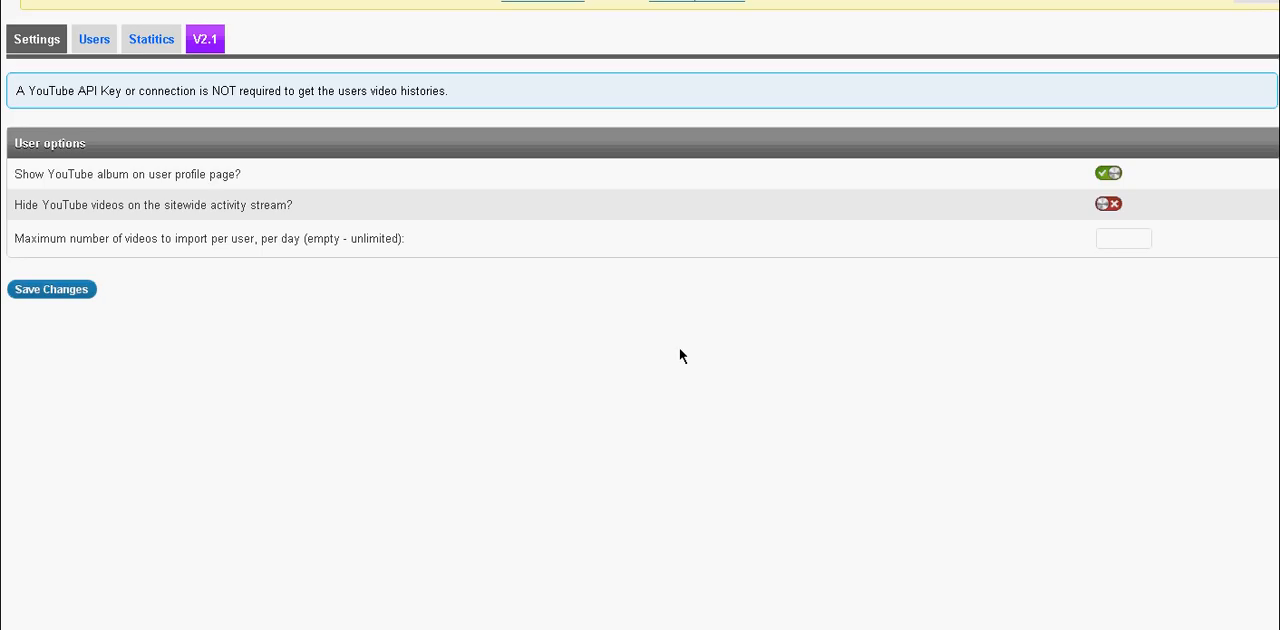
pyautogui.moveTo(518, 274)
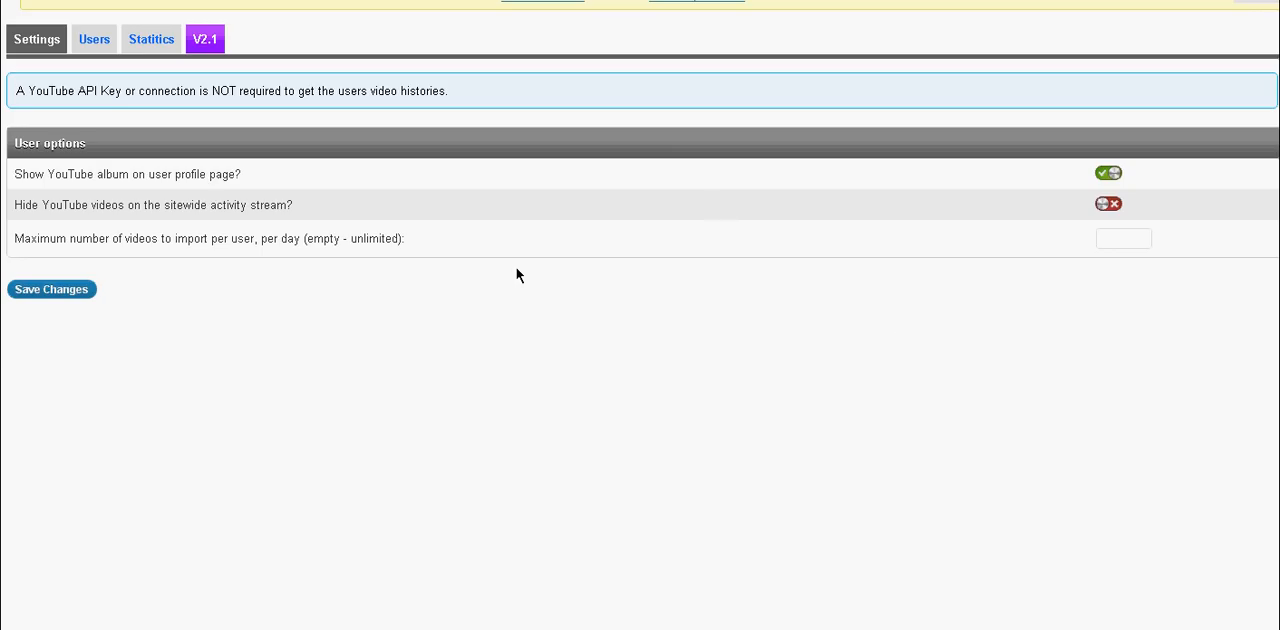
pyautogui.moveTo(152, 243)
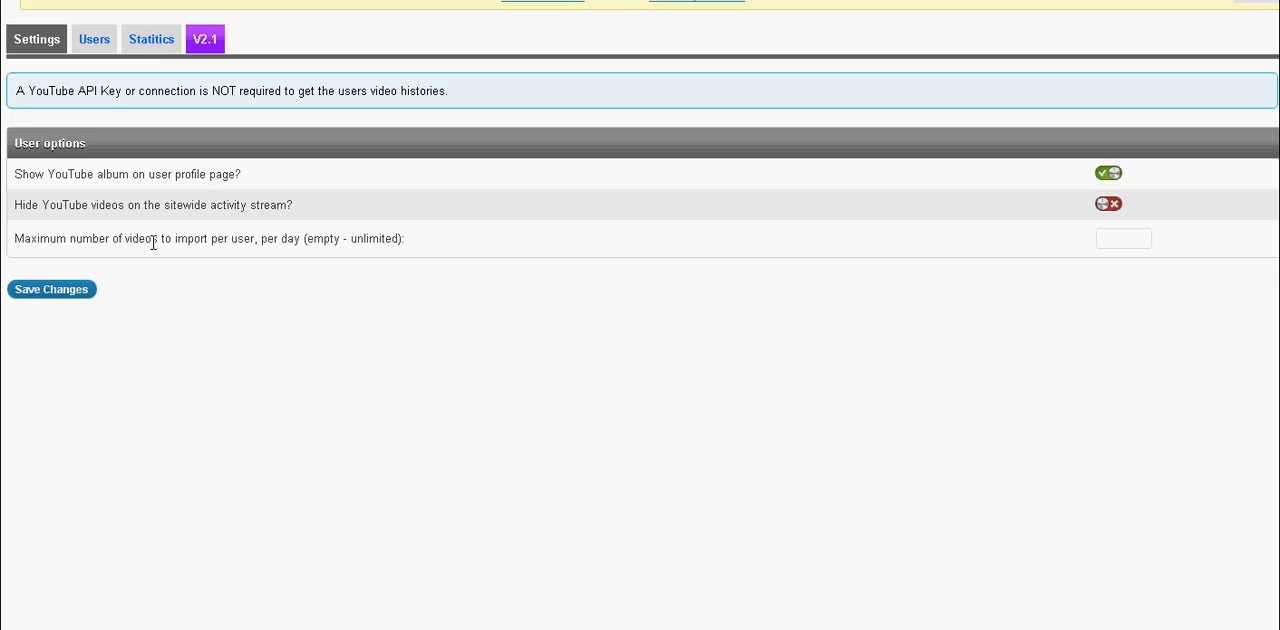
pyautogui.moveTo(28, 355)
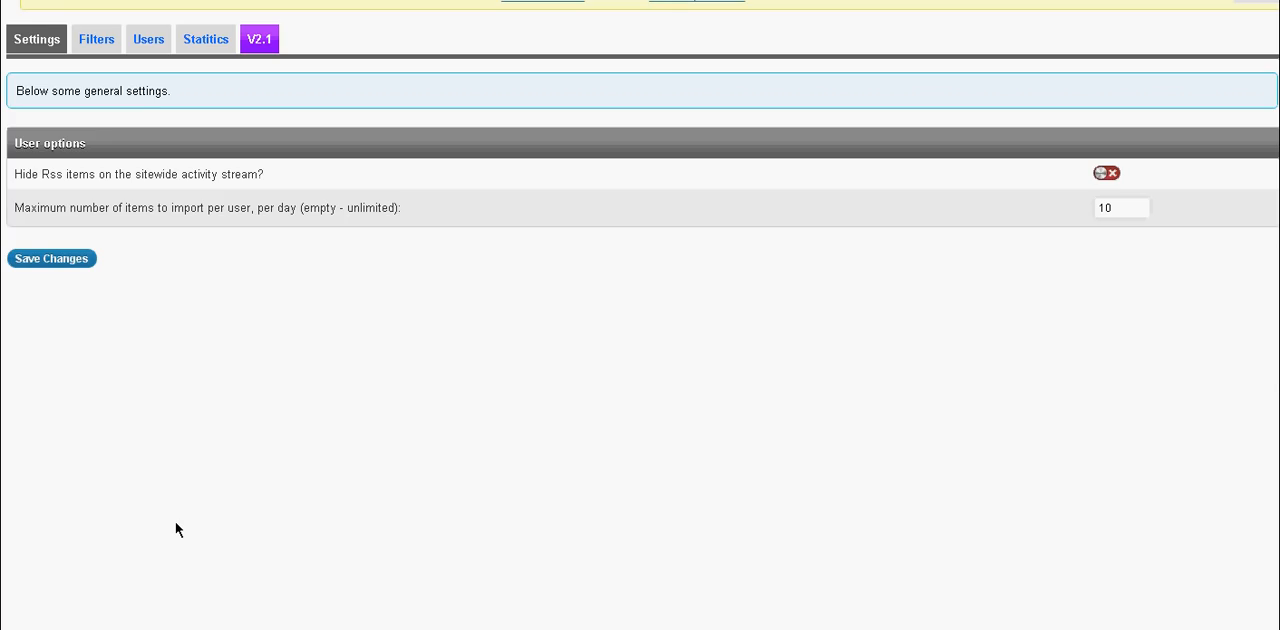
pyautogui.moveTo(341, 354)
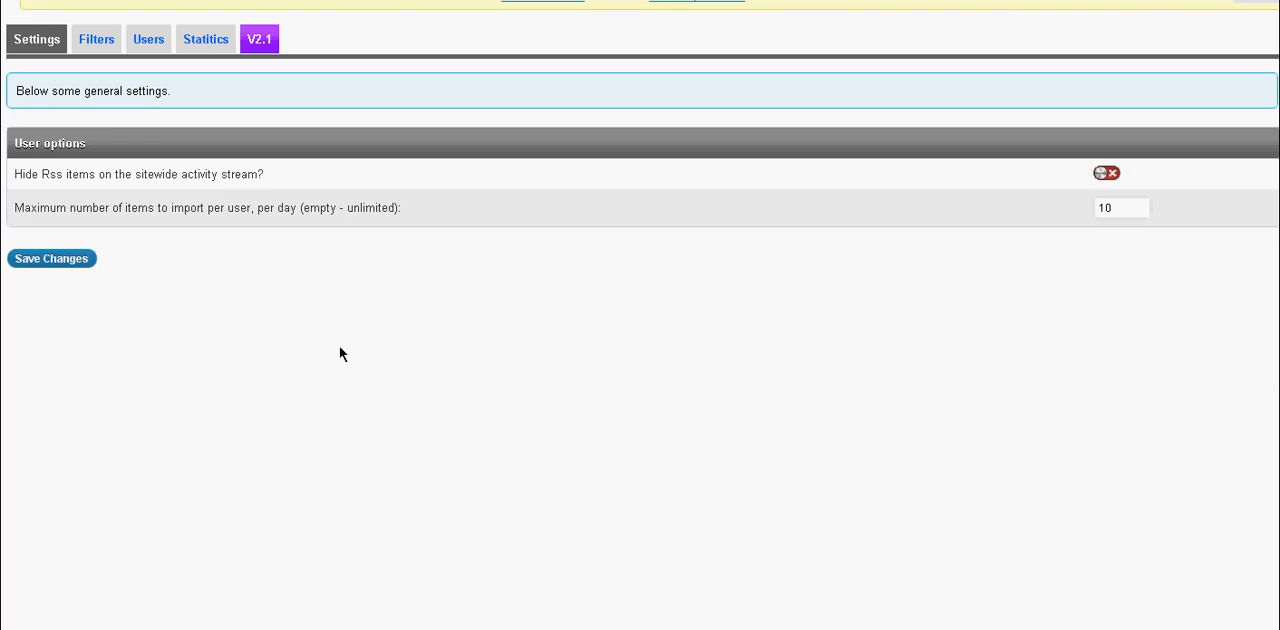
pyautogui.moveTo(1057, 207)
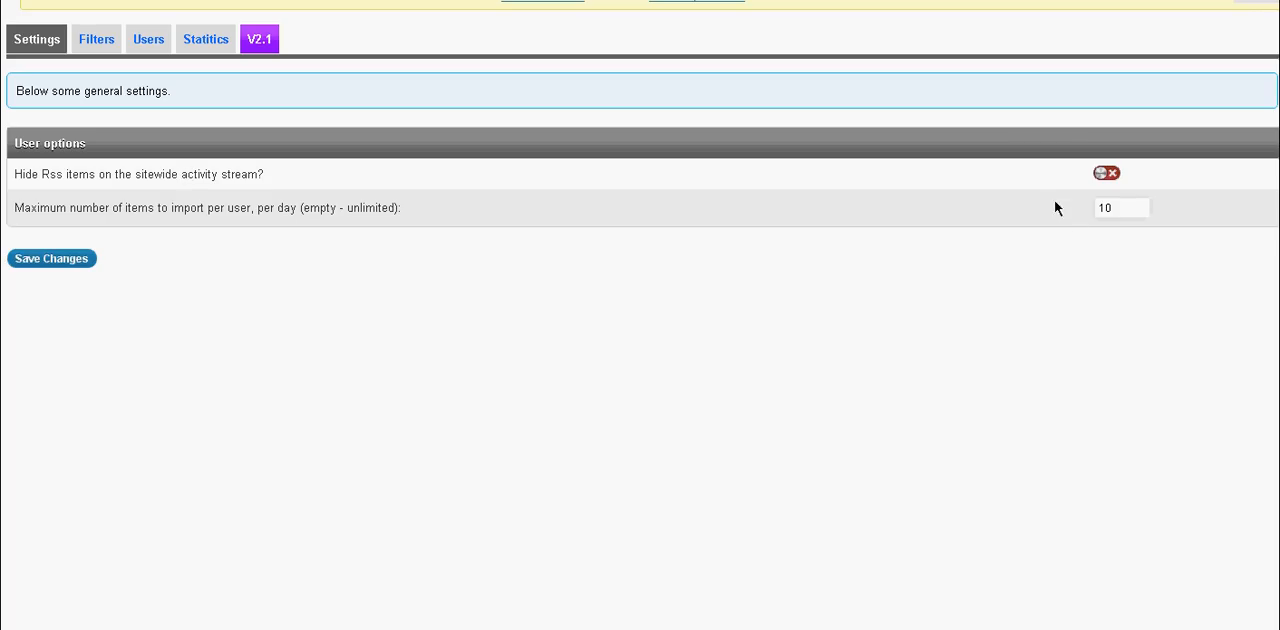
pyautogui.moveTo(196, 201)
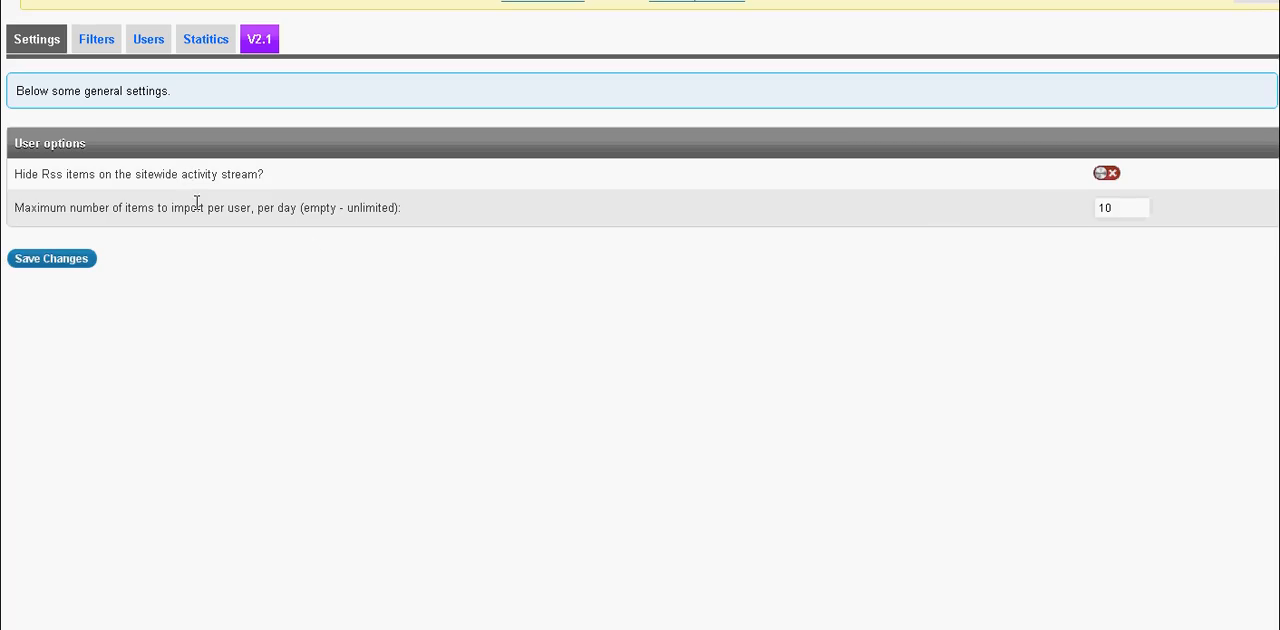
pyautogui.moveTo(421, 280)
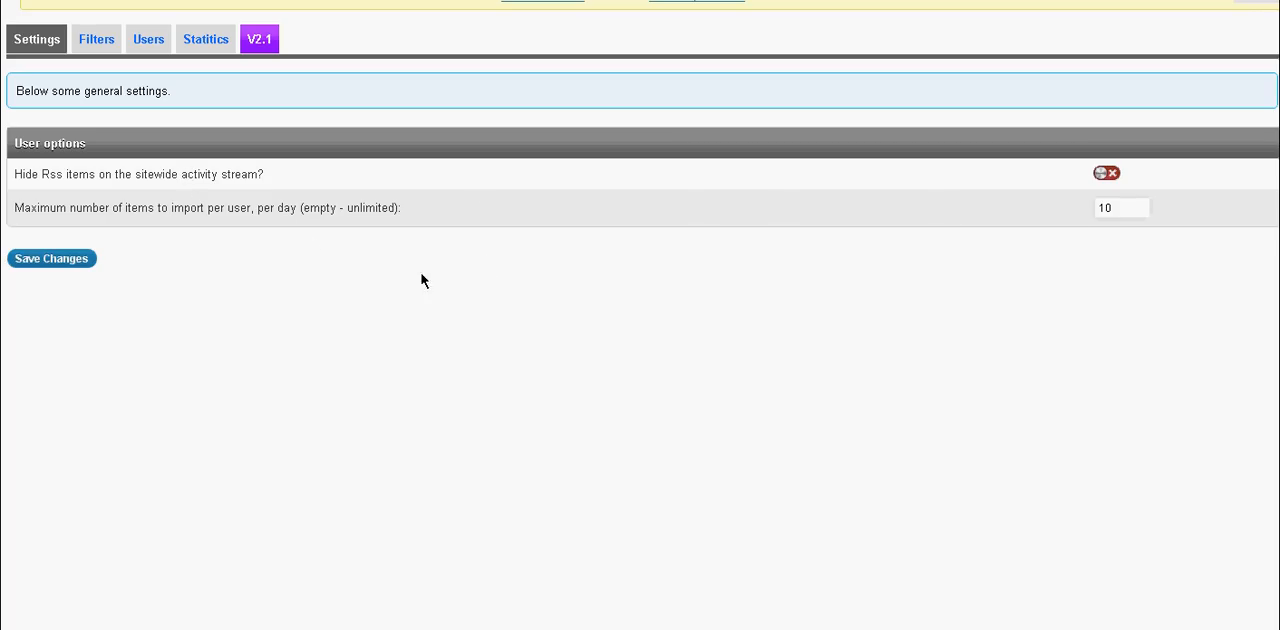
pyautogui.moveTo(1093, 219)
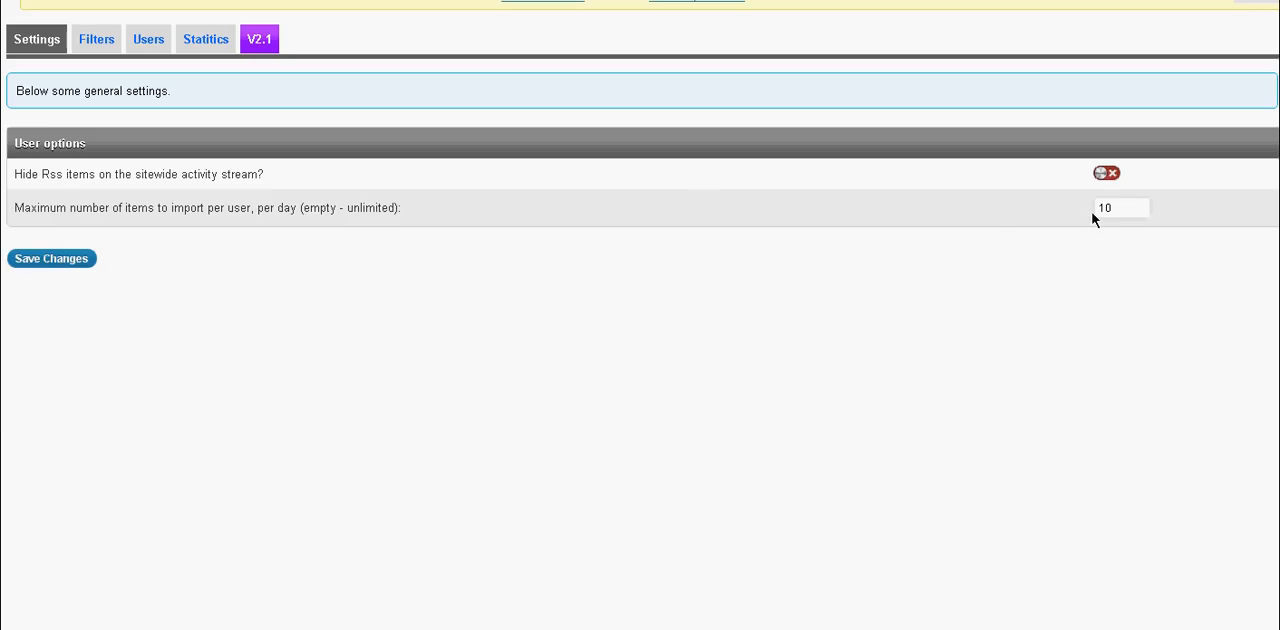
pyautogui.moveTo(107, 75)
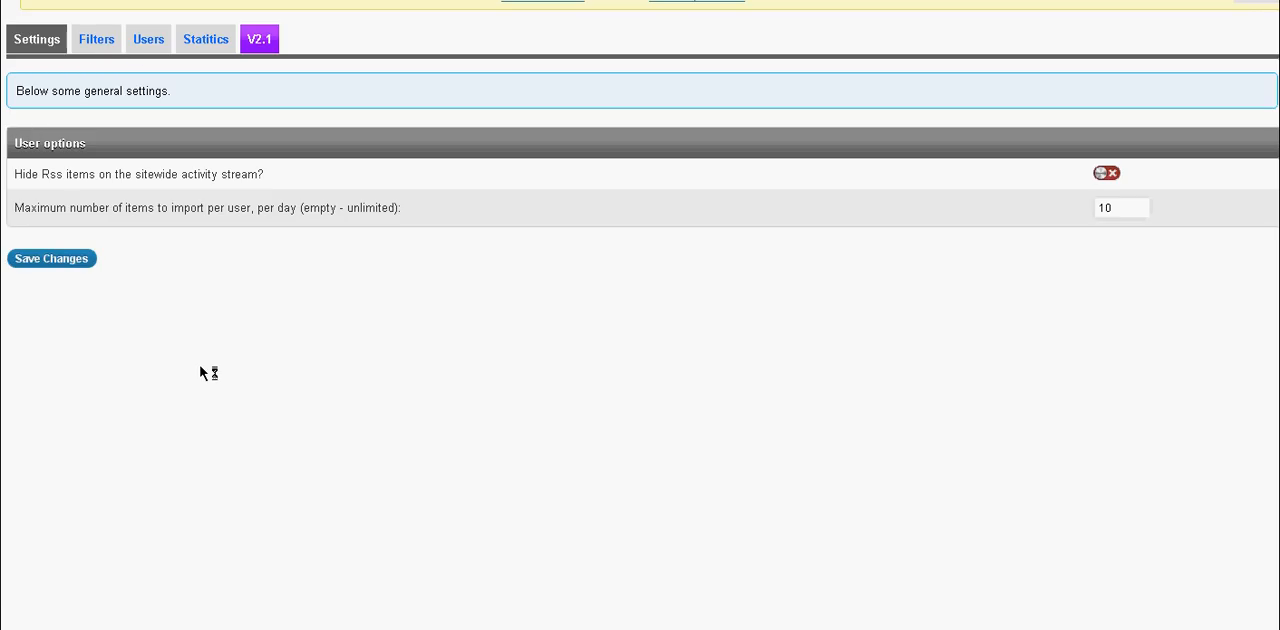
# Open the RSS Filters page with keyword and explicit-word filter fields
pyautogui.click(96, 39)
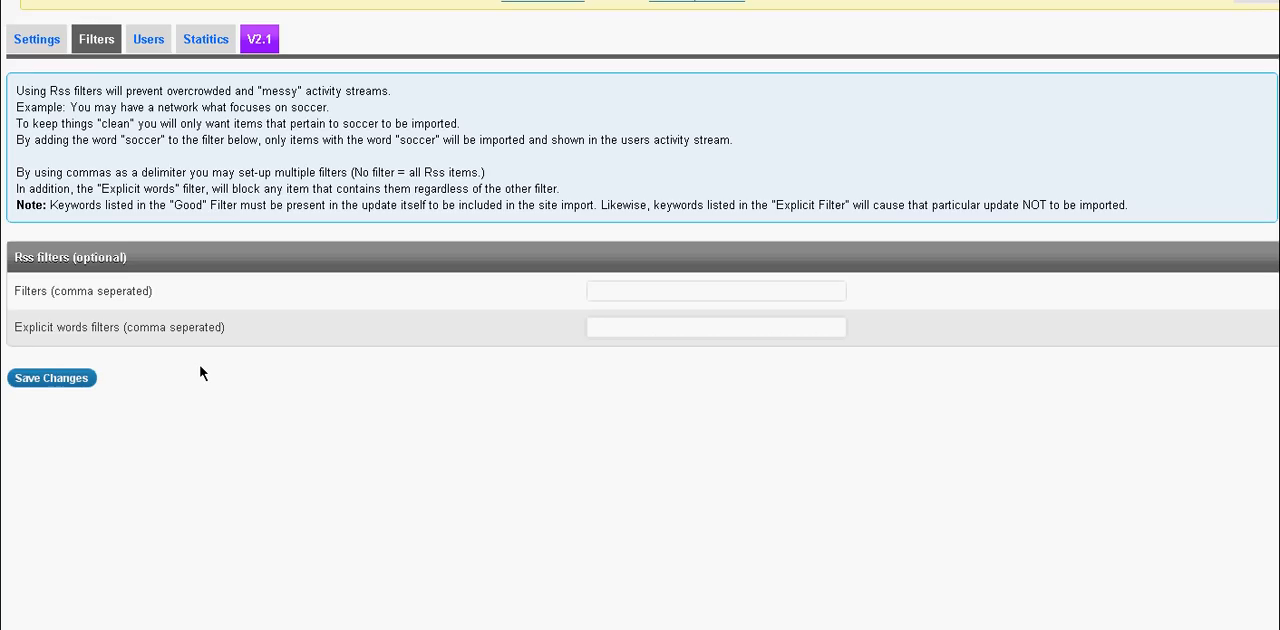
pyautogui.moveTo(463, 327)
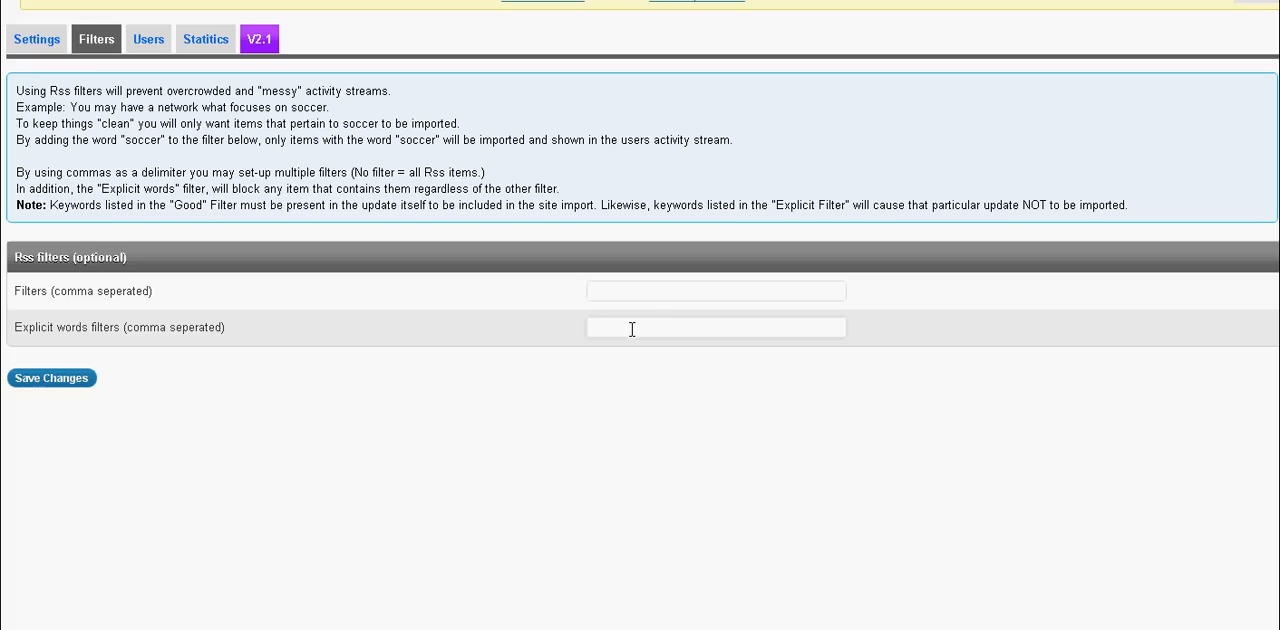
# Type the keyword 'word' into the RSS Filters (comma separated) field
pyautogui.click(715, 327)
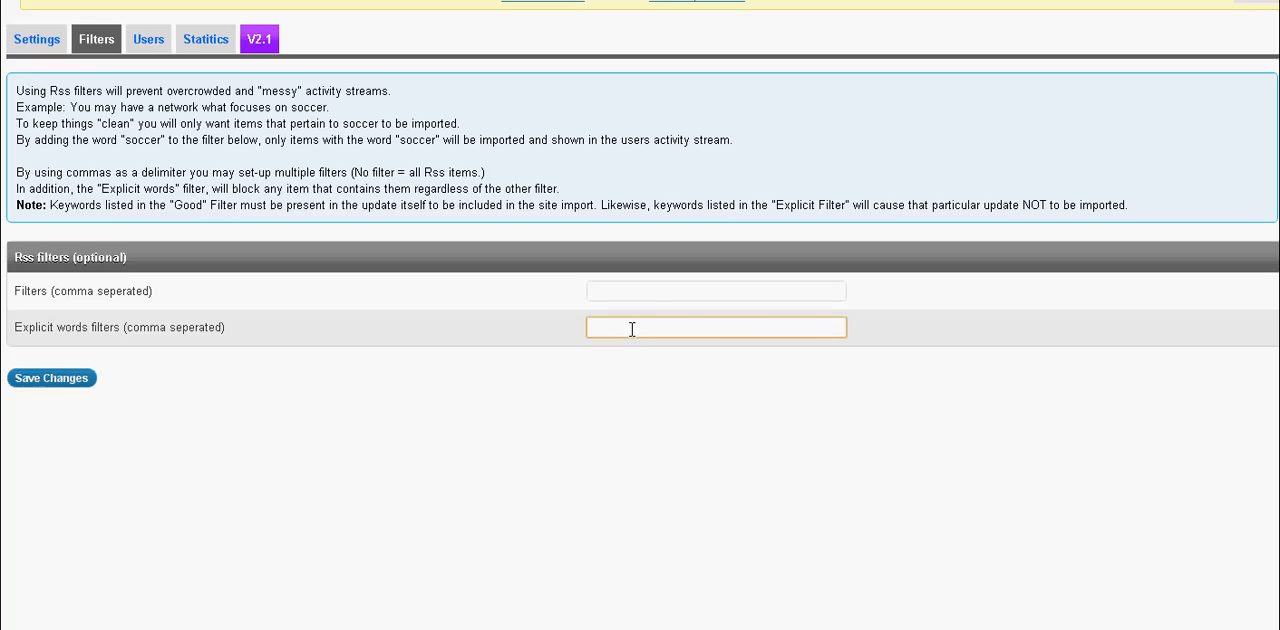
pyautogui.click(715, 291)
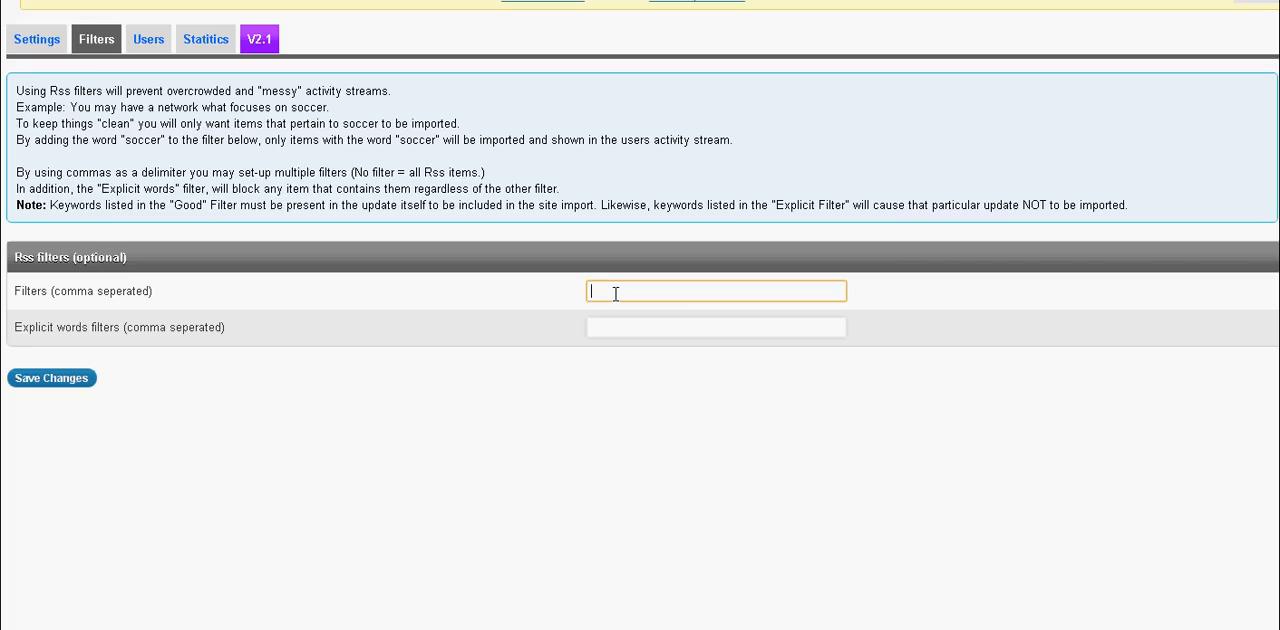
pyautogui.write('wo')
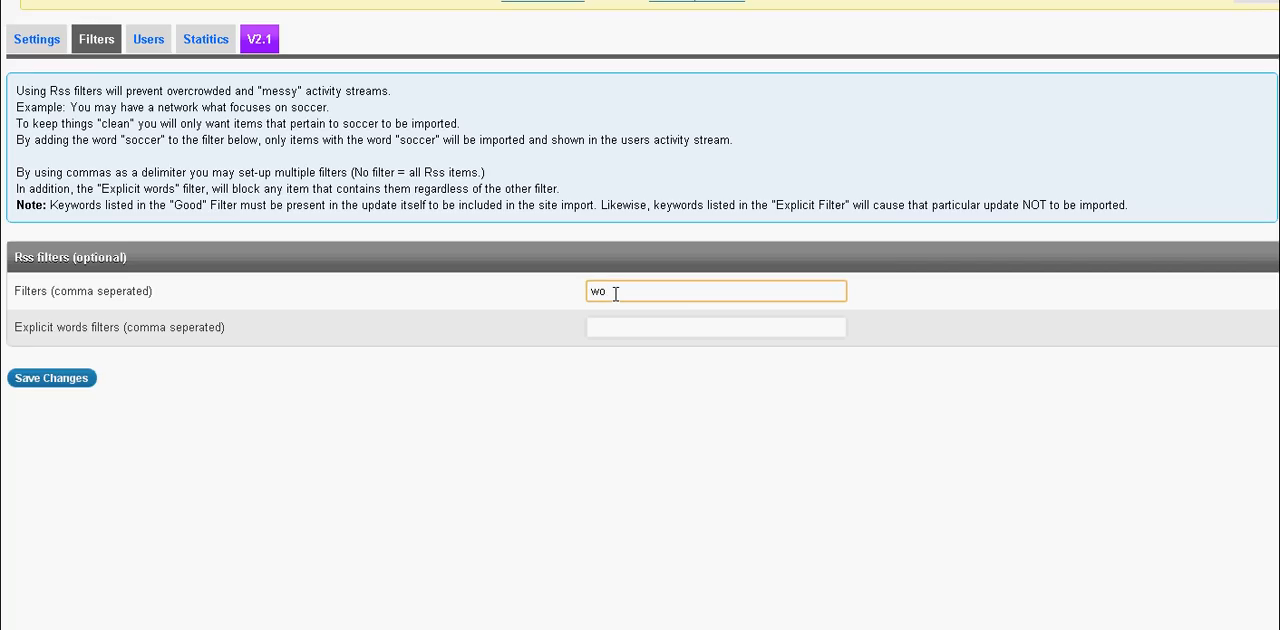
pyautogui.write('rd')
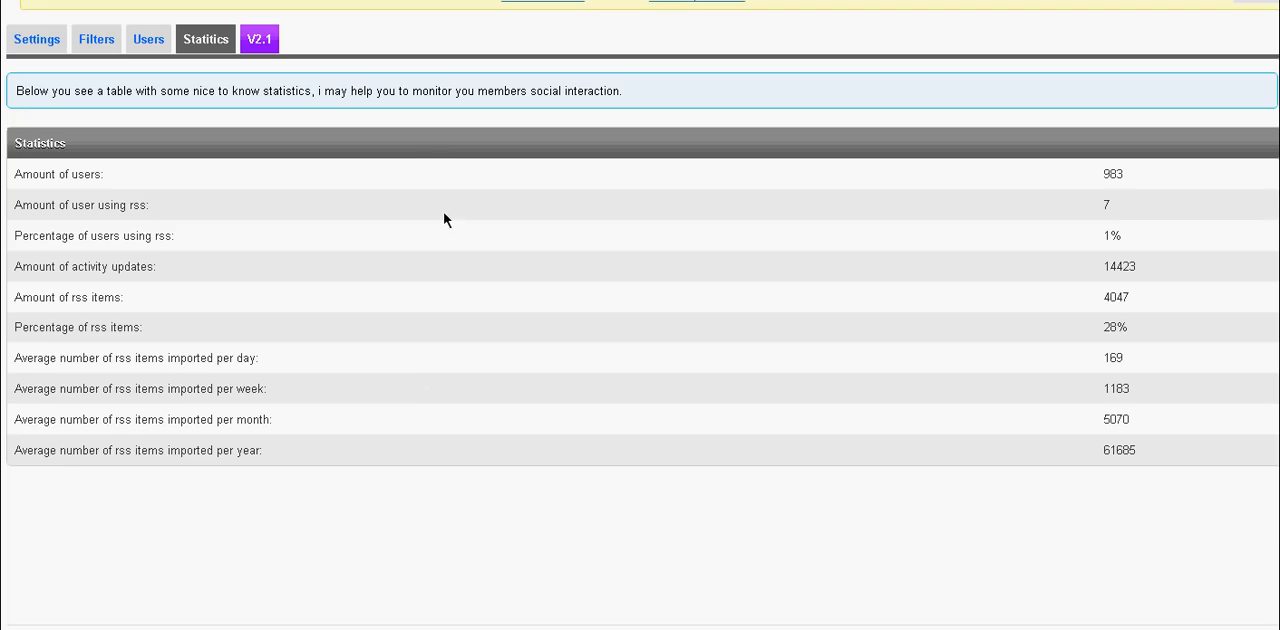
pyautogui.moveTo(476, 518)
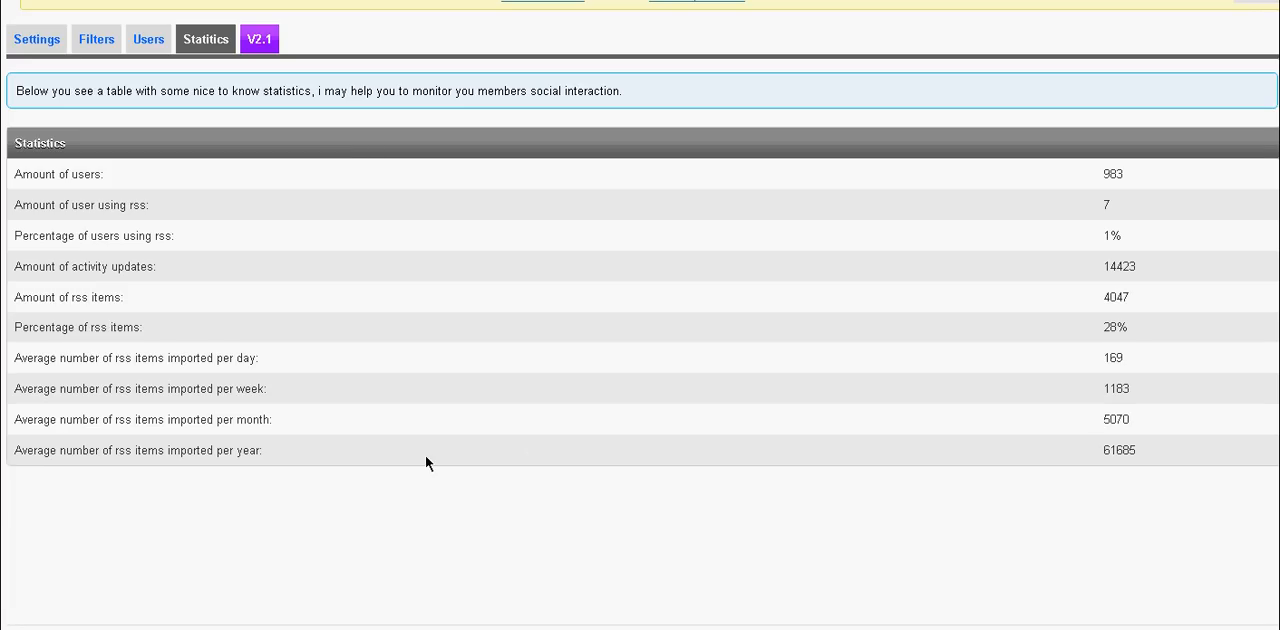
pyautogui.moveTo(518, 21)
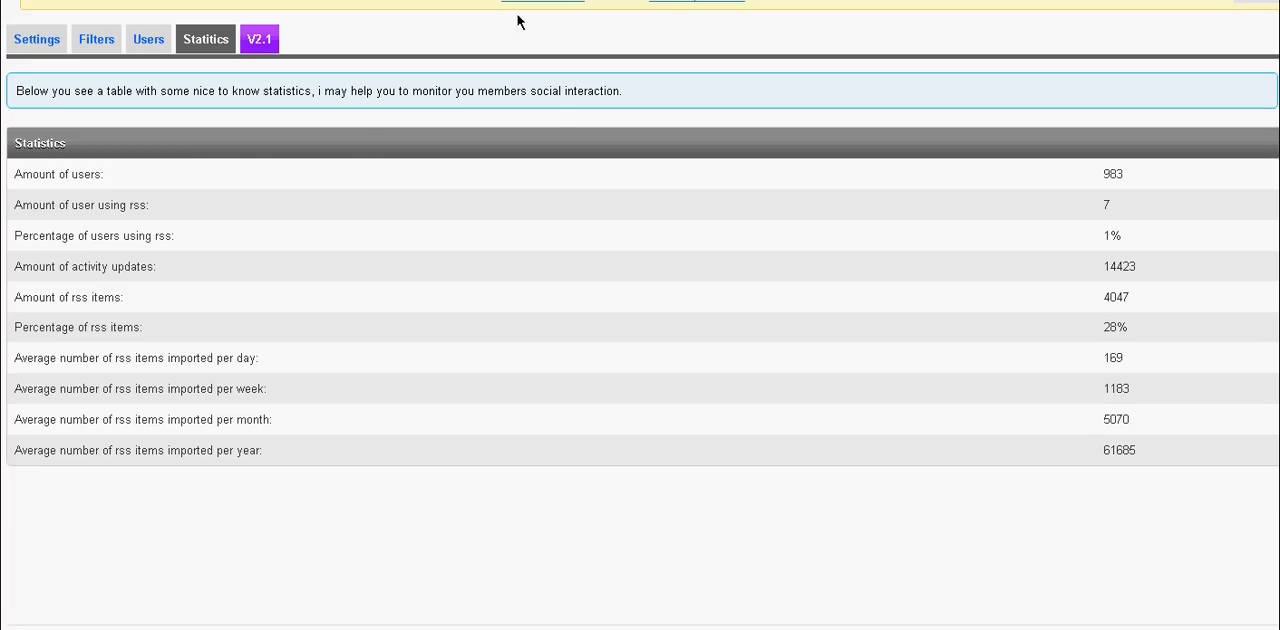
pyautogui.moveTo(600, 491)
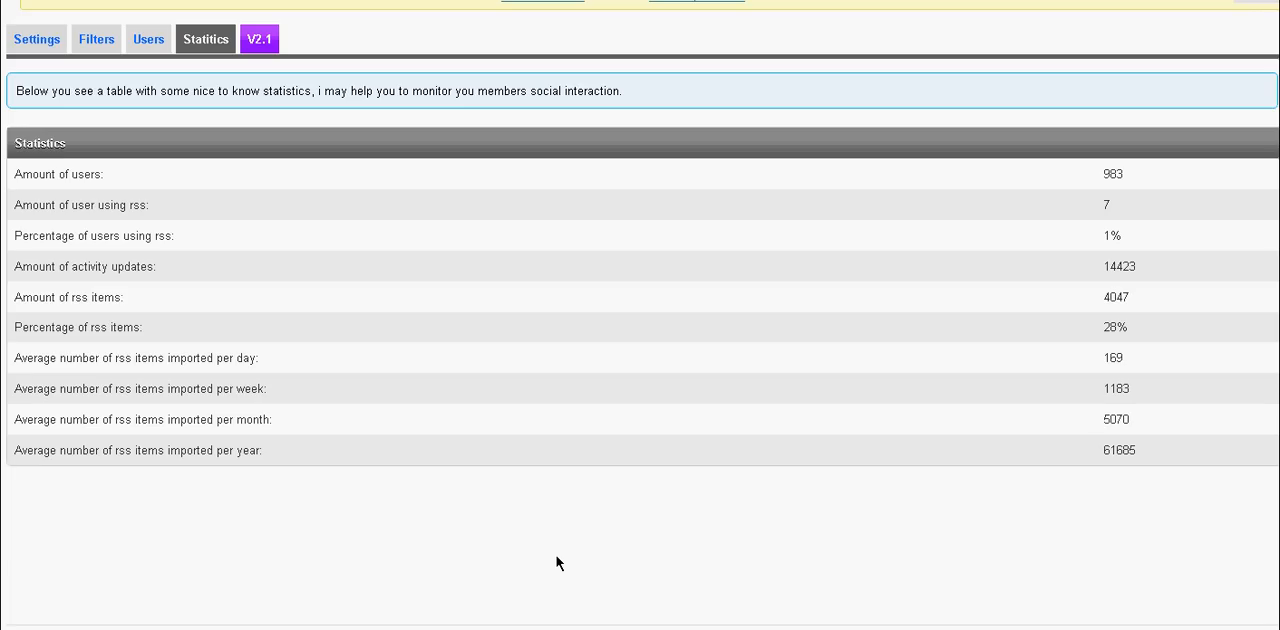
pyautogui.moveTo(565, 556)
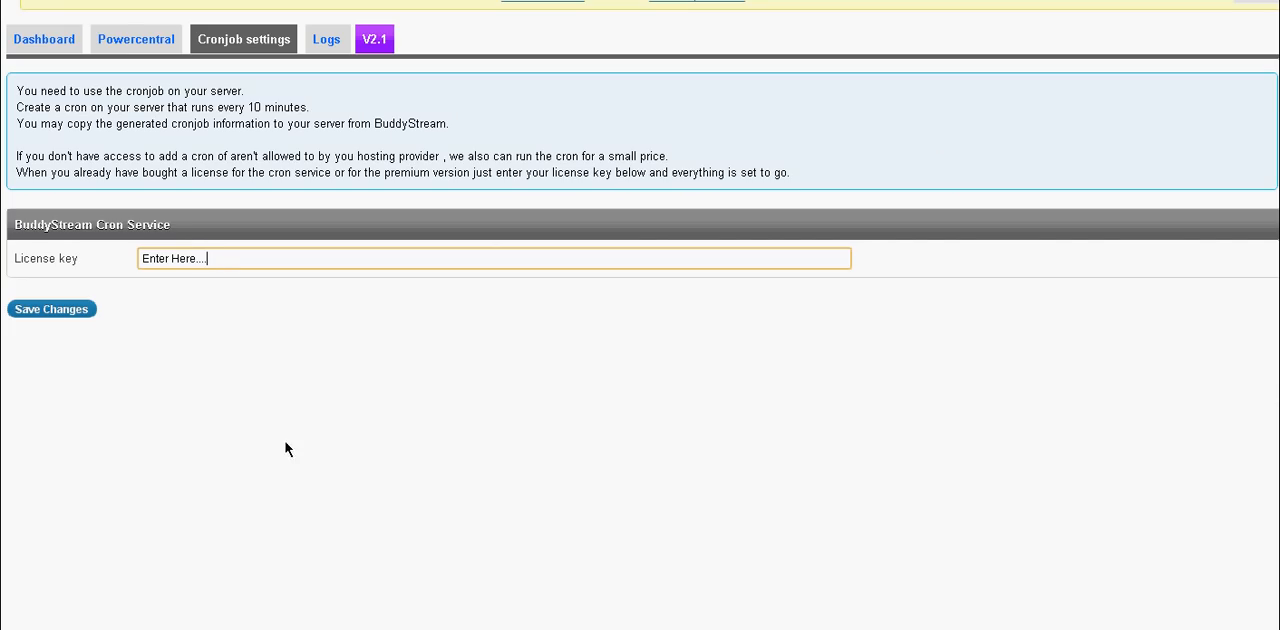
pyautogui.moveTo(245, 501)
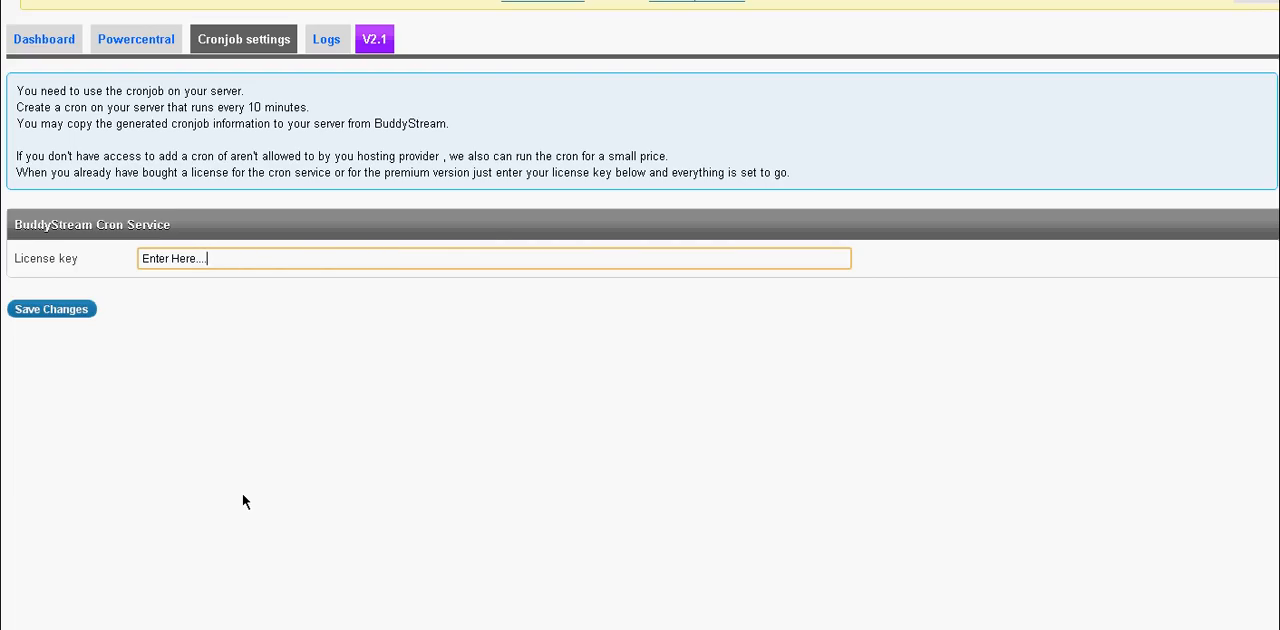
pyautogui.moveTo(236, 257)
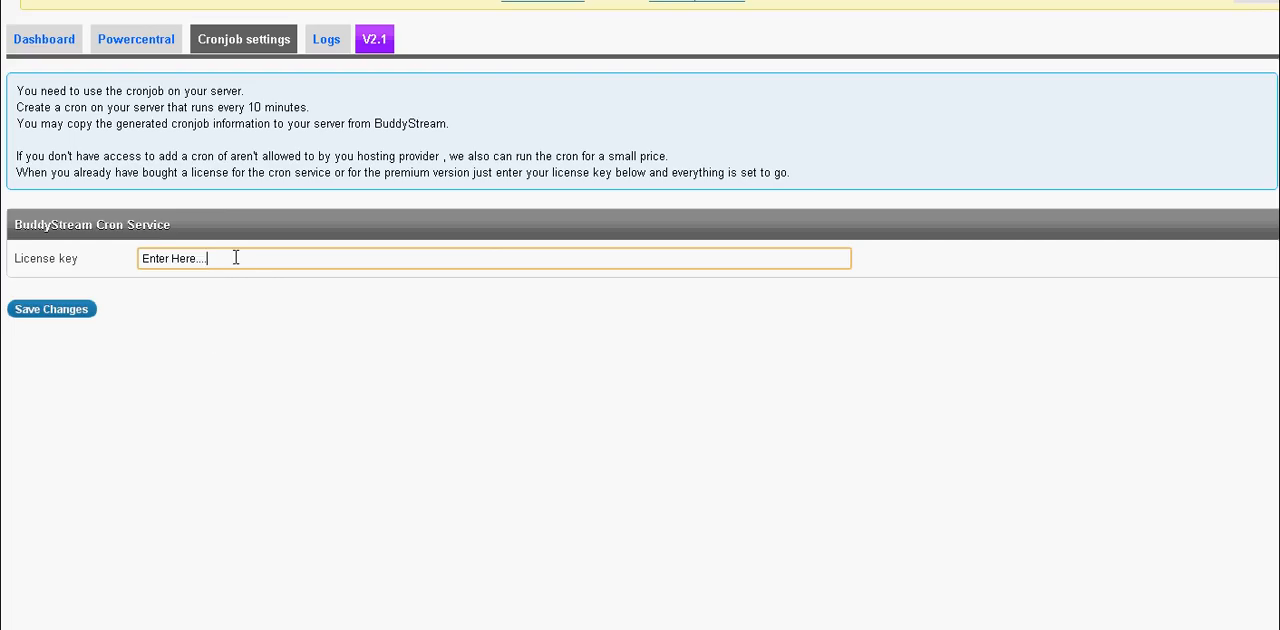
# Select the placeholder text in the cron service License key field
pyautogui.tripleClick(174, 258)
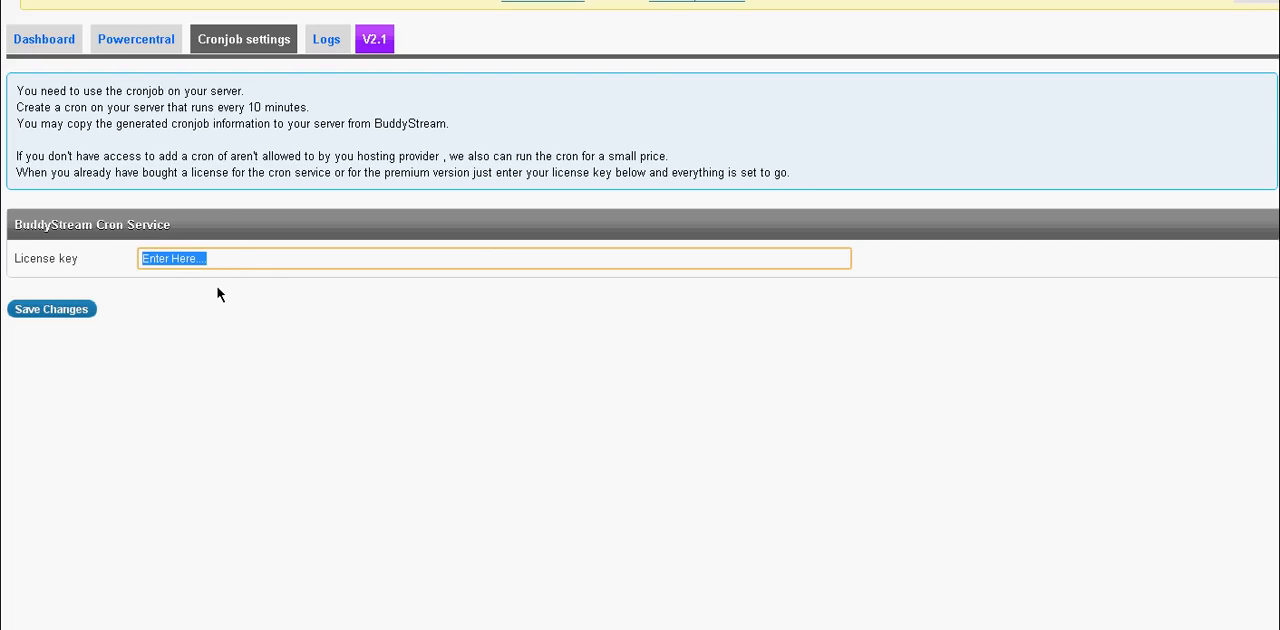
pyautogui.moveTo(237, 357)
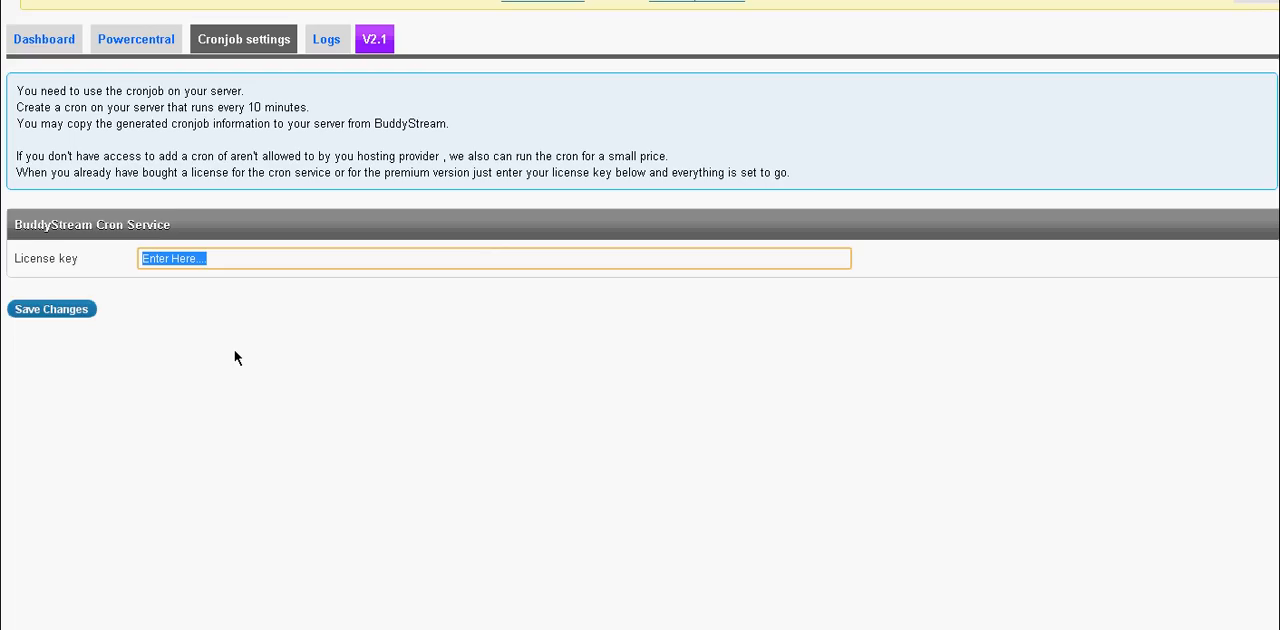
pyautogui.moveTo(309, 343)
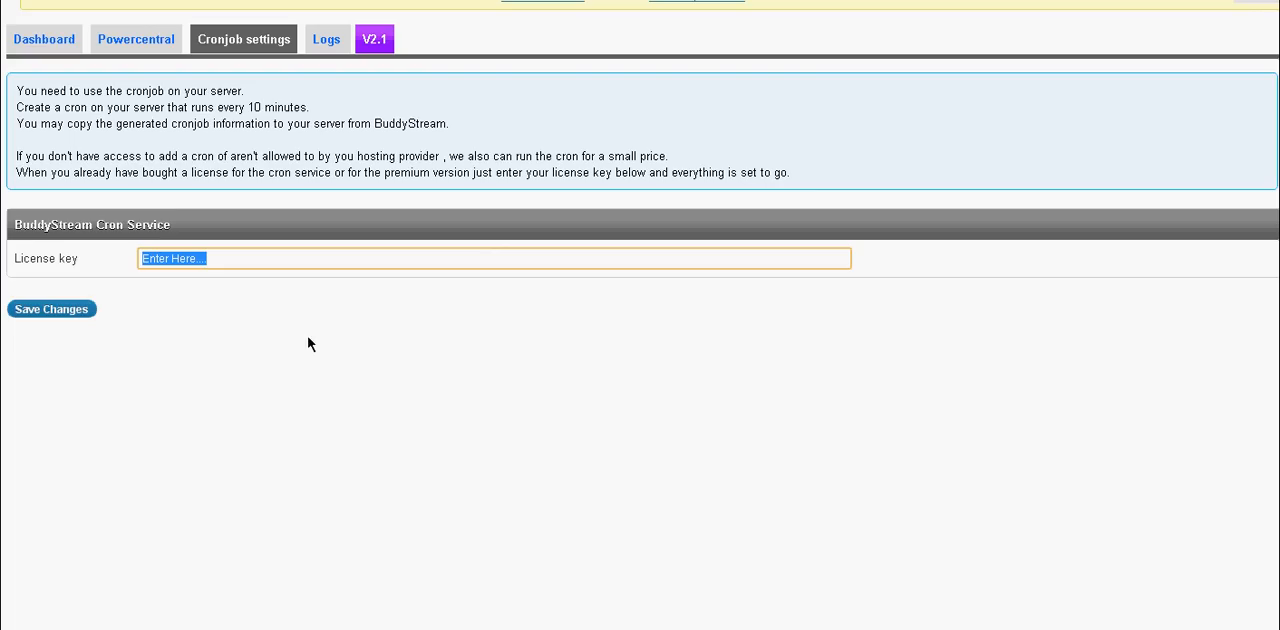
pyautogui.moveTo(257, 386)
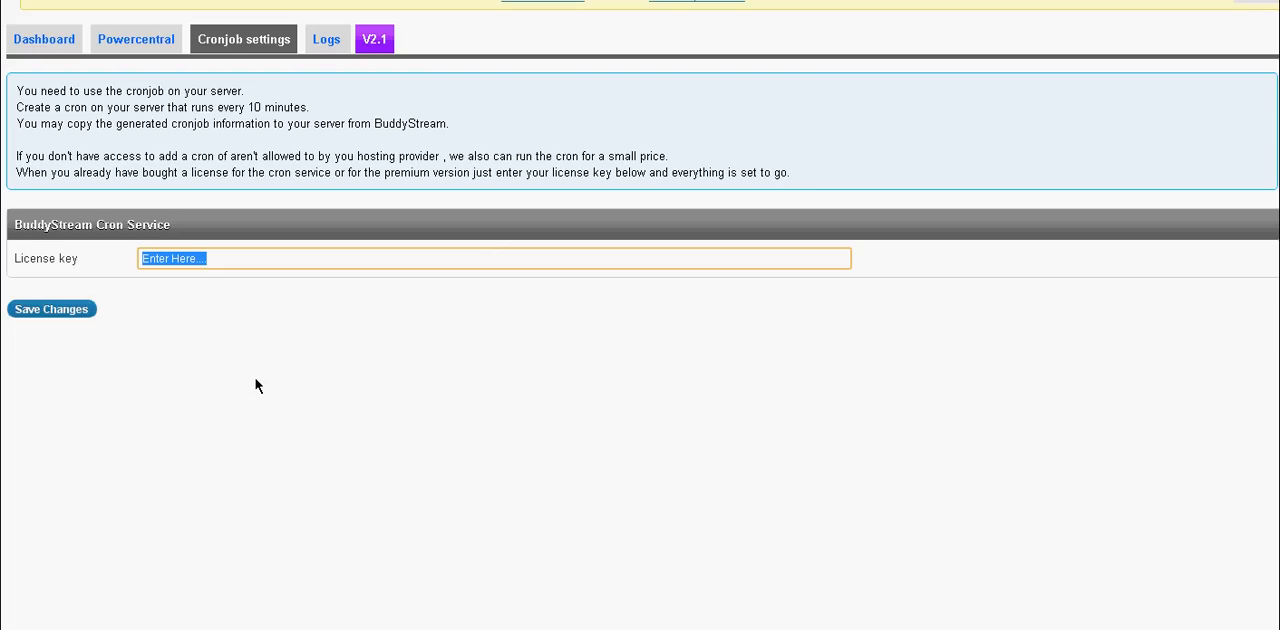
pyautogui.moveTo(205, 406)
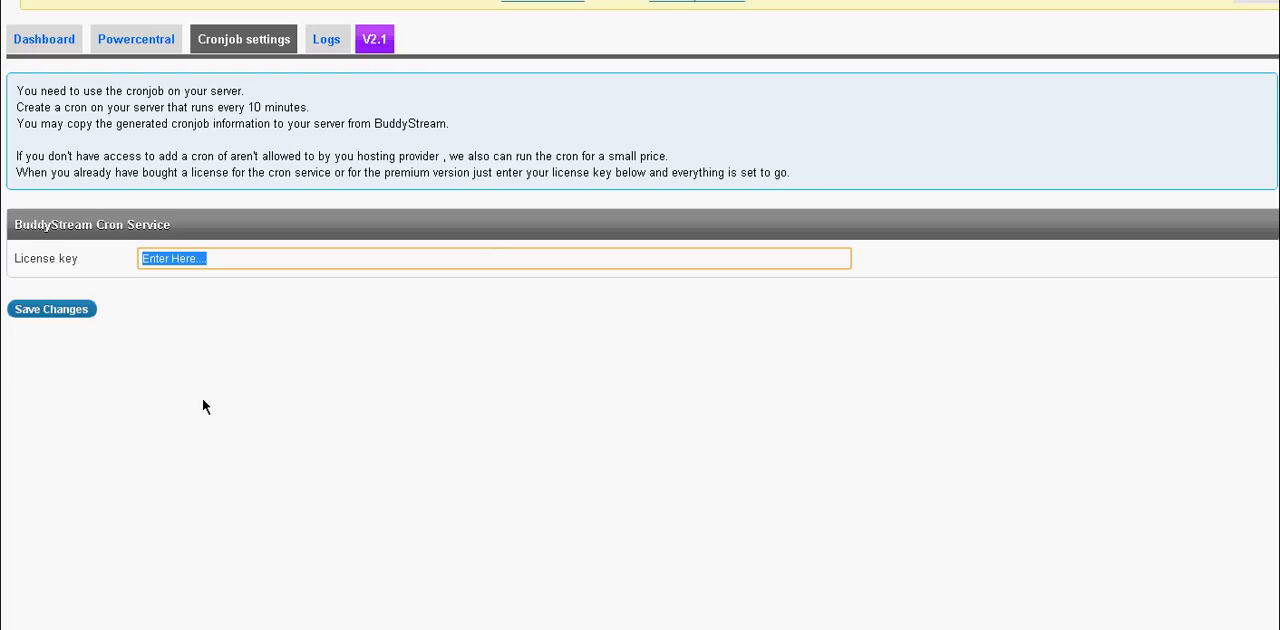
pyautogui.moveTo(128, 224)
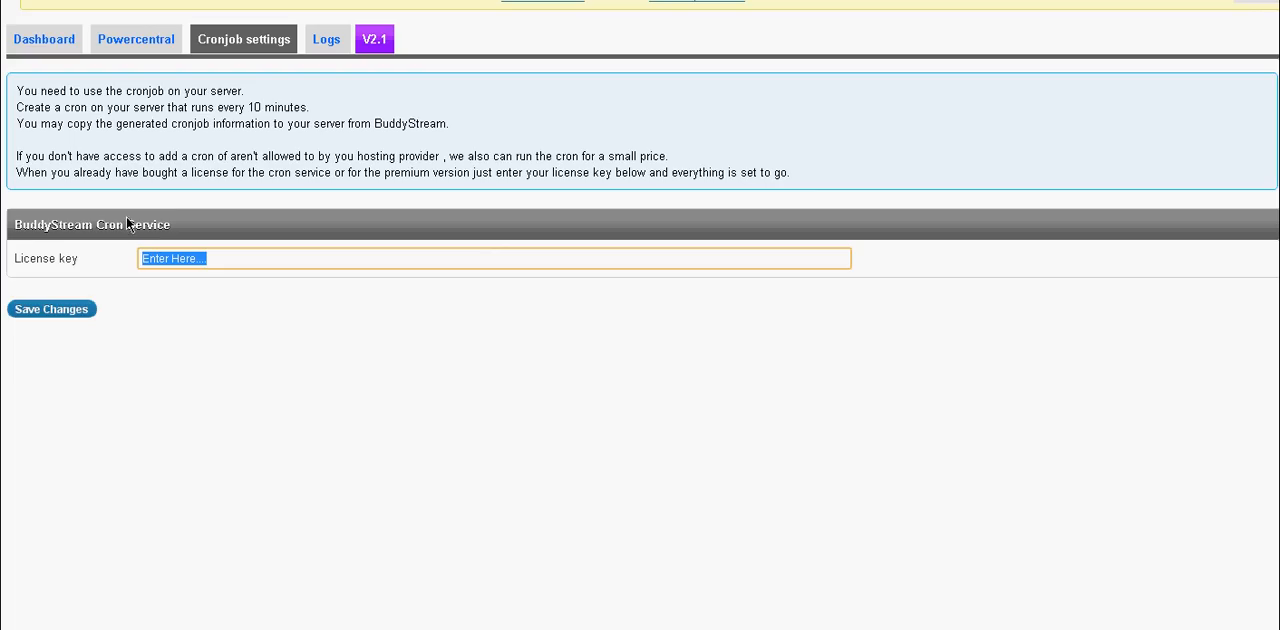